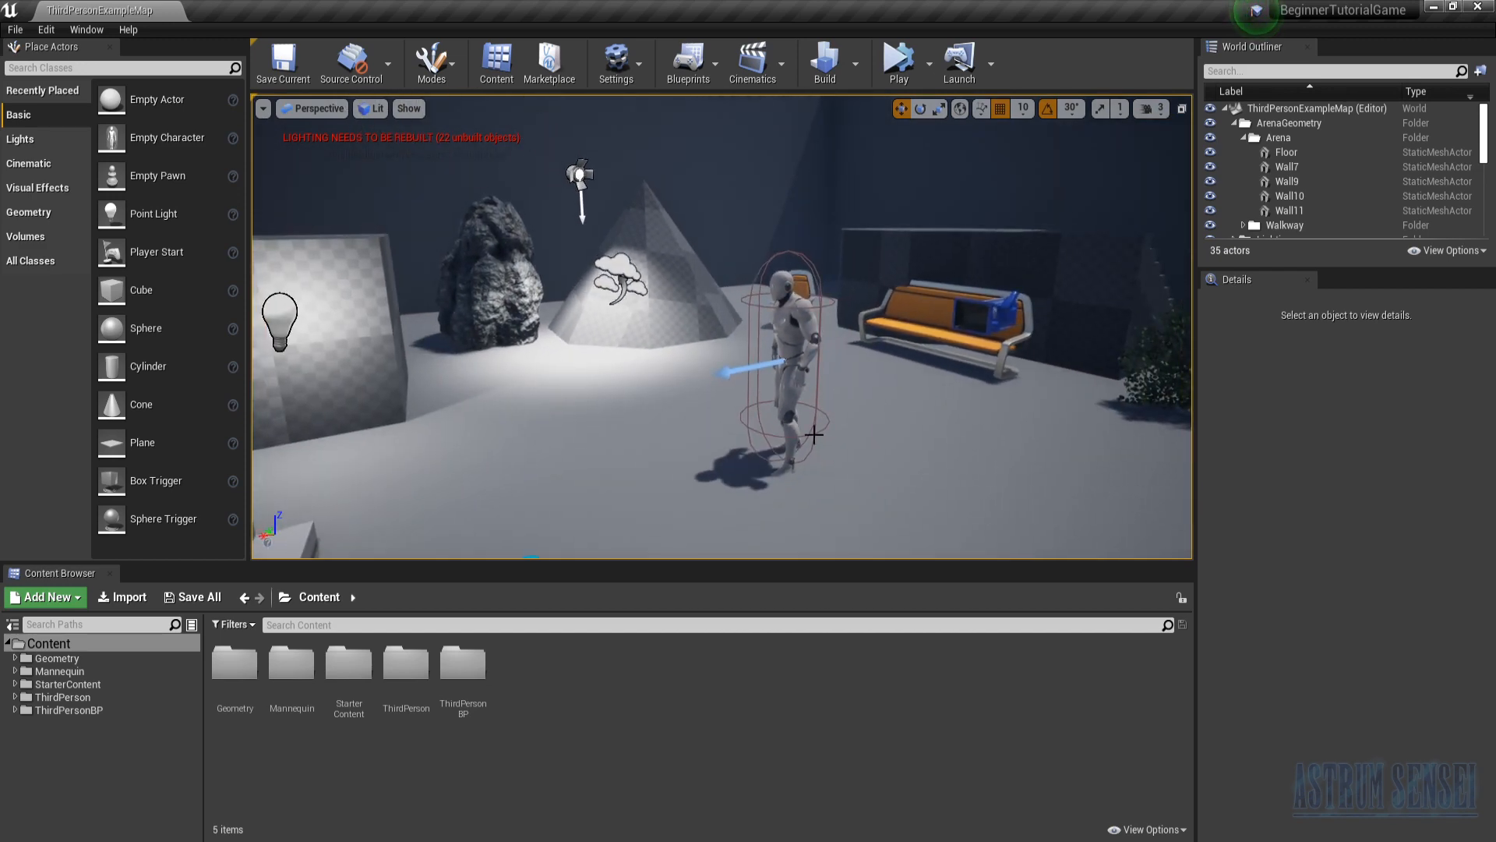
Step: Launch the asset Marketplace from the editor toolbar
left_click(548, 63)
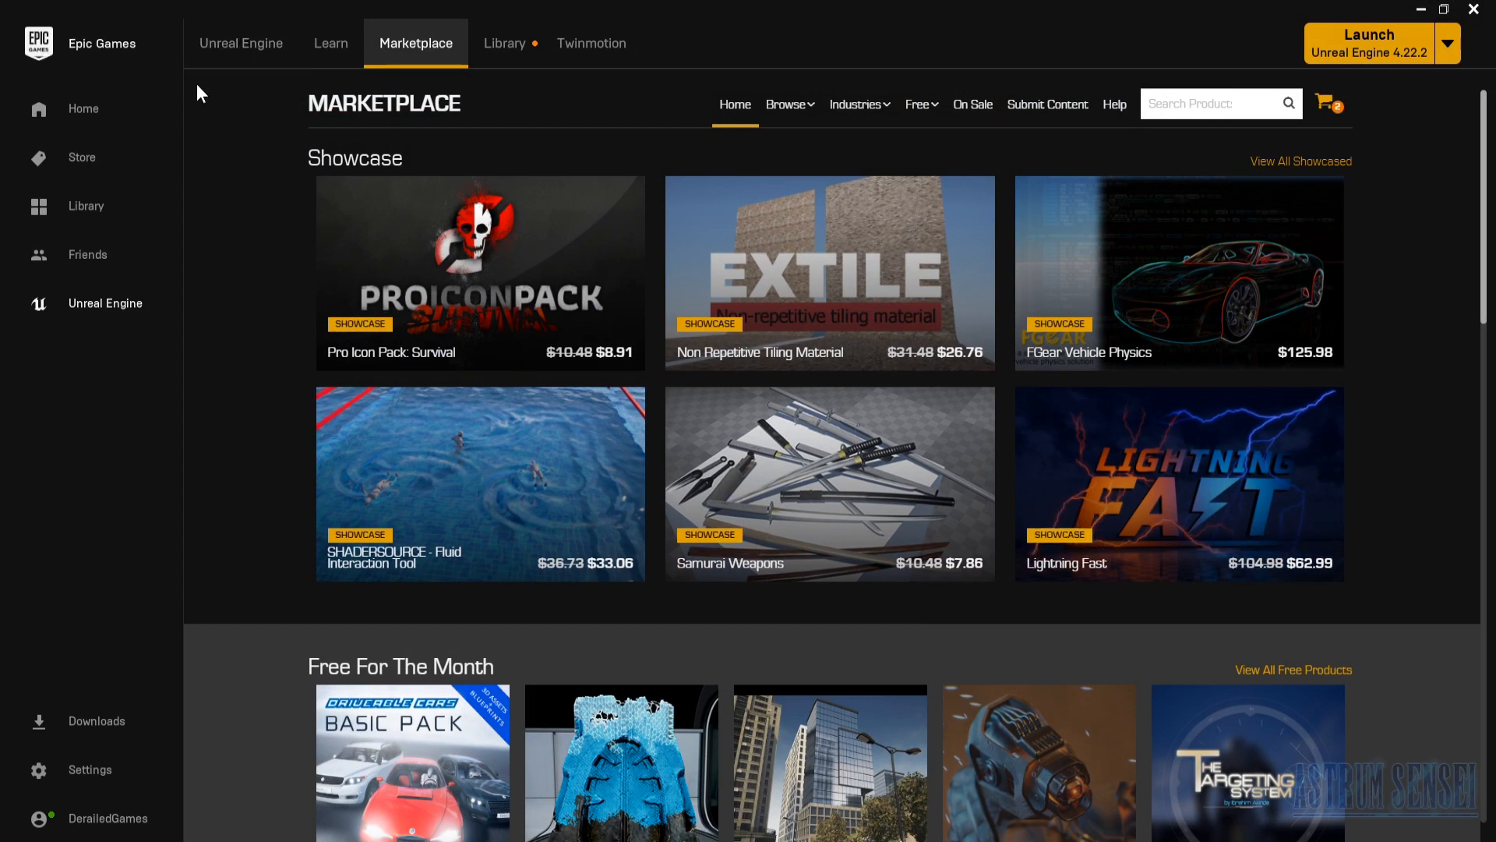
mouse_move(429, 52)
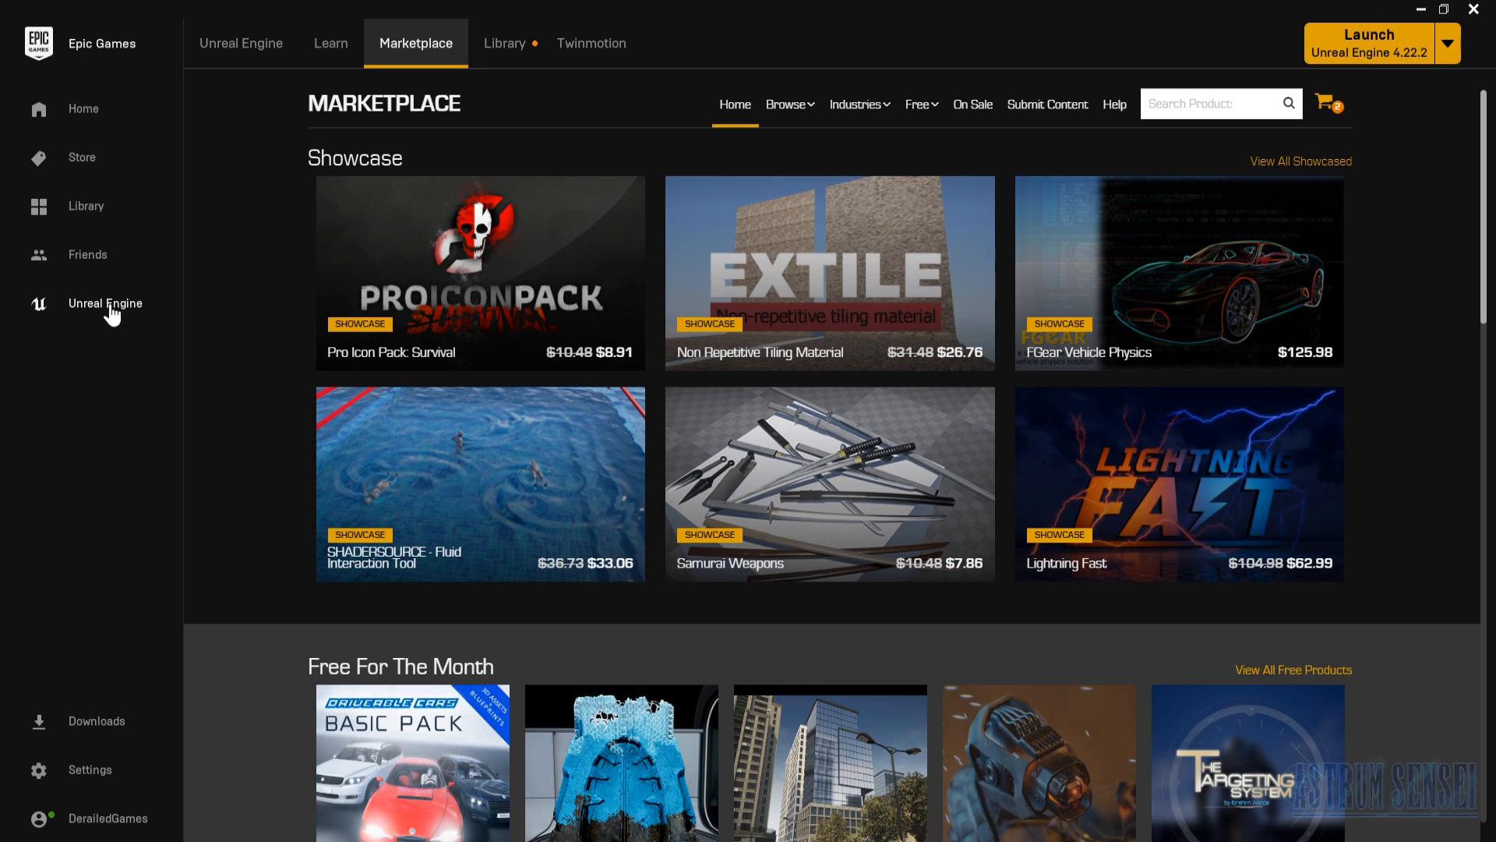
Step: List the Marketplace browsing categories, including Characters
left_click(789, 104)
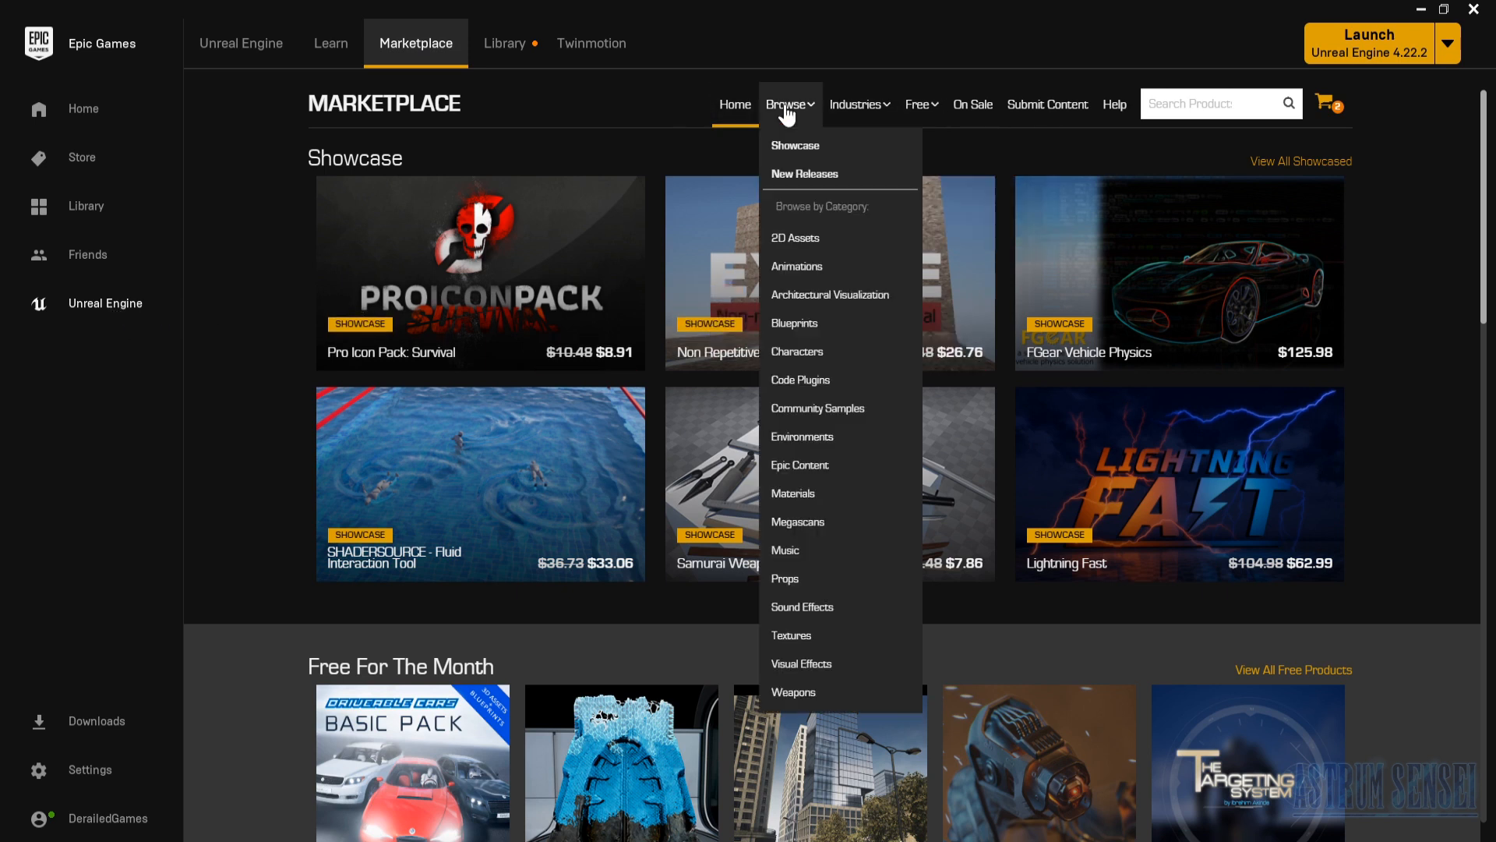
mouse_move(779, 208)
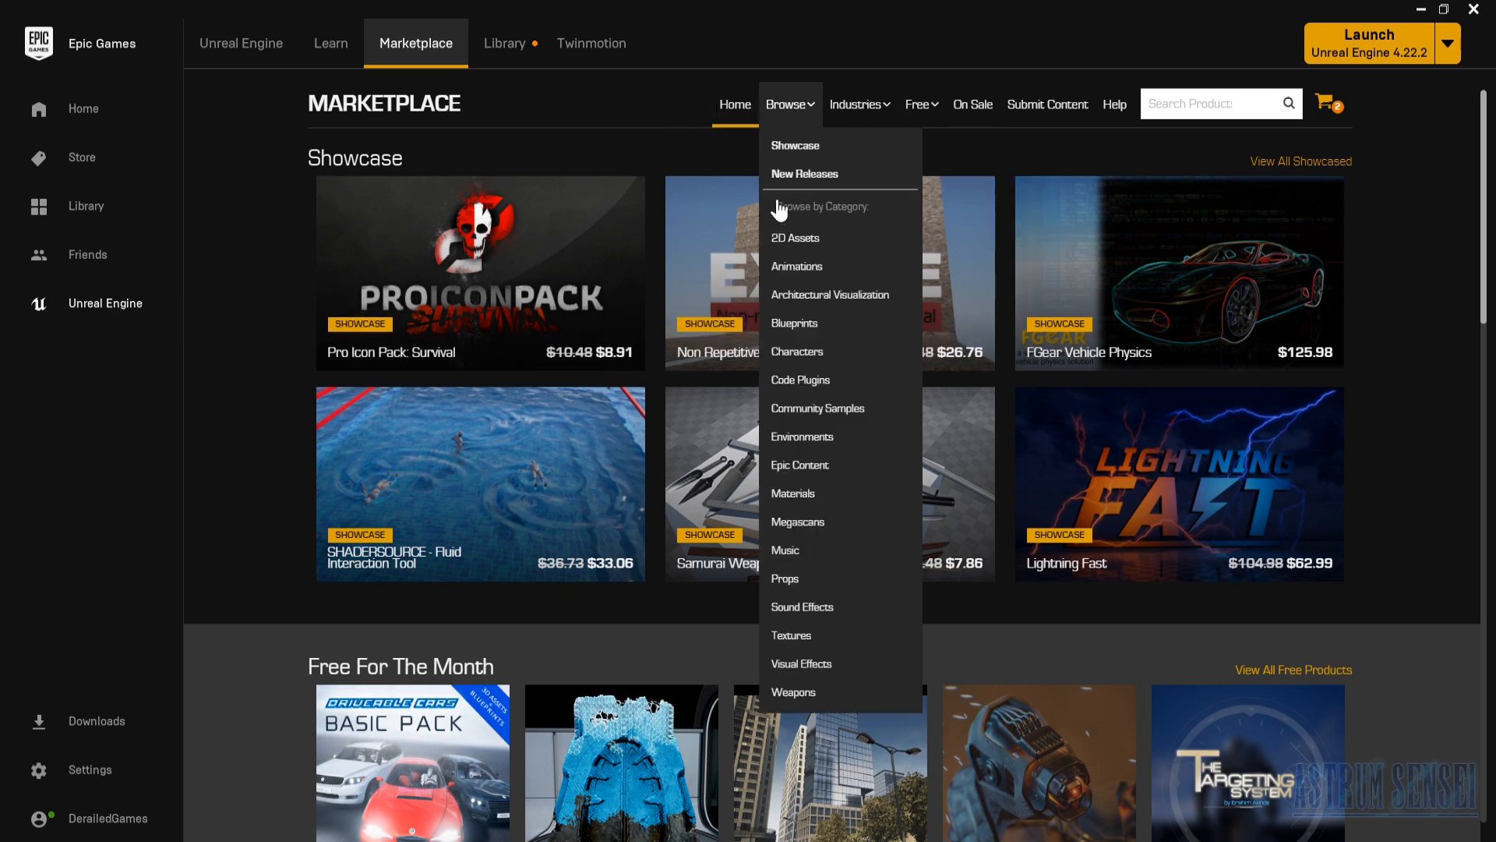
mouse_move(792, 635)
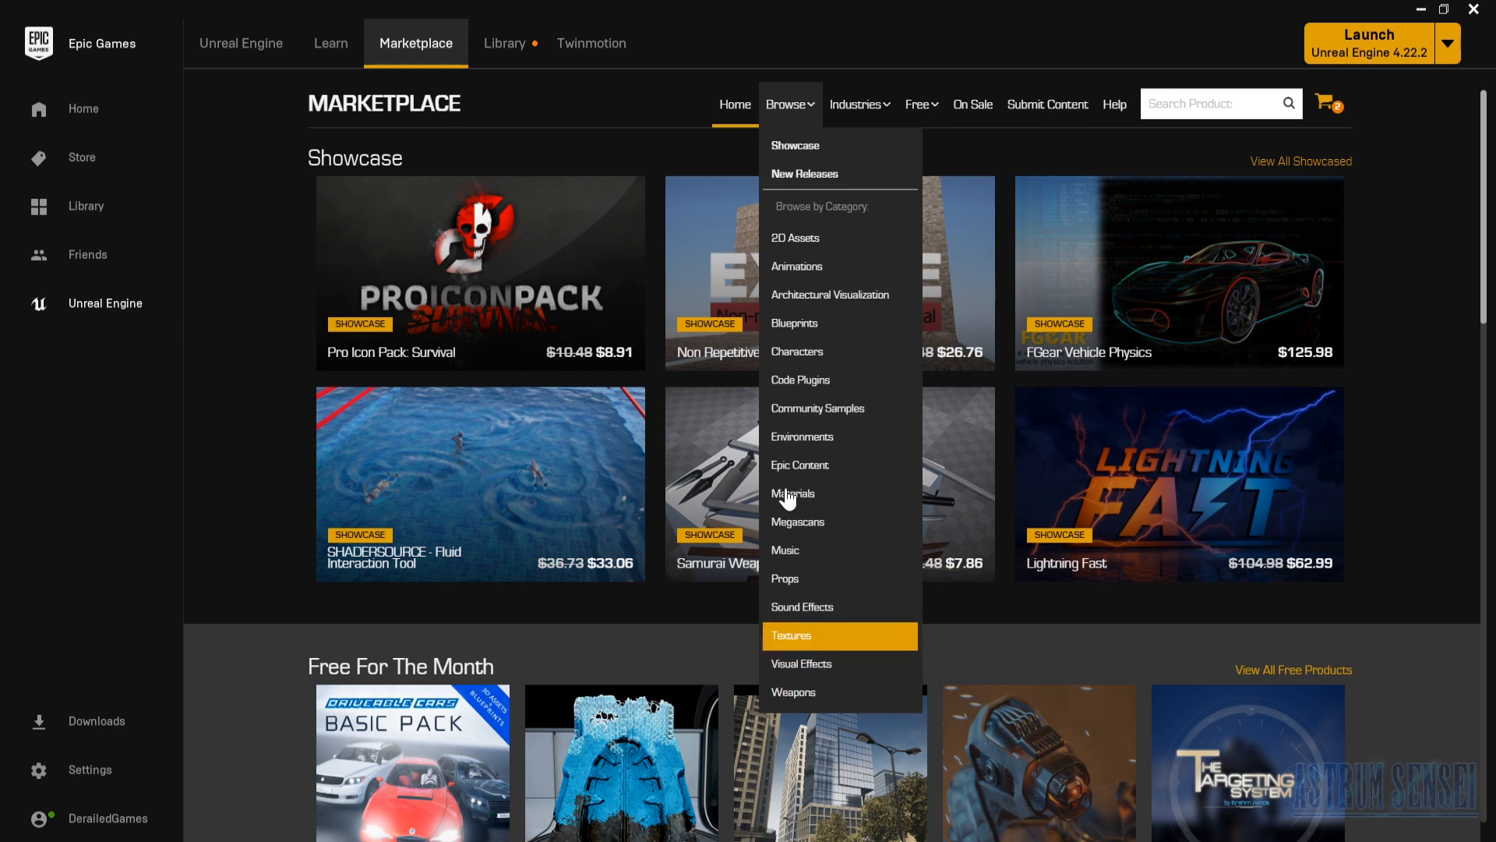
mouse_move(806, 351)
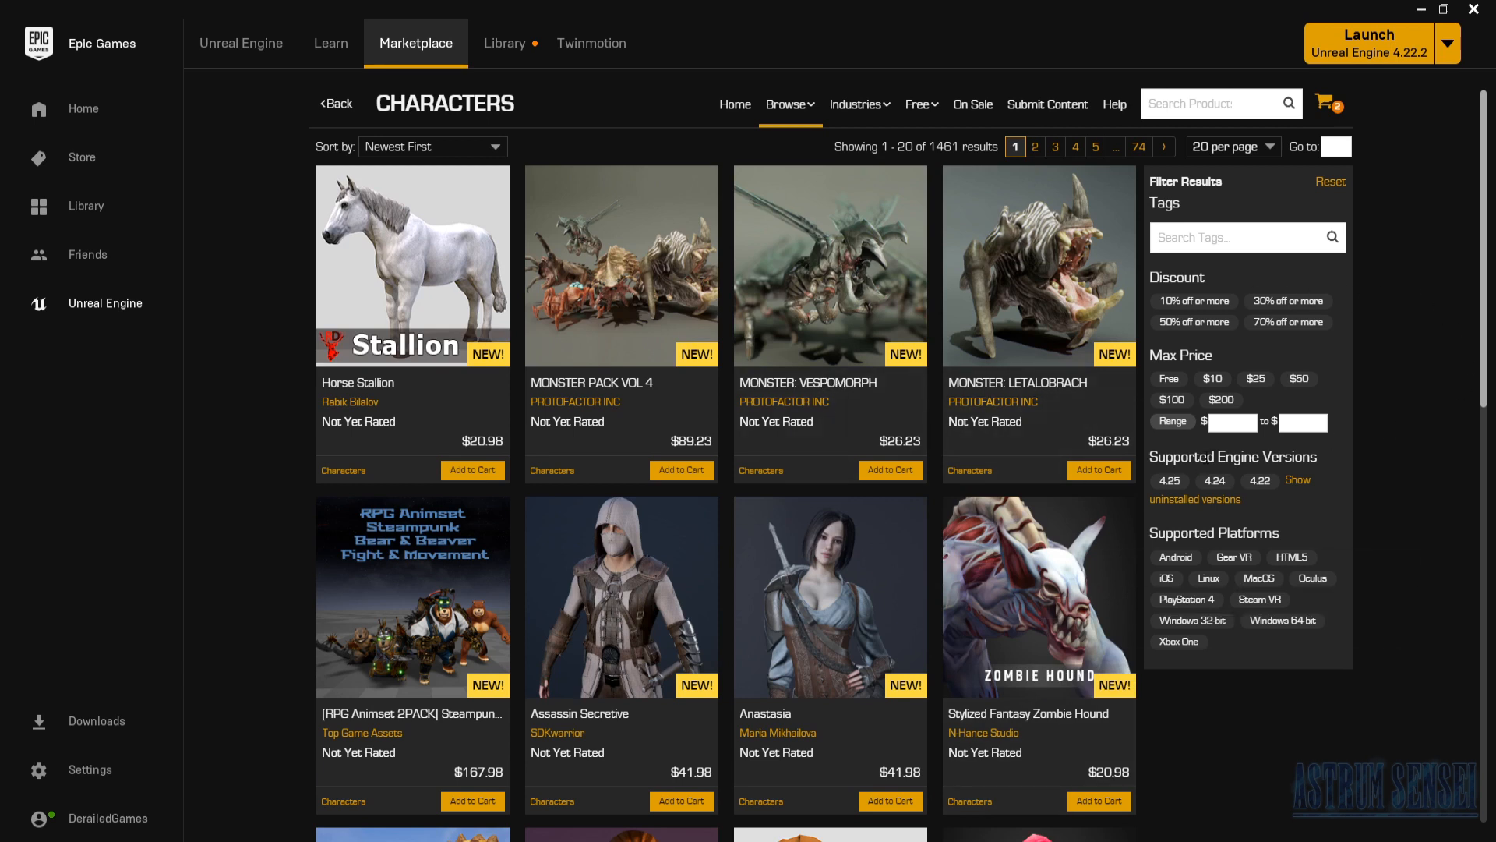
mouse_move(1168, 379)
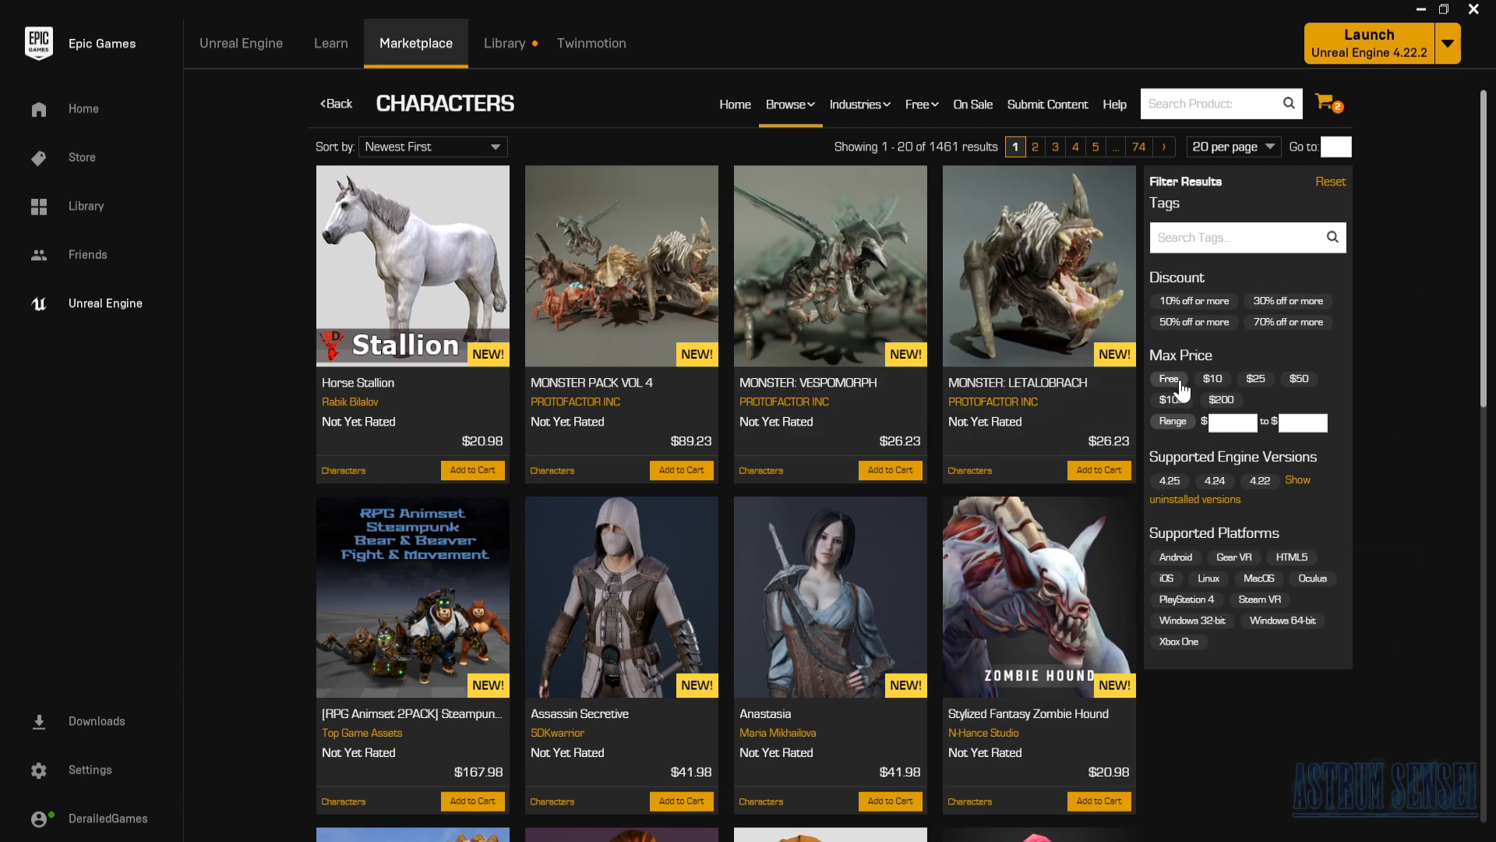
Step: Filter Characters to free items and go to the Sci Fi Robot product page
left_click(1171, 377)
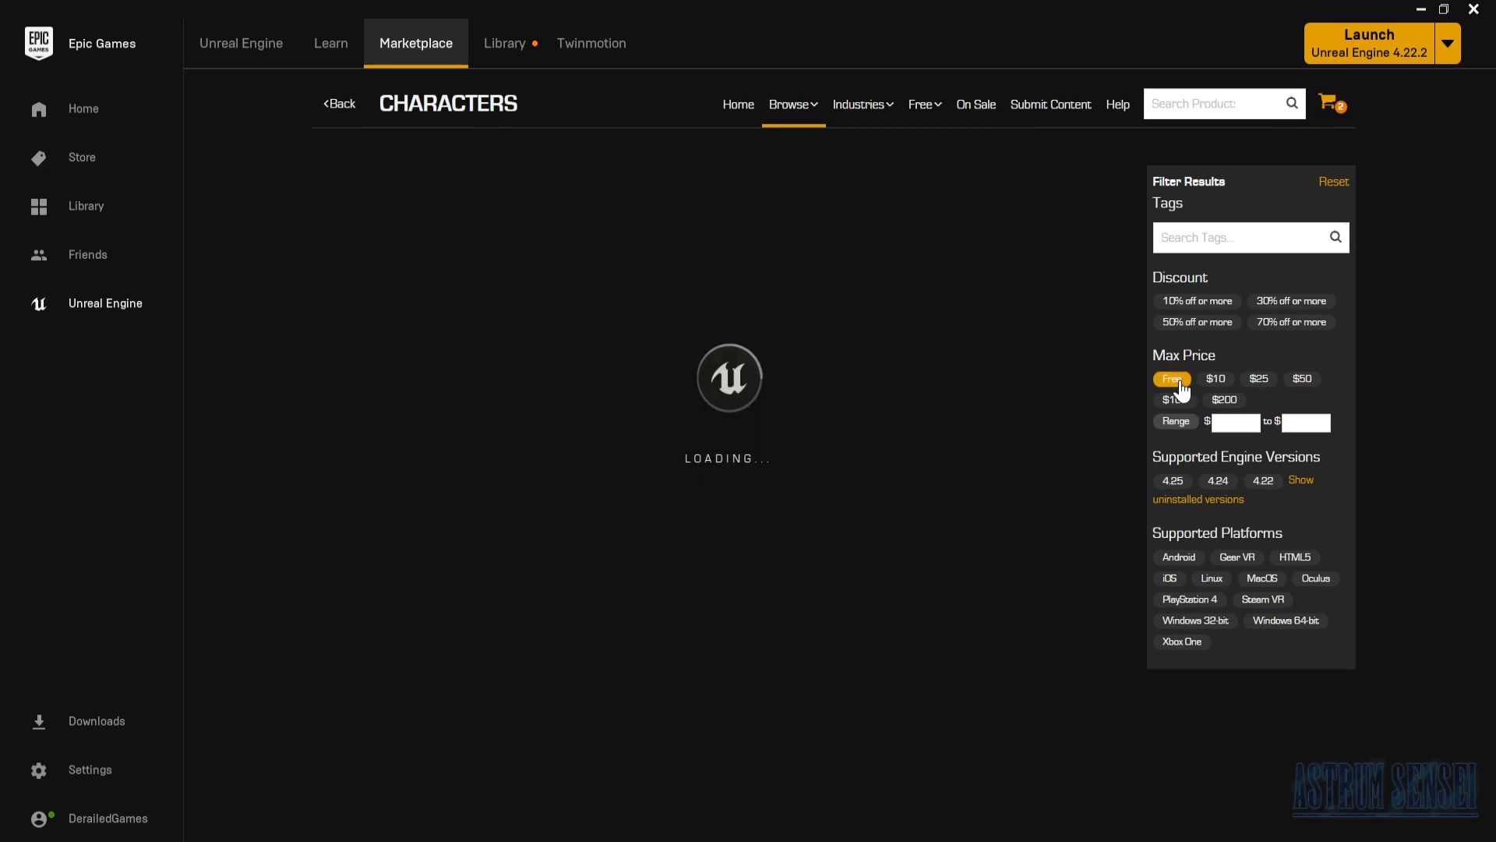
left_click(1172, 379)
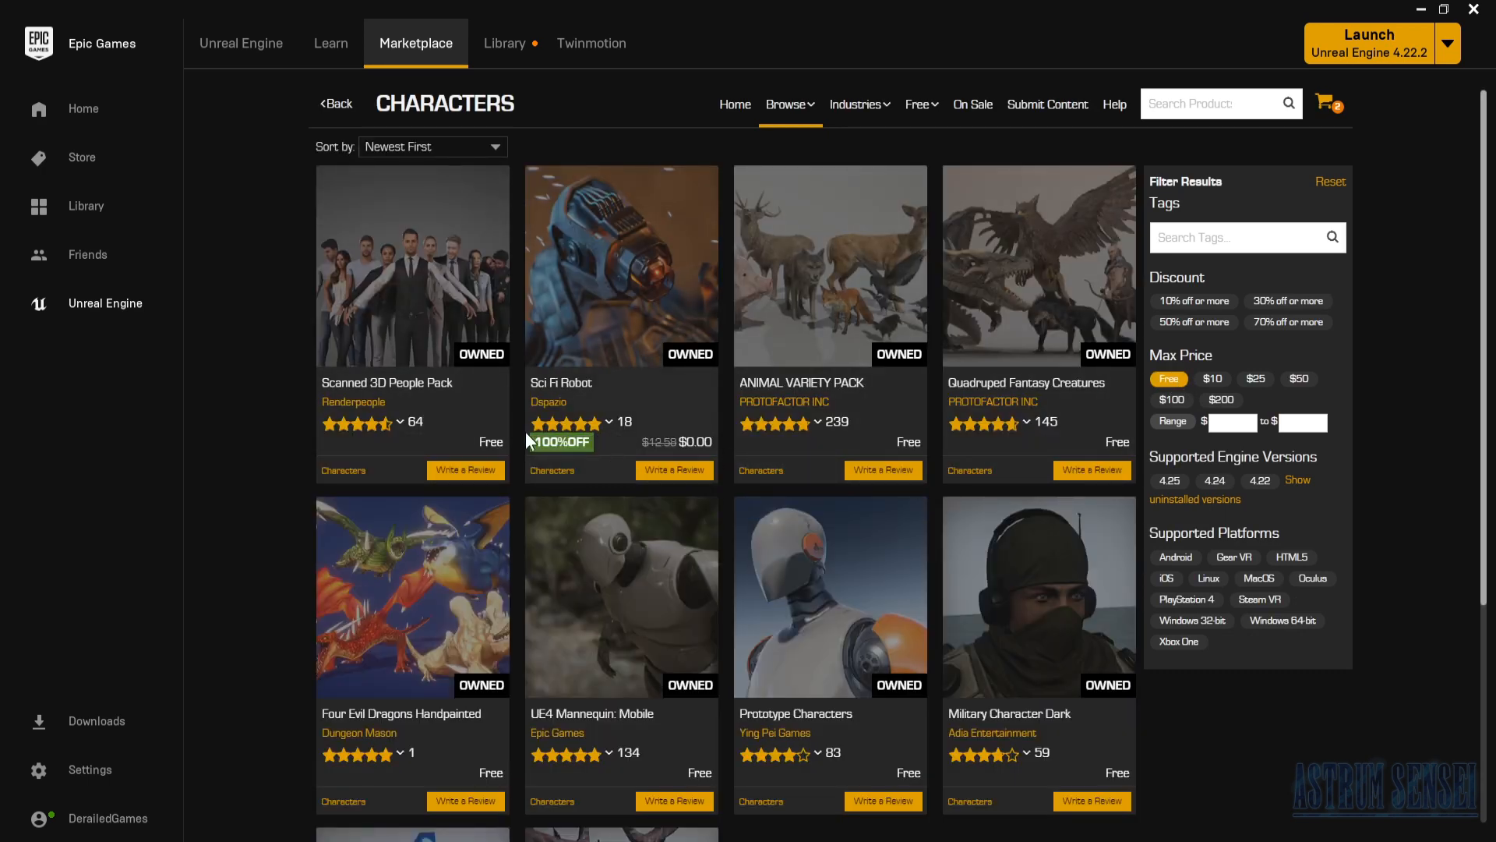
mouse_move(648, 385)
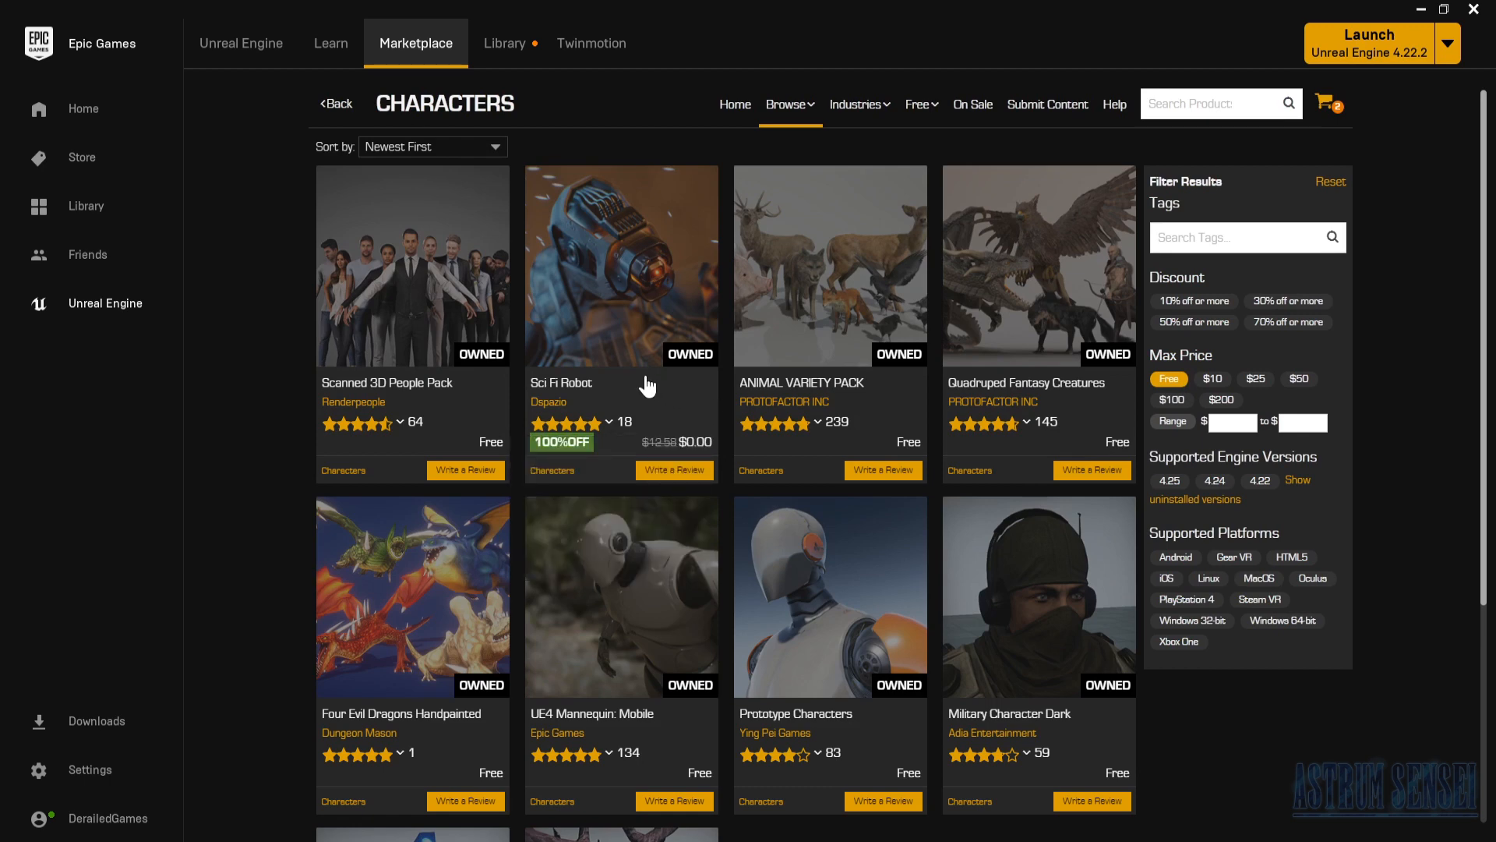
left_click(622, 265)
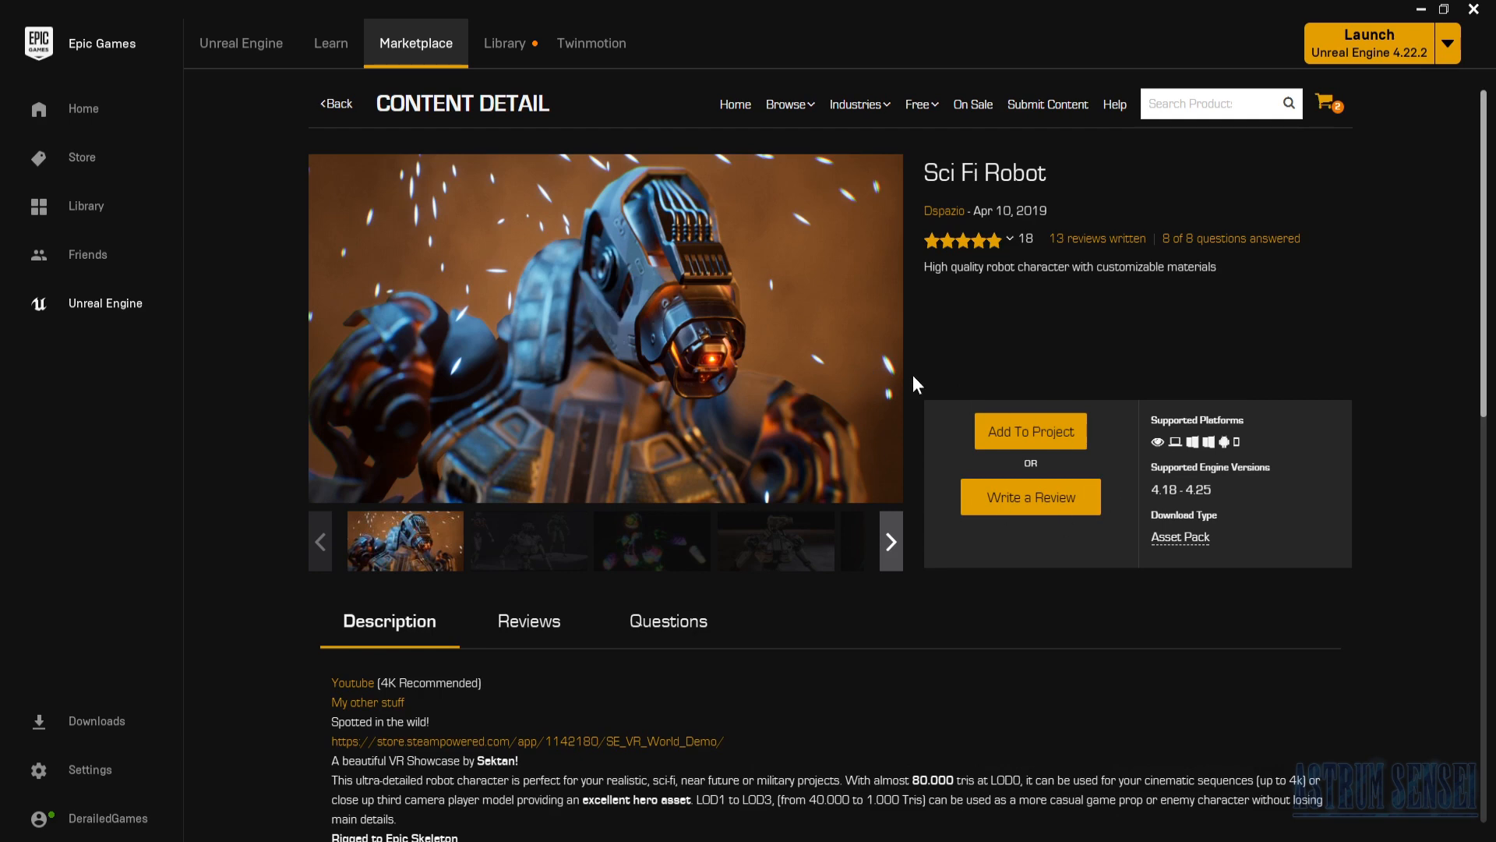
left_click(651, 541)
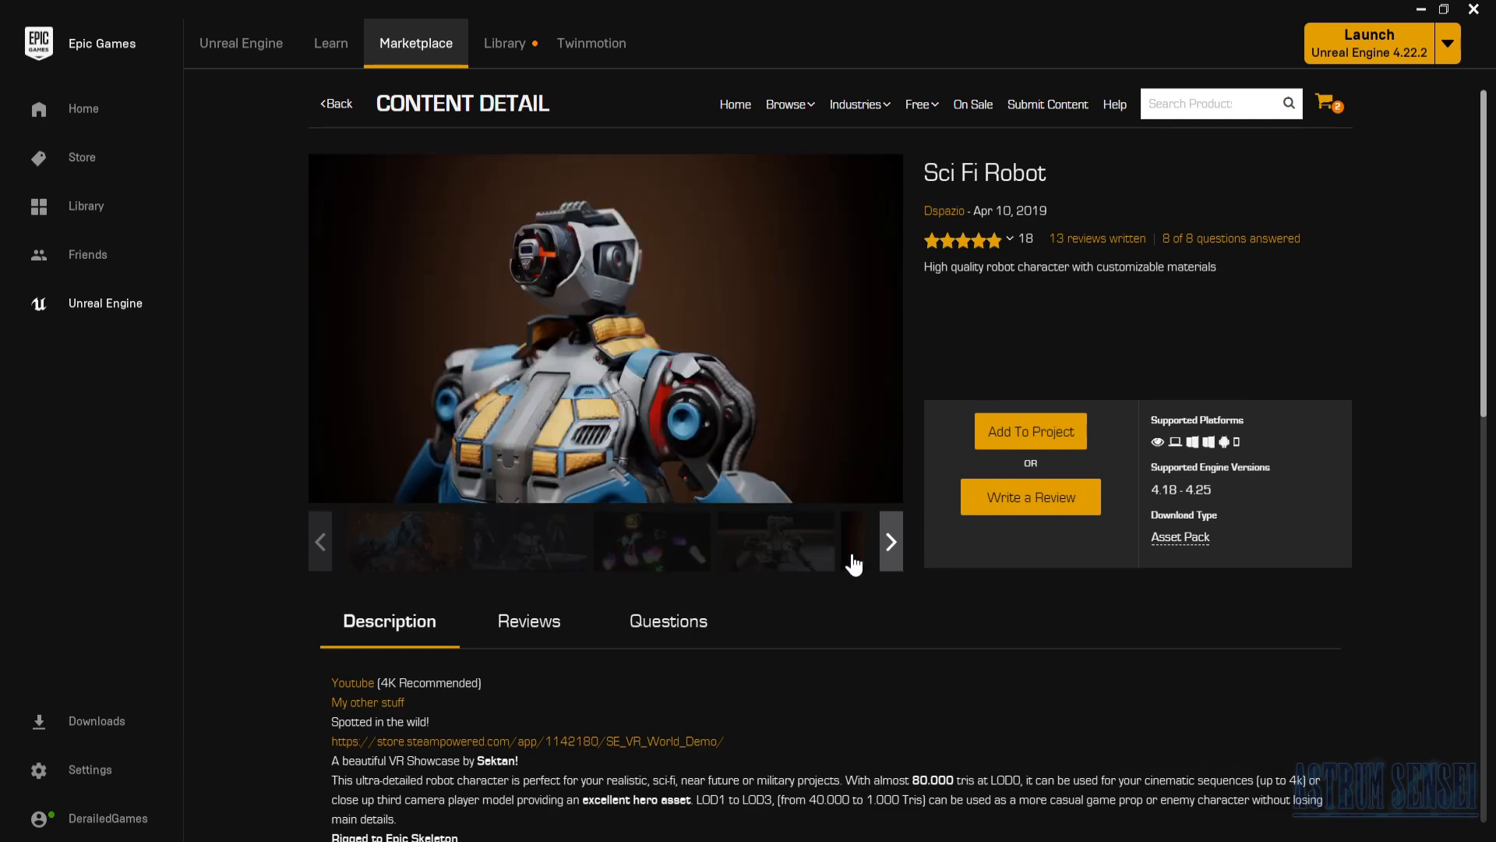
mouse_move(1030, 430)
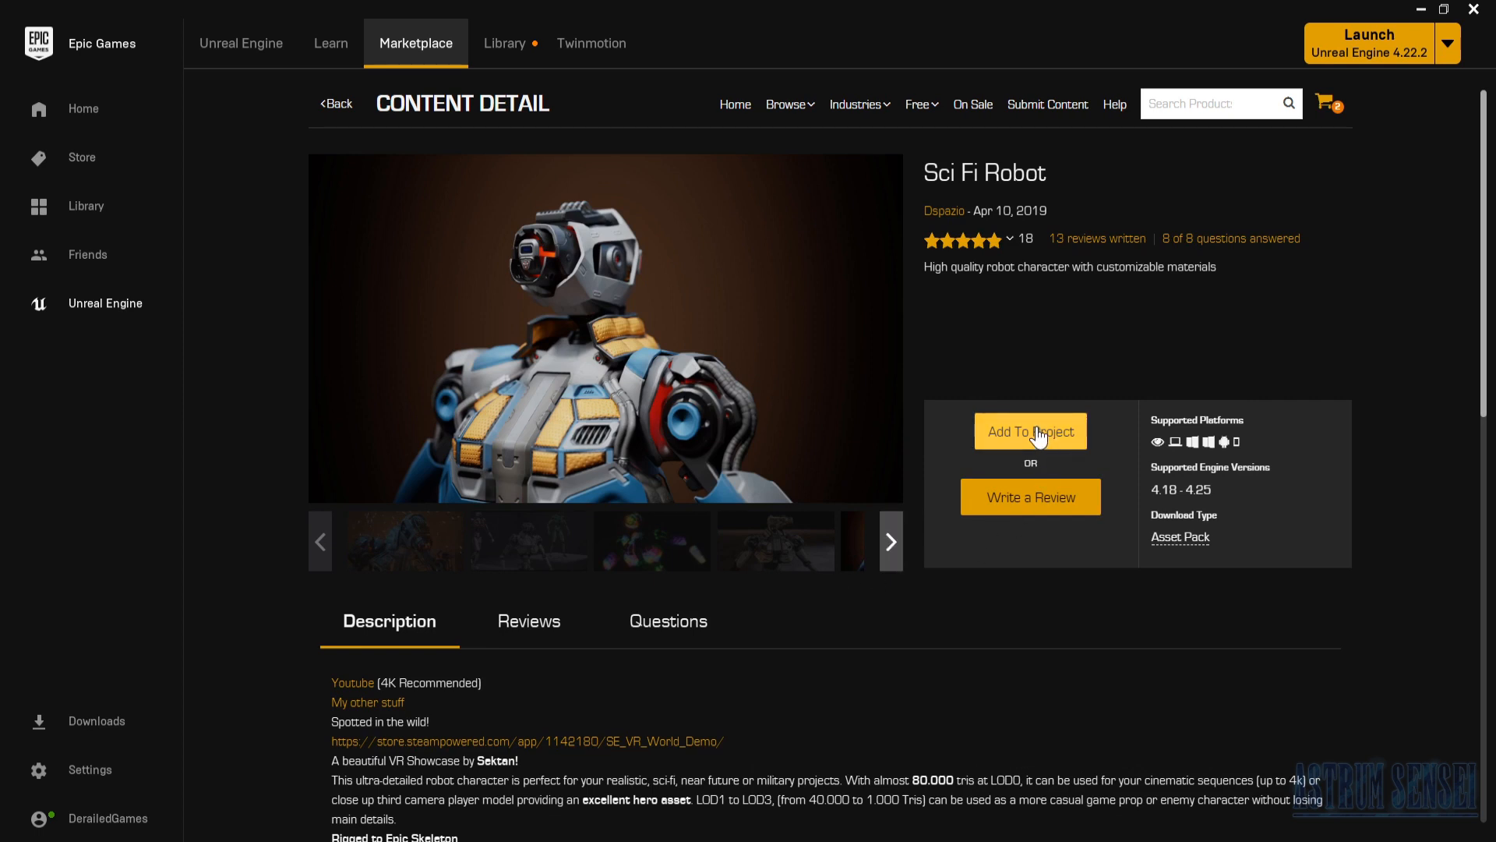
mouse_move(1053, 449)
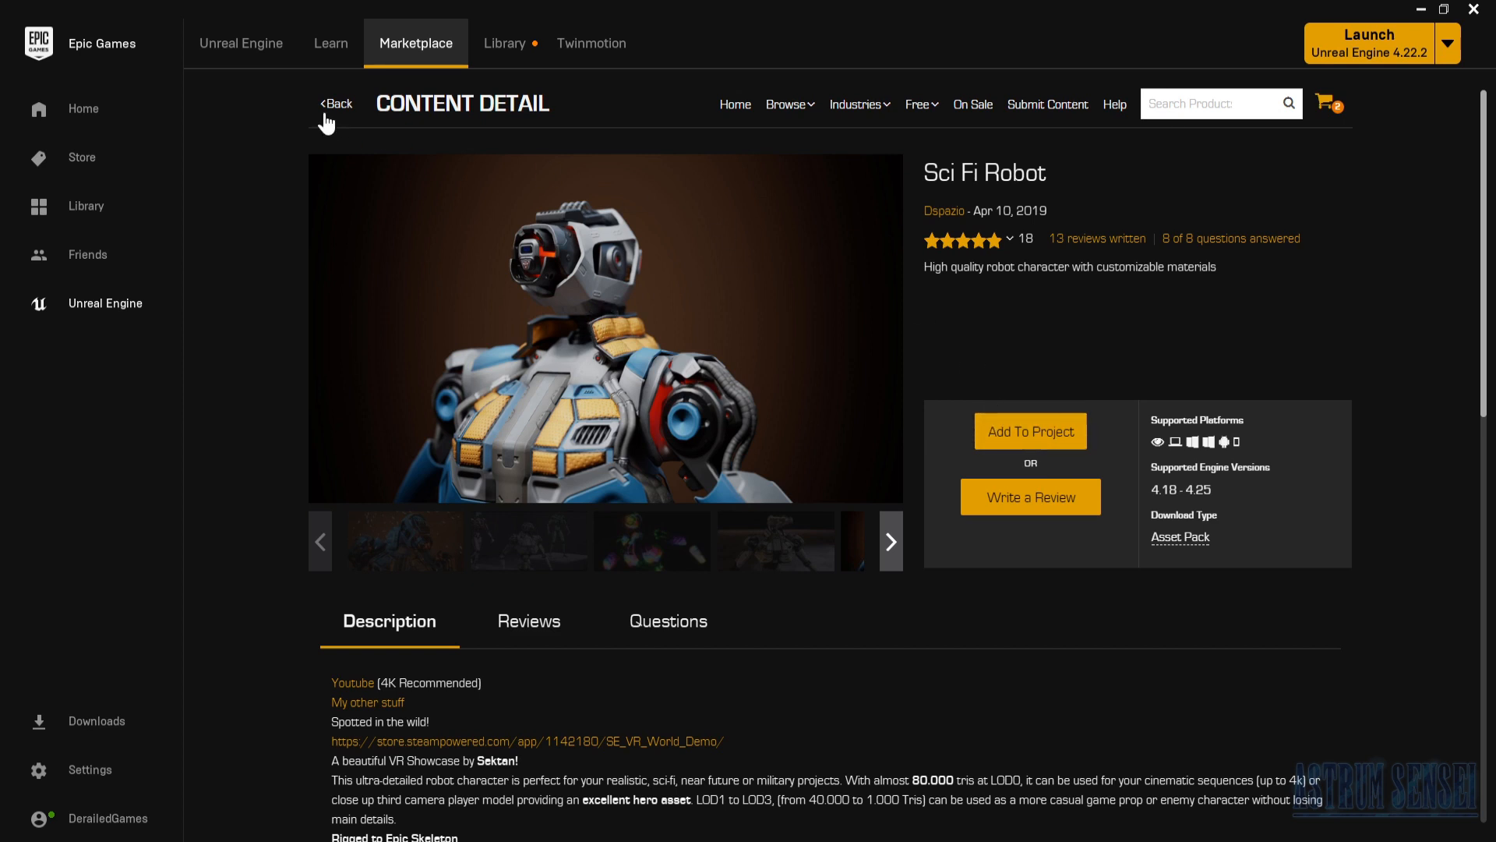
mouse_move(528, 541)
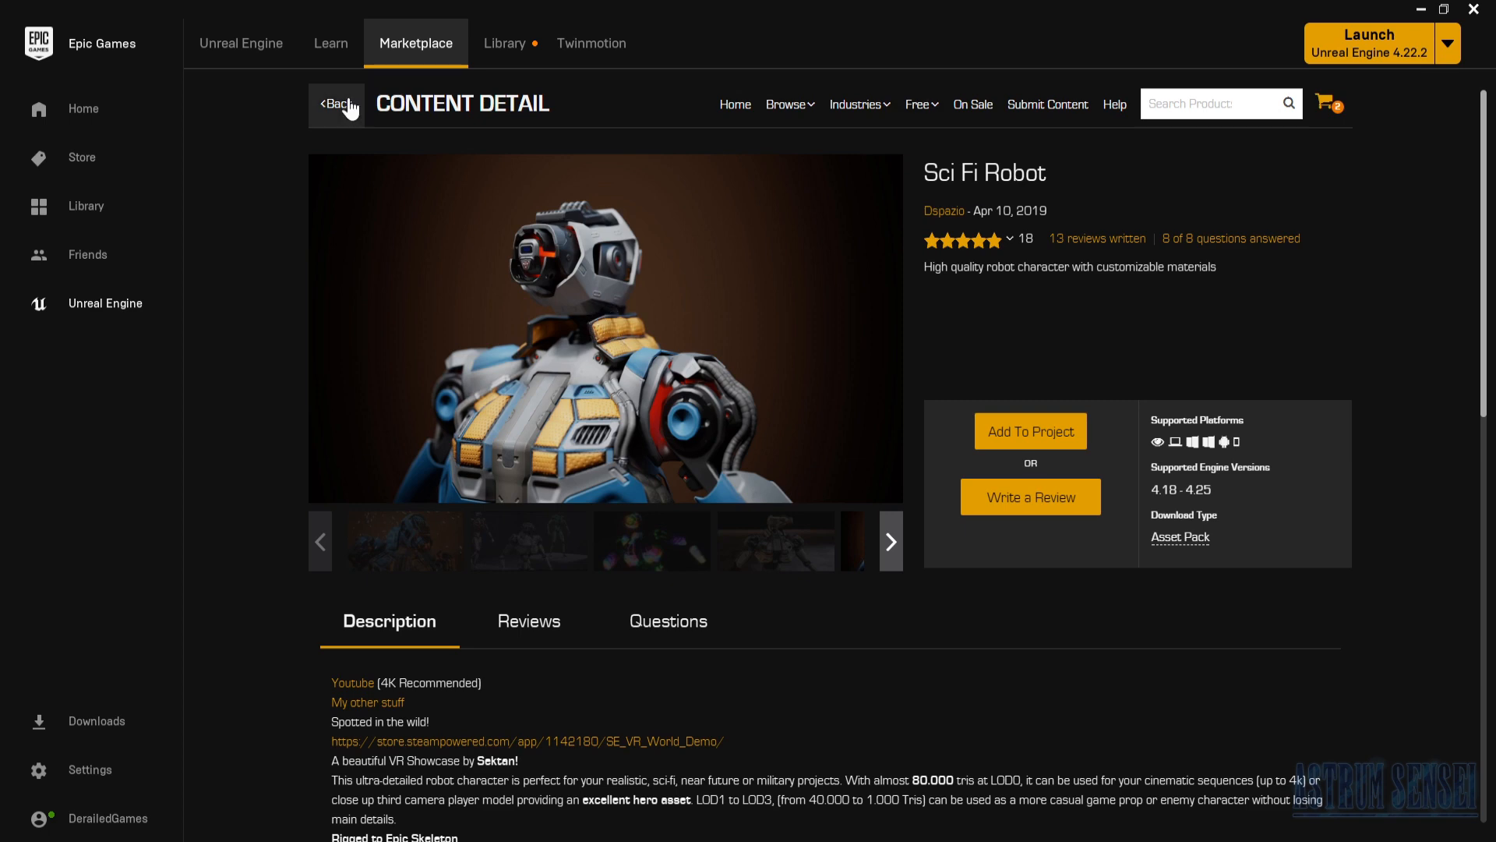
Step: Go back to the Characters listing and re-apply the Free price filter
left_click(335, 103)
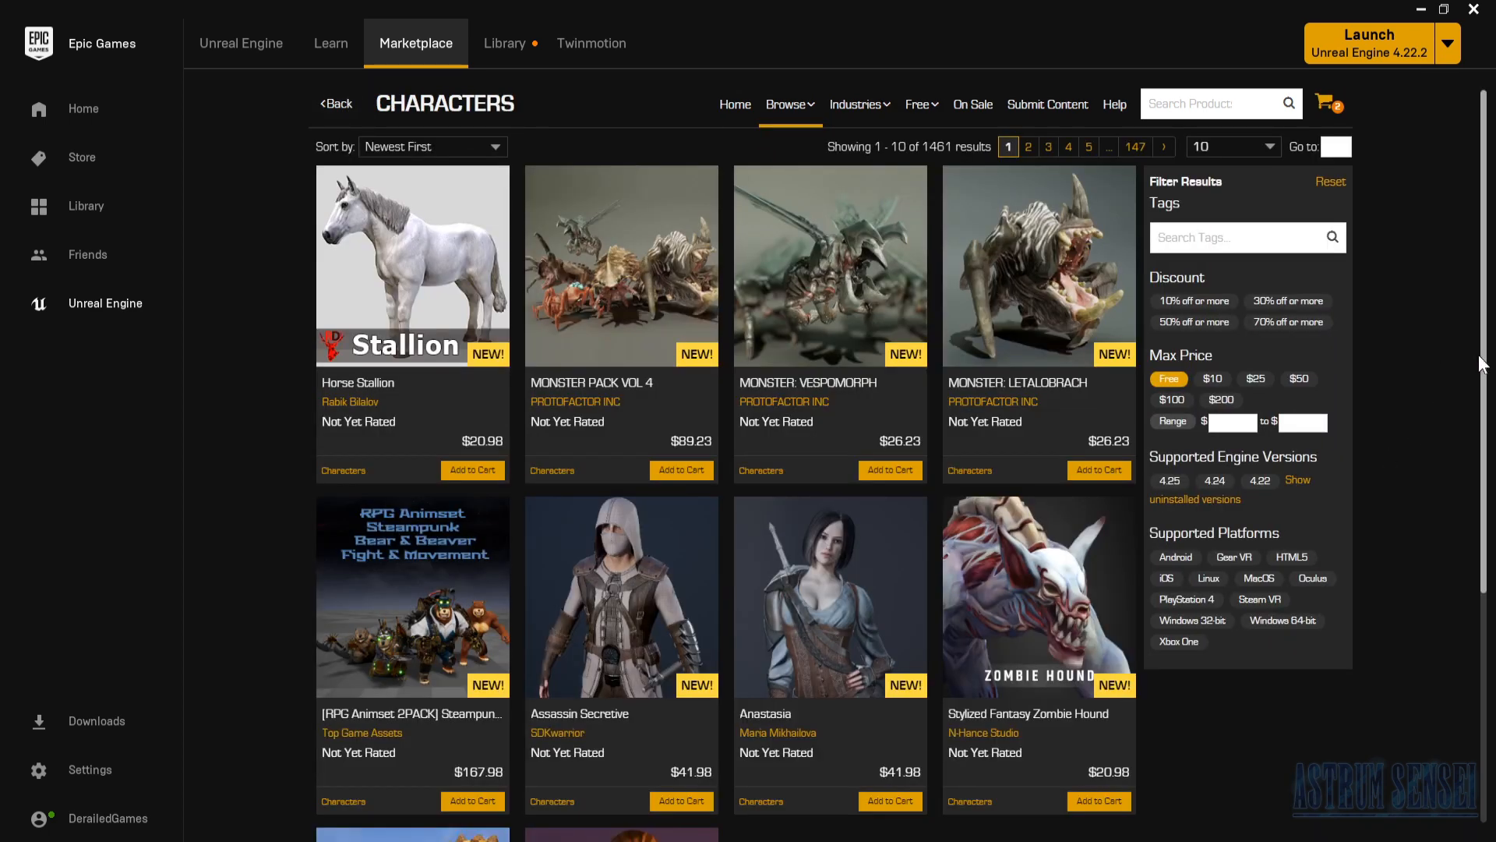
scroll("down", 3)
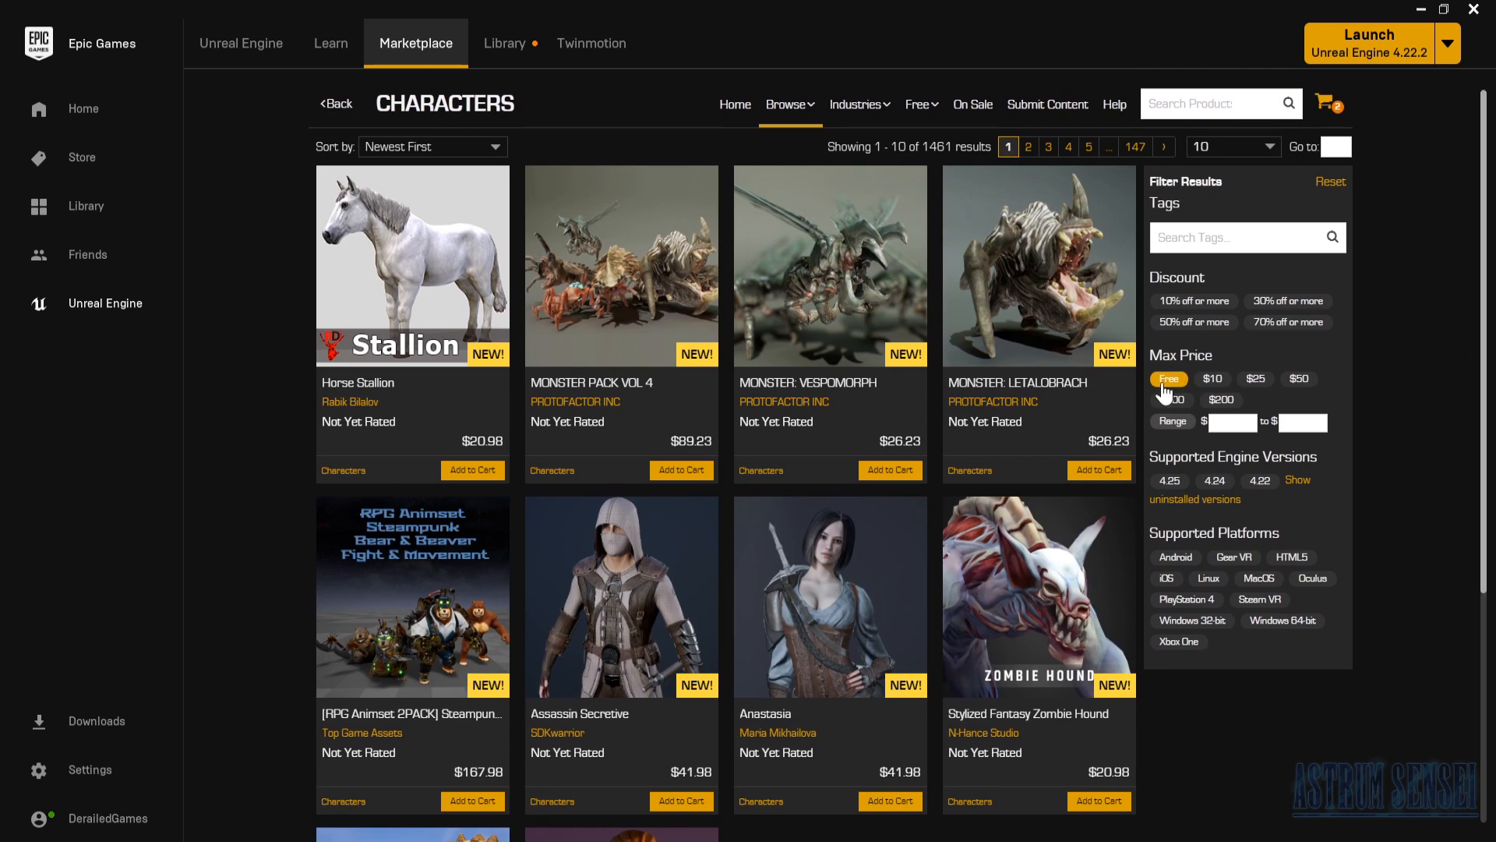
left_click(1170, 379)
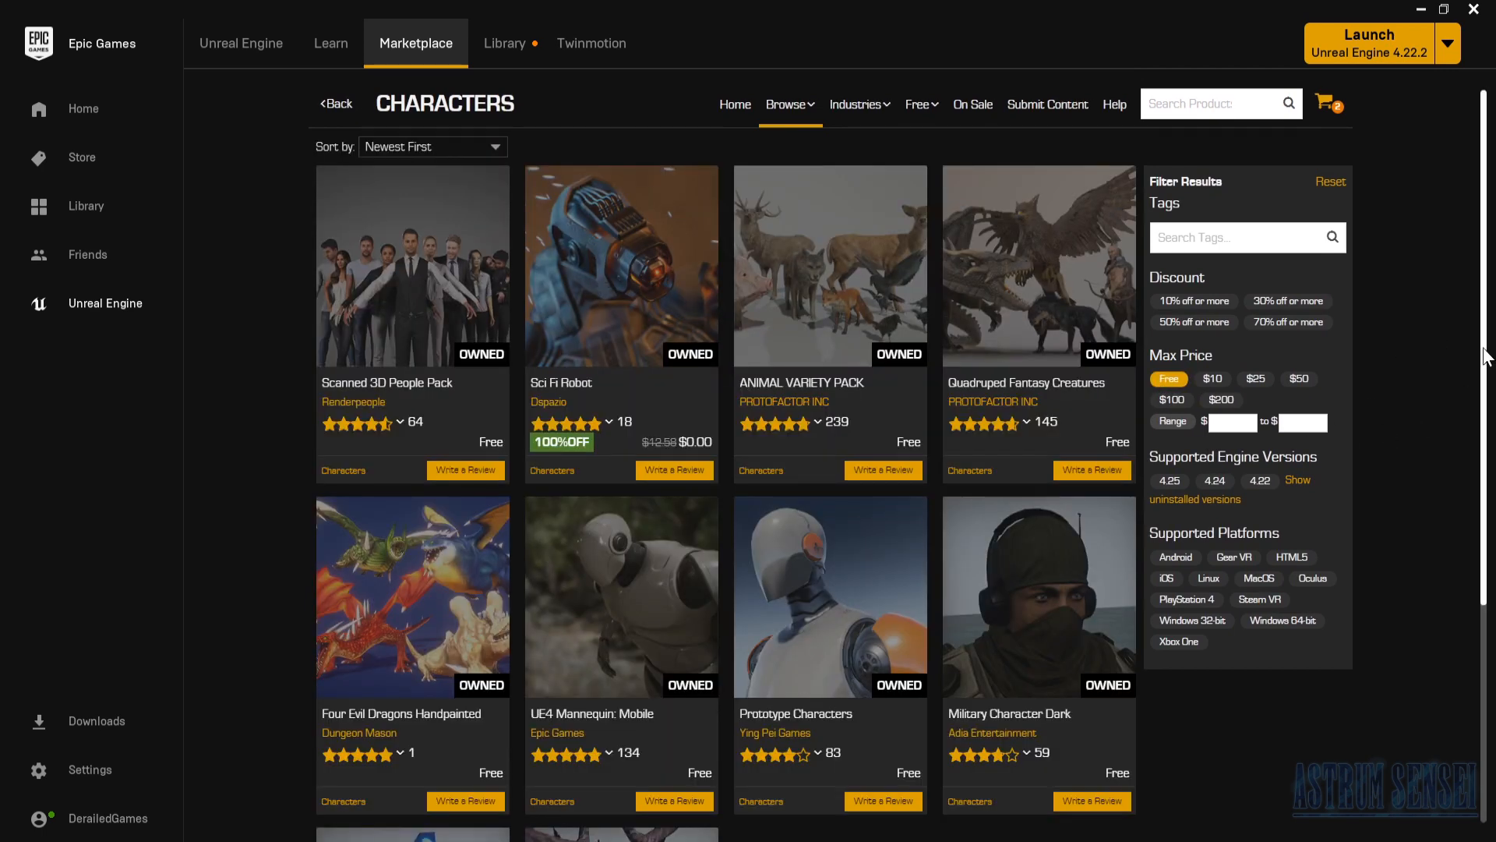
scroll("down", 3)
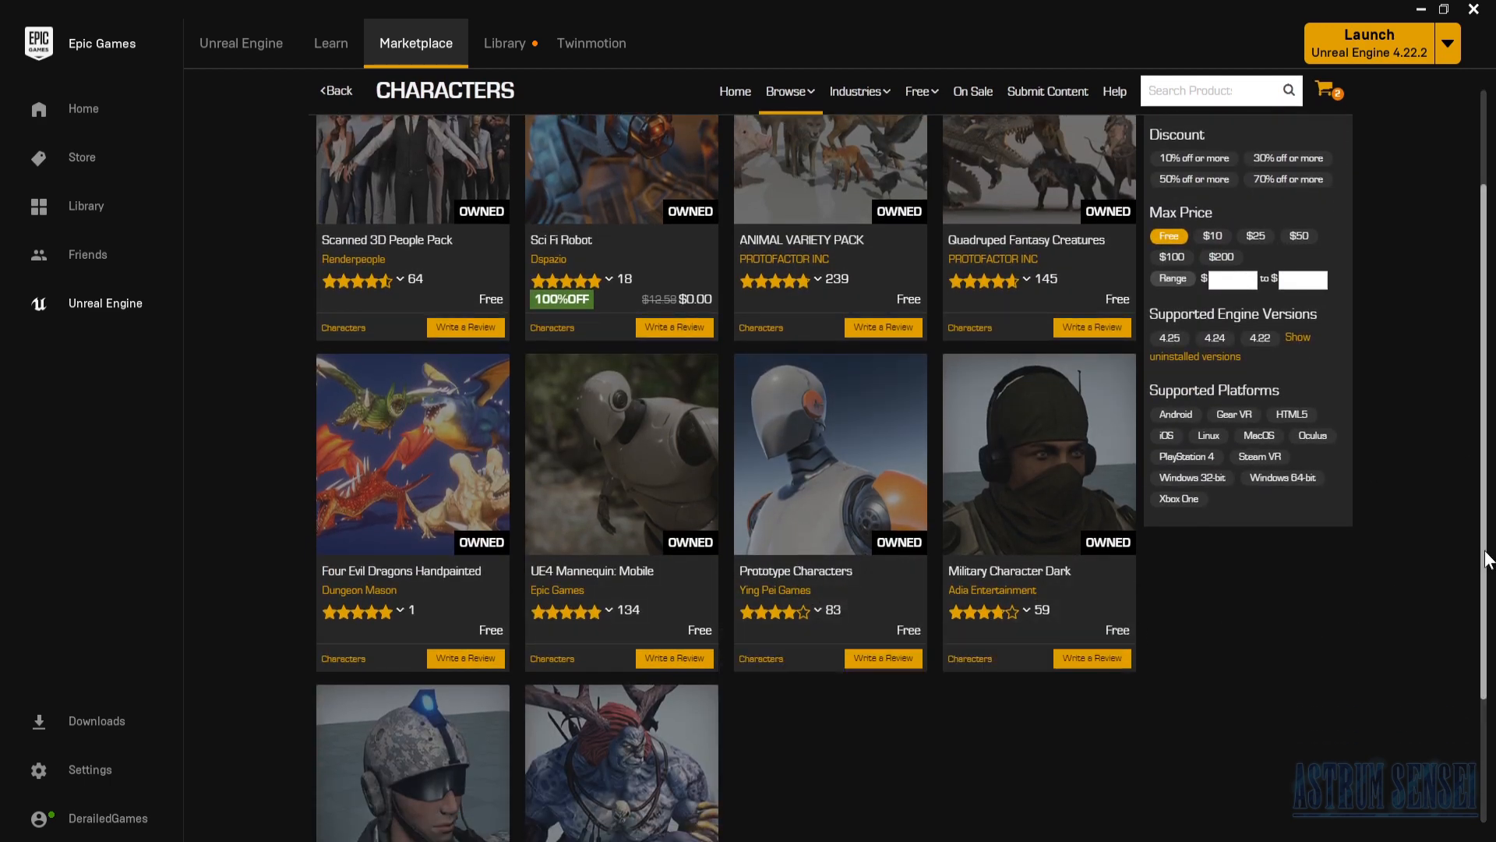
scroll("down", 3)
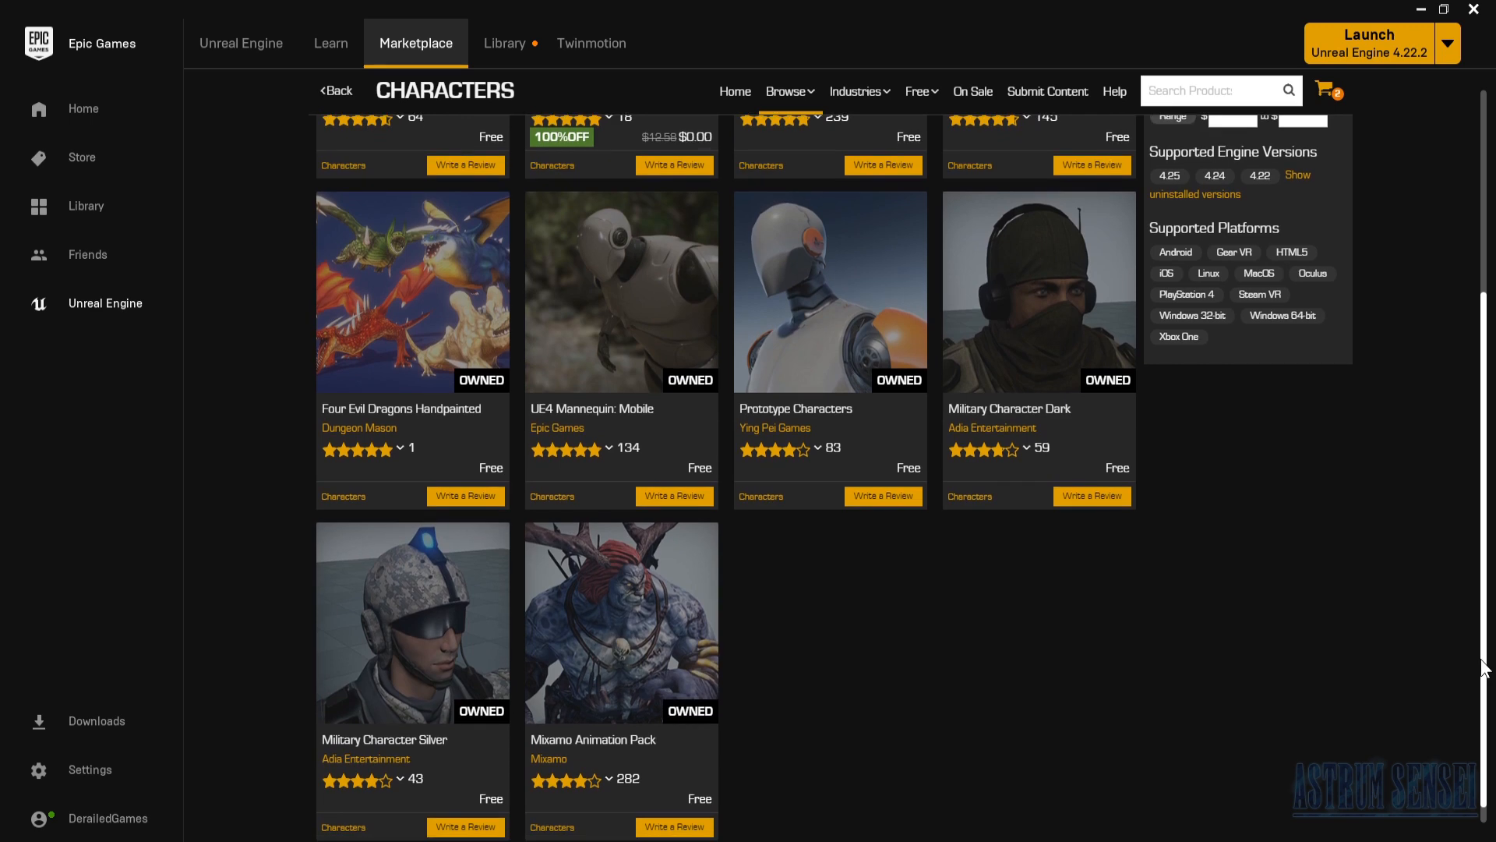
scroll("up", 3)
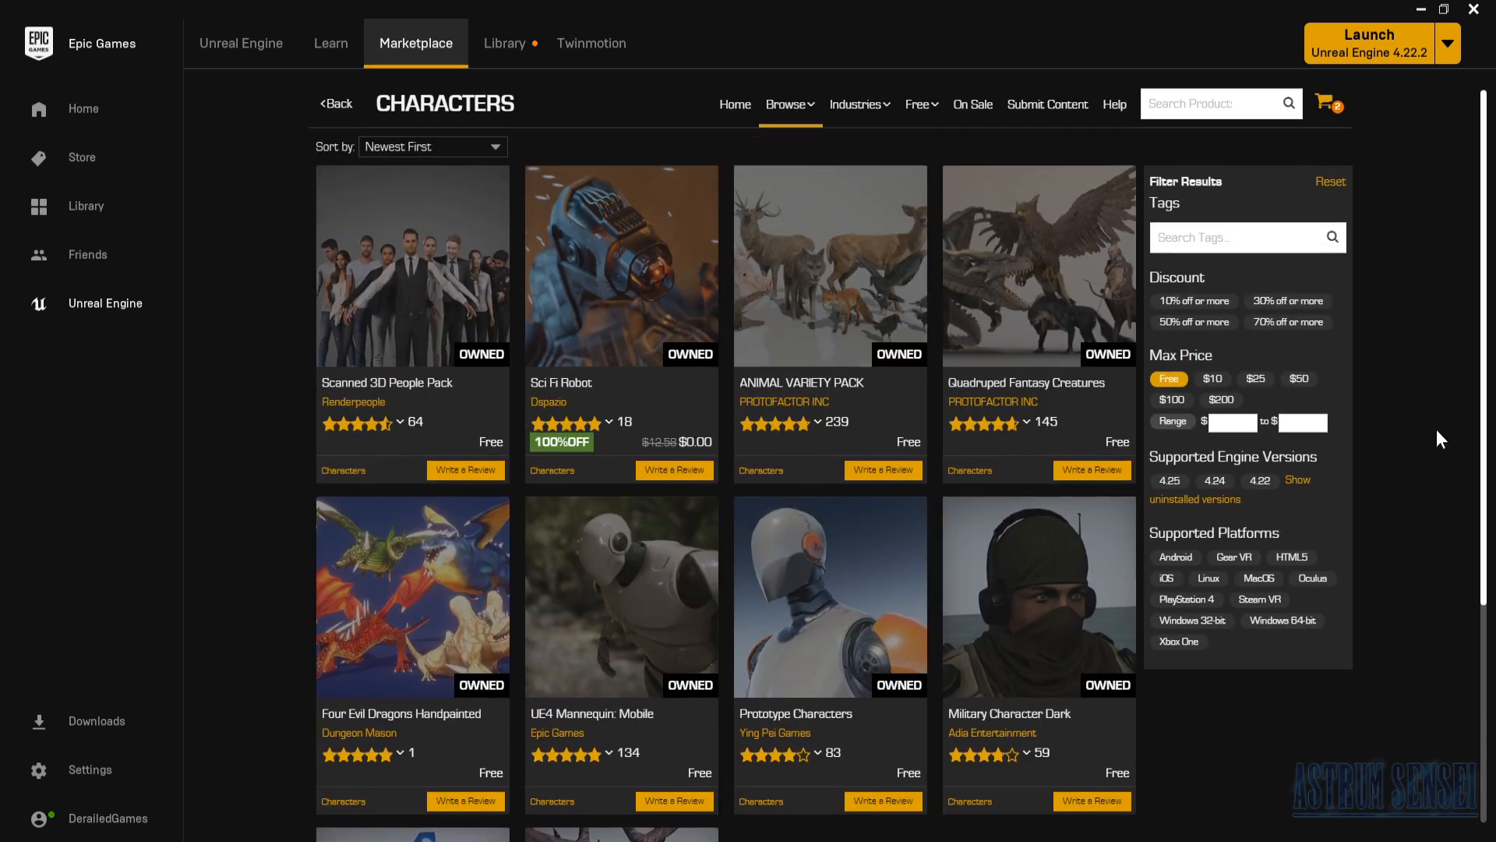
mouse_move(594, 348)
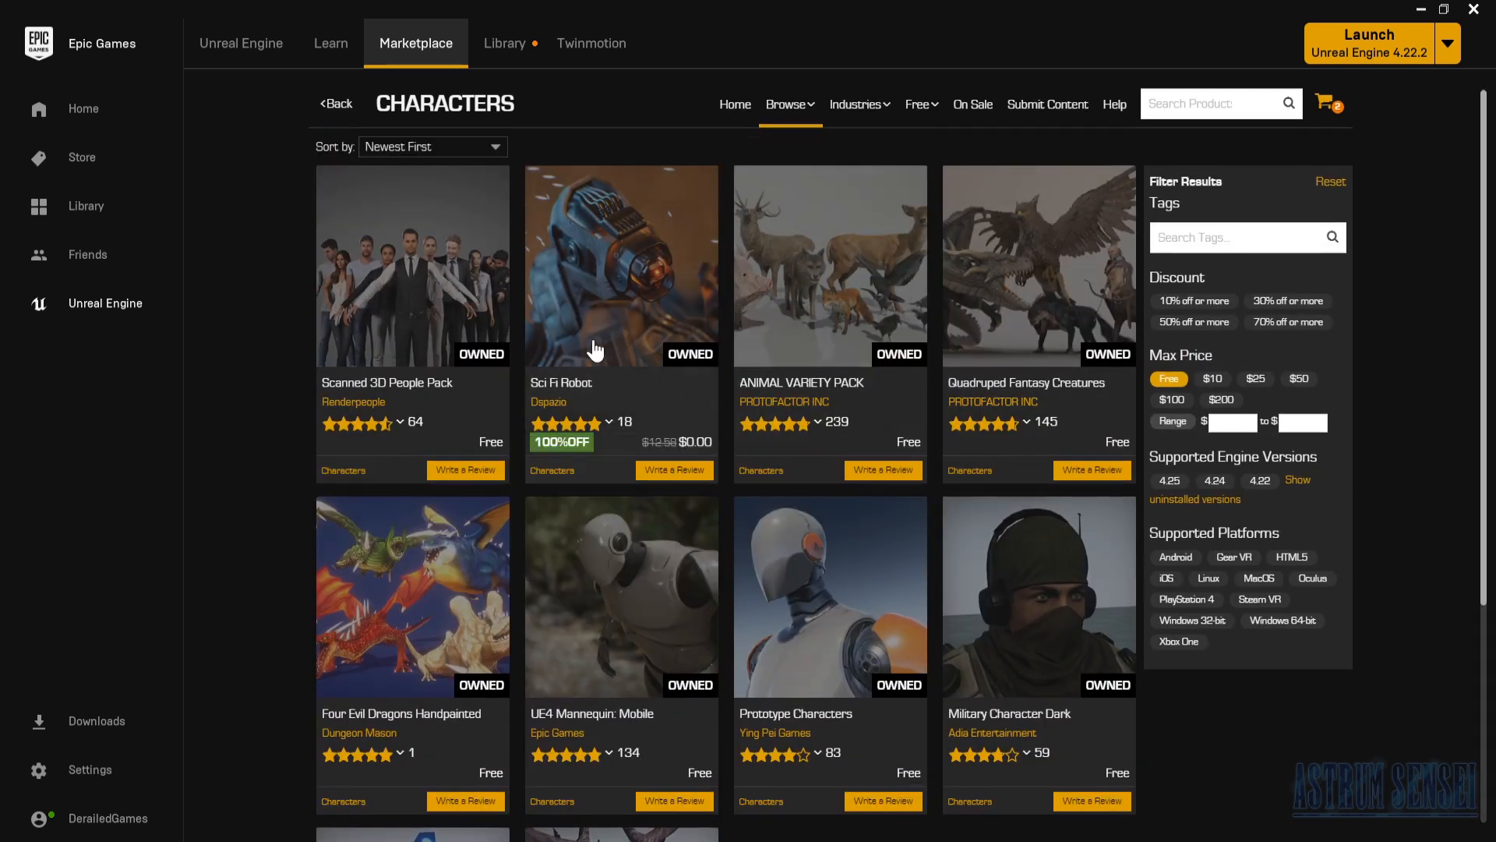
Step: Add the Sci Fi Robot pack to the BeginnerTutorialGame project via Add To Project
left_click(620, 265)
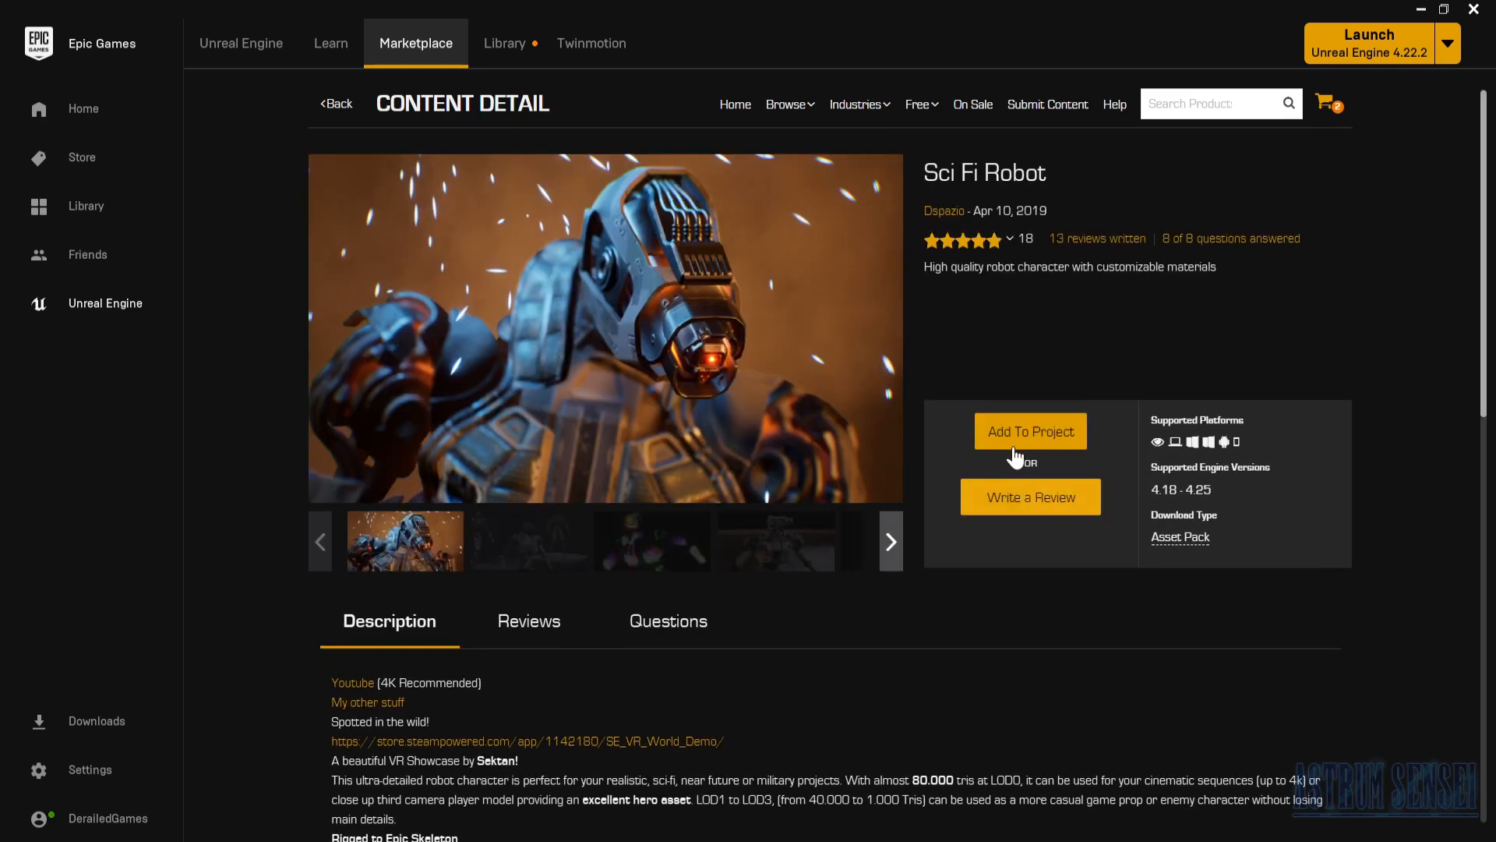
left_click(1030, 430)
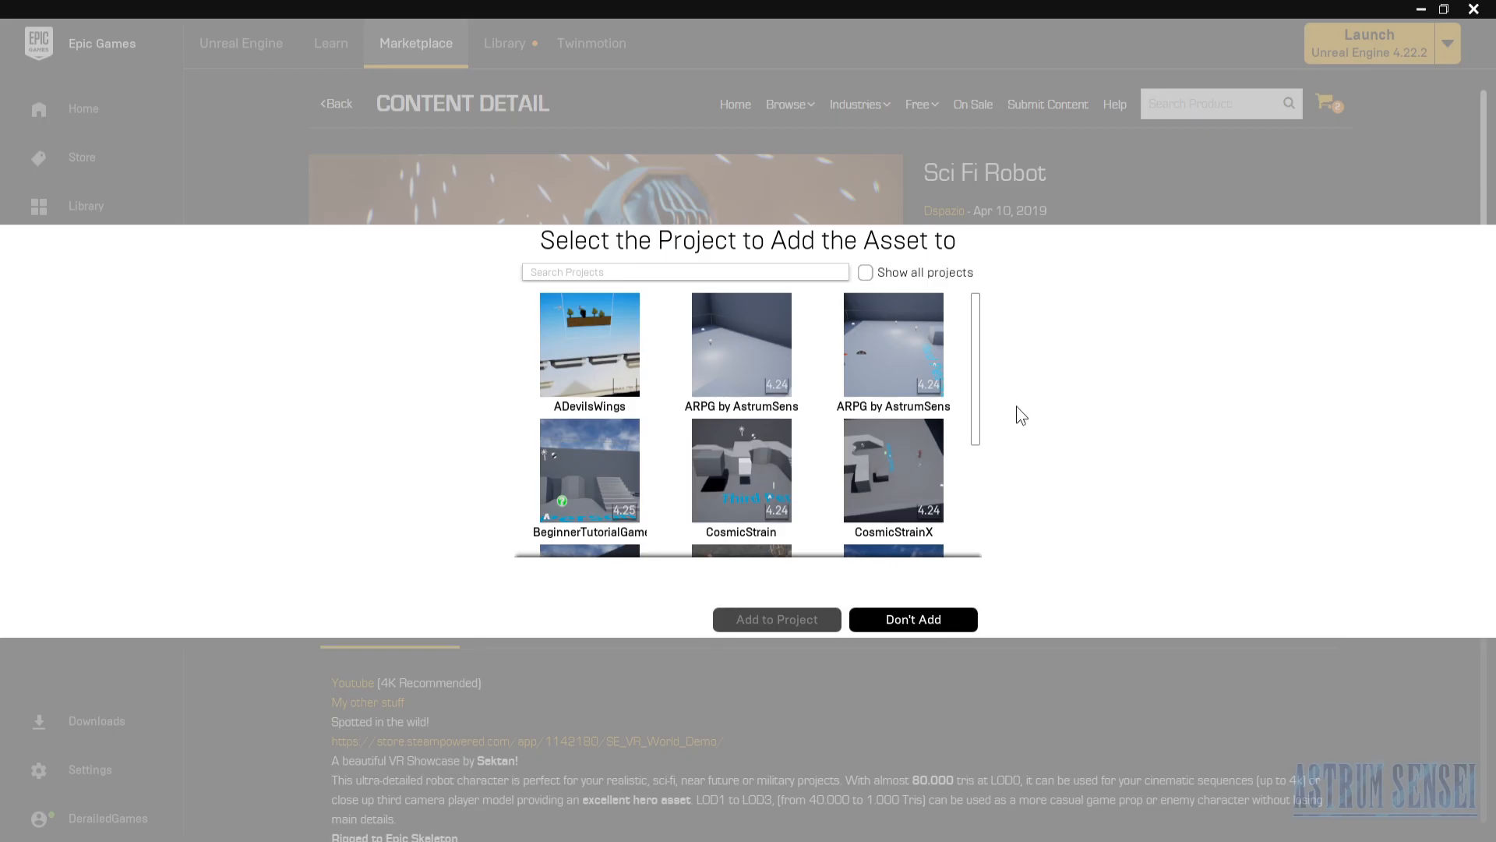
mouse_move(1031, 451)
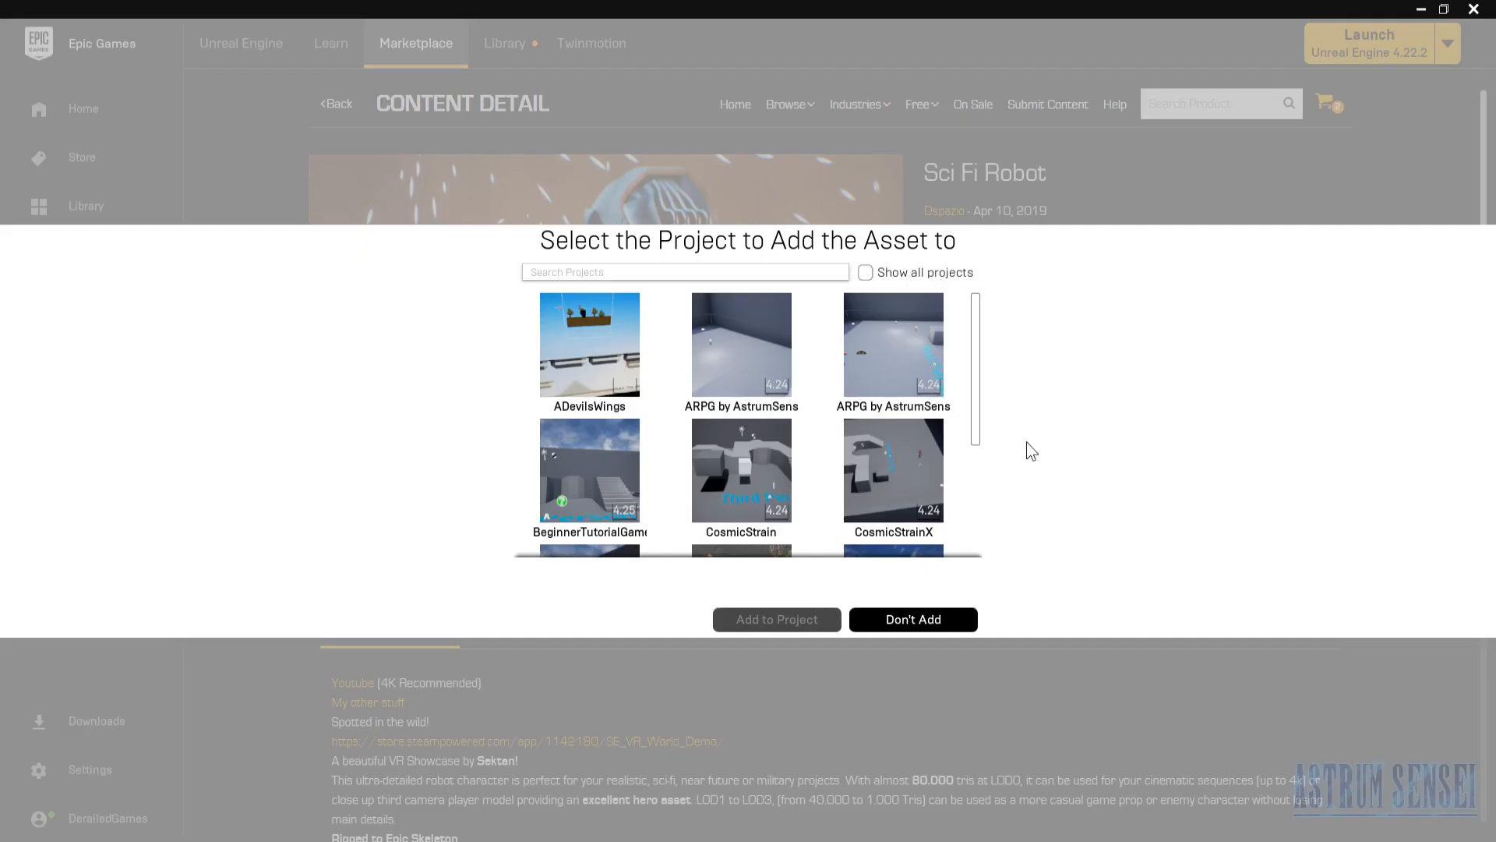
scroll("down", 3)
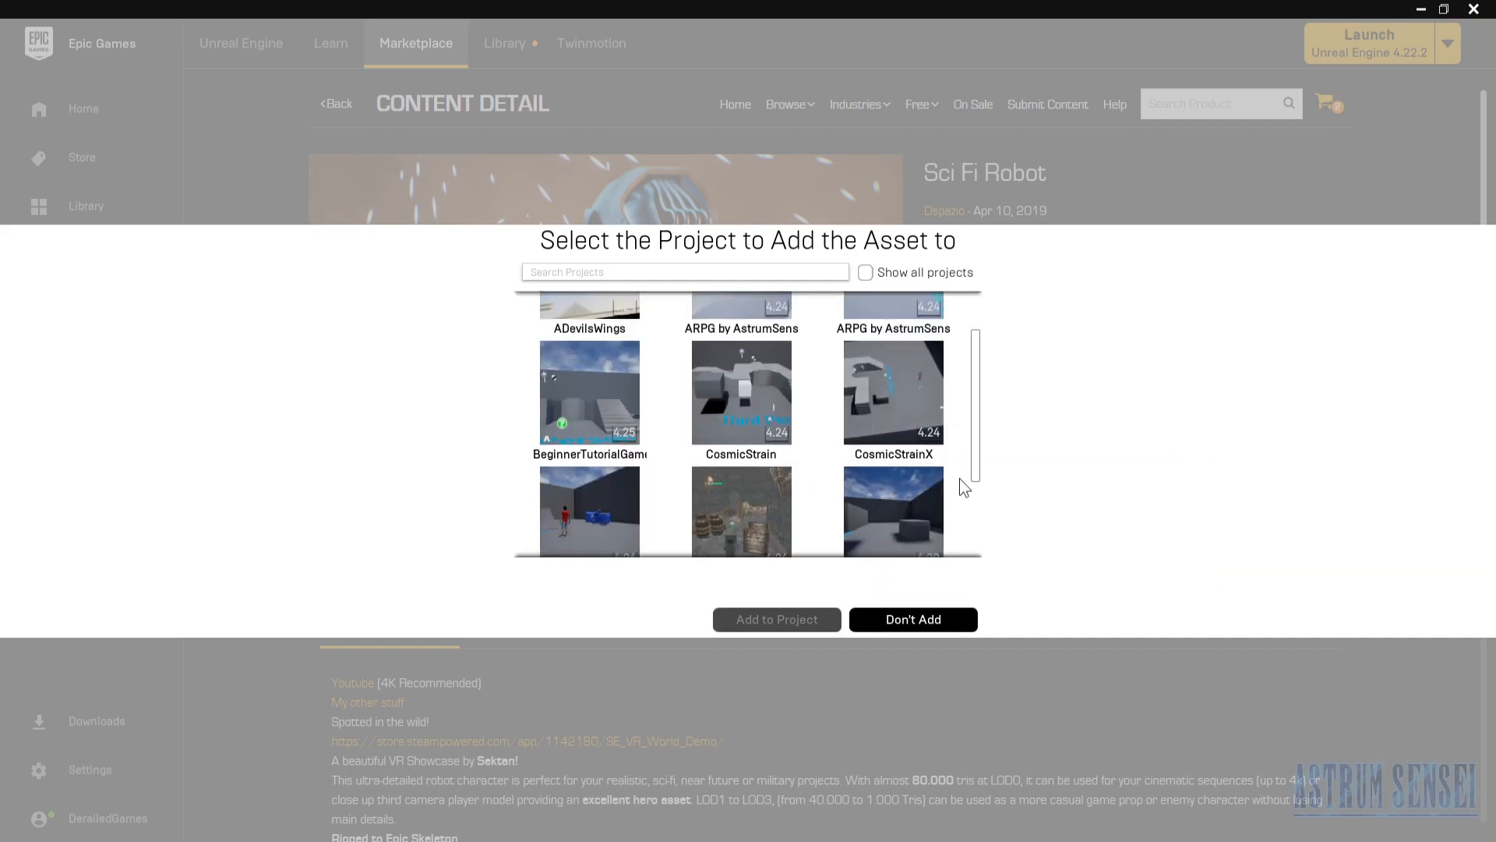
scroll("down", 3)
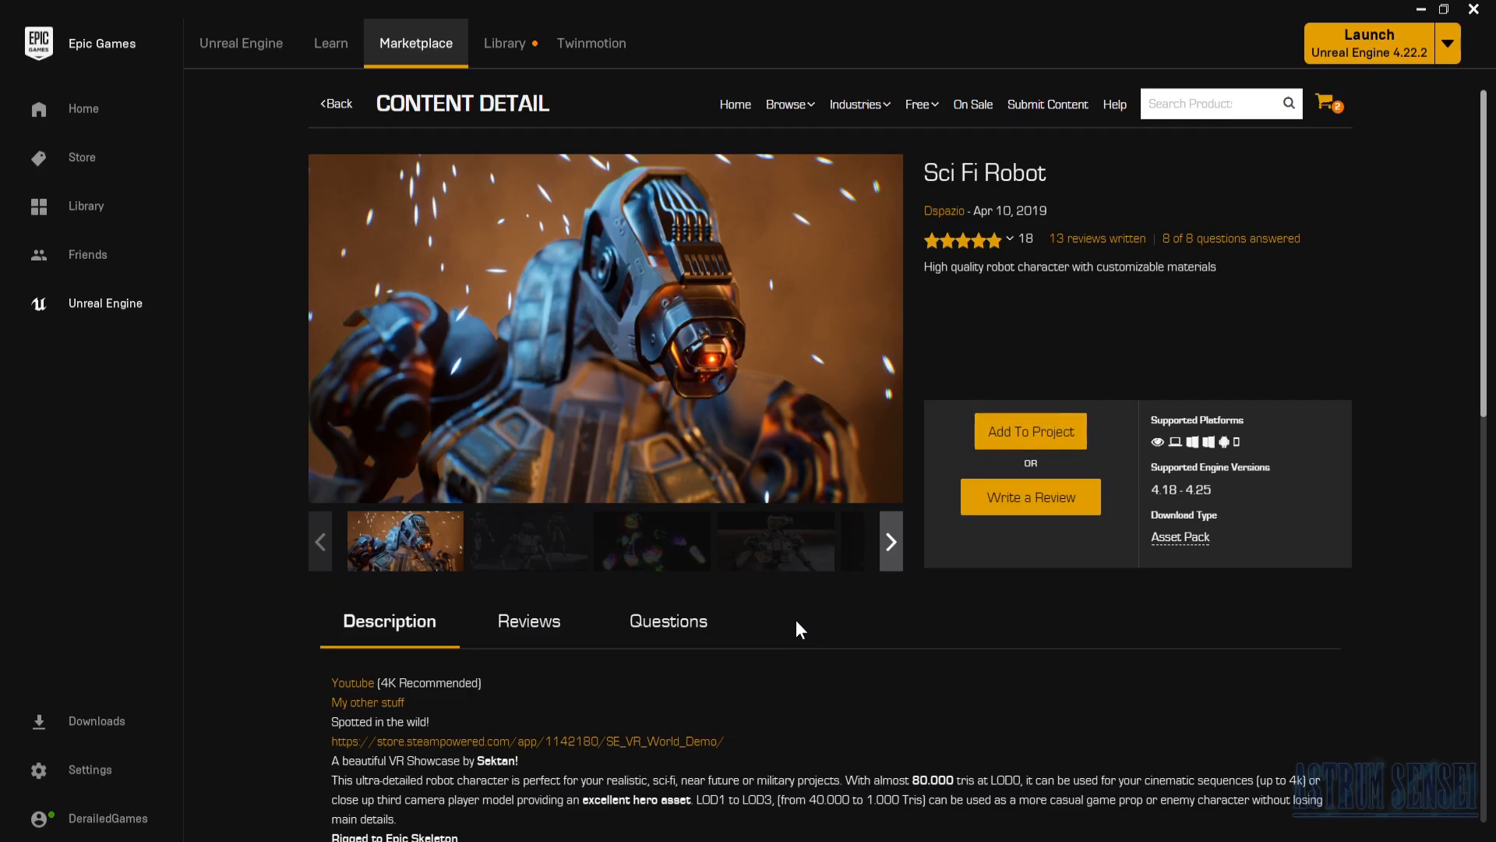
left_click(1030, 430)
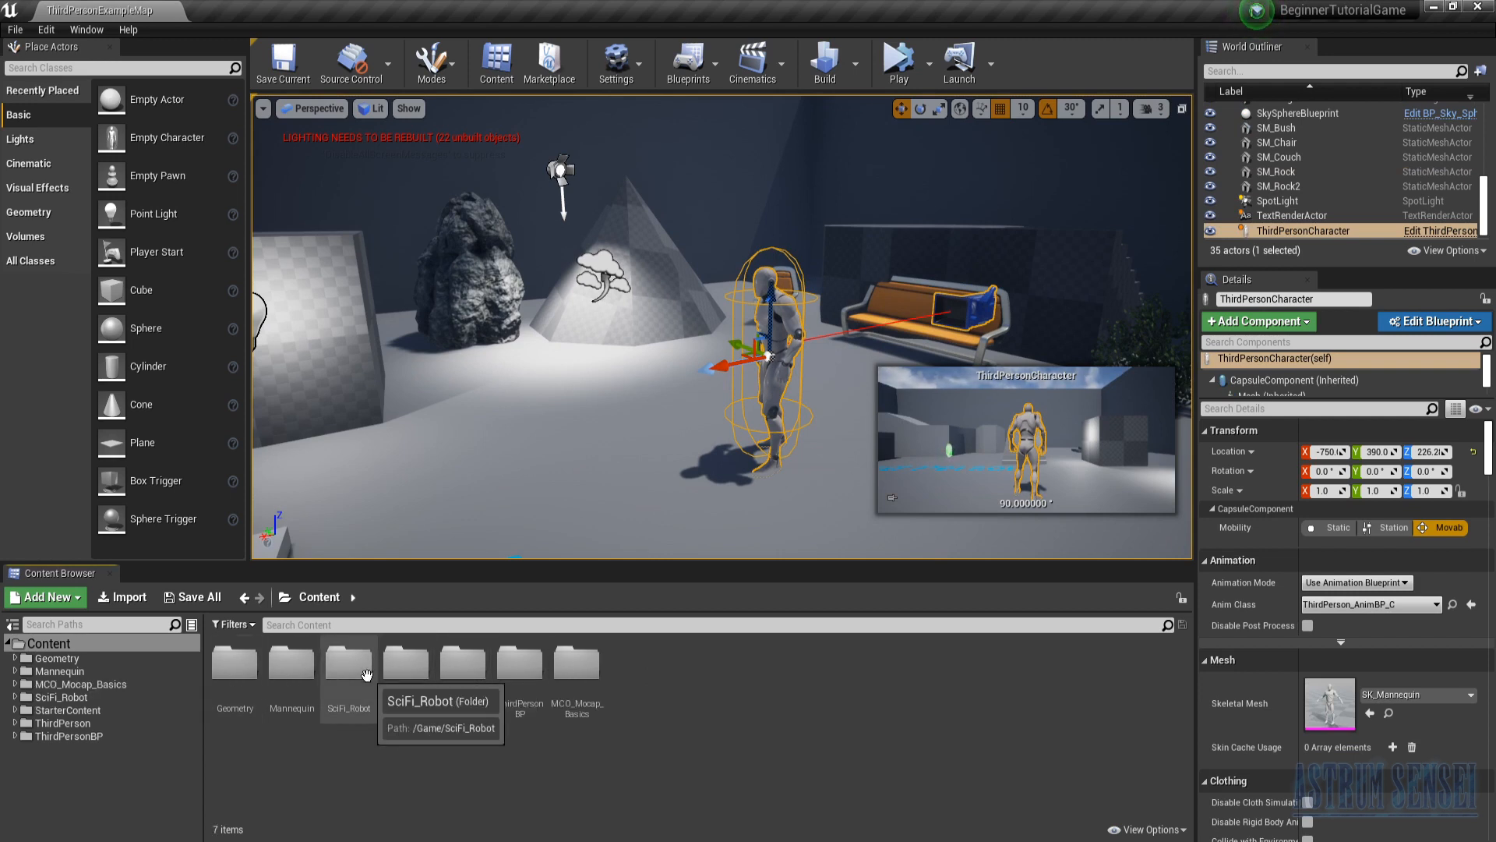
Step: Browse the SciFi_Robot MESHES folder in the Content Browser, then the MCO_Mocap_Basics folder
double_click(347, 664)
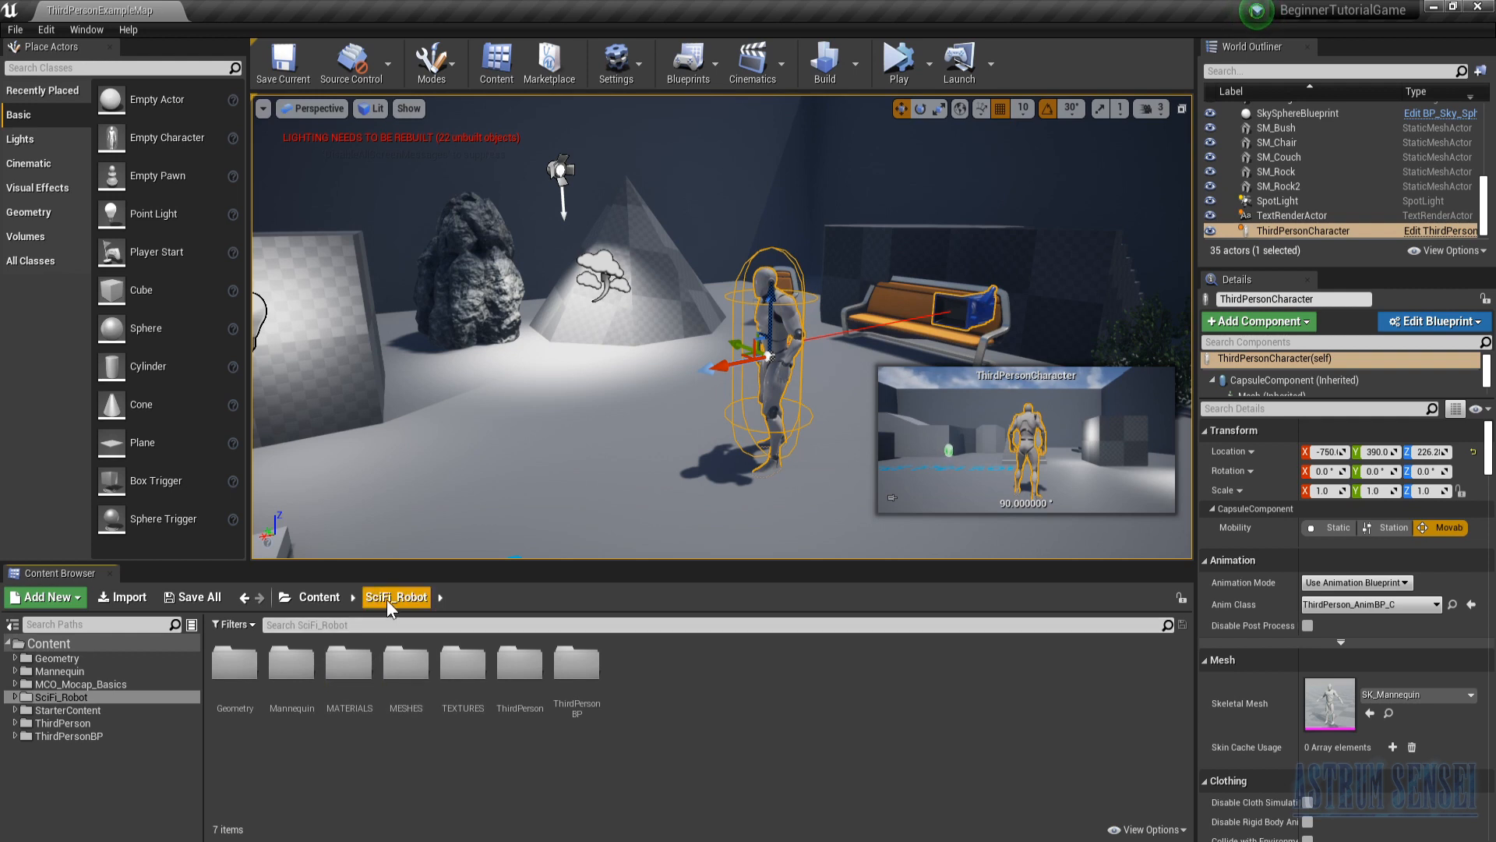
mouse_move(577, 678)
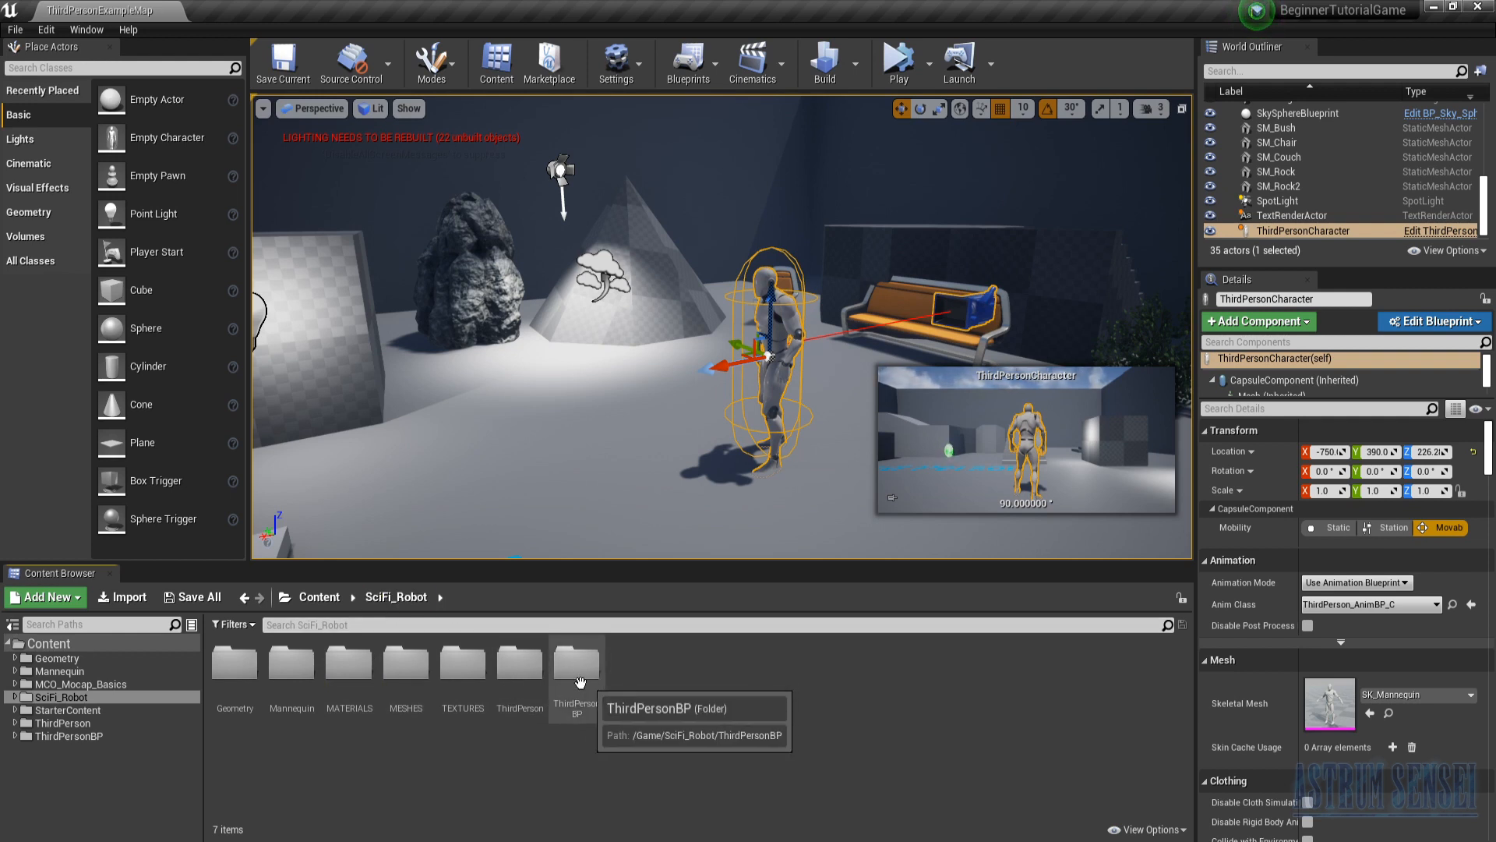
mouse_move(405, 664)
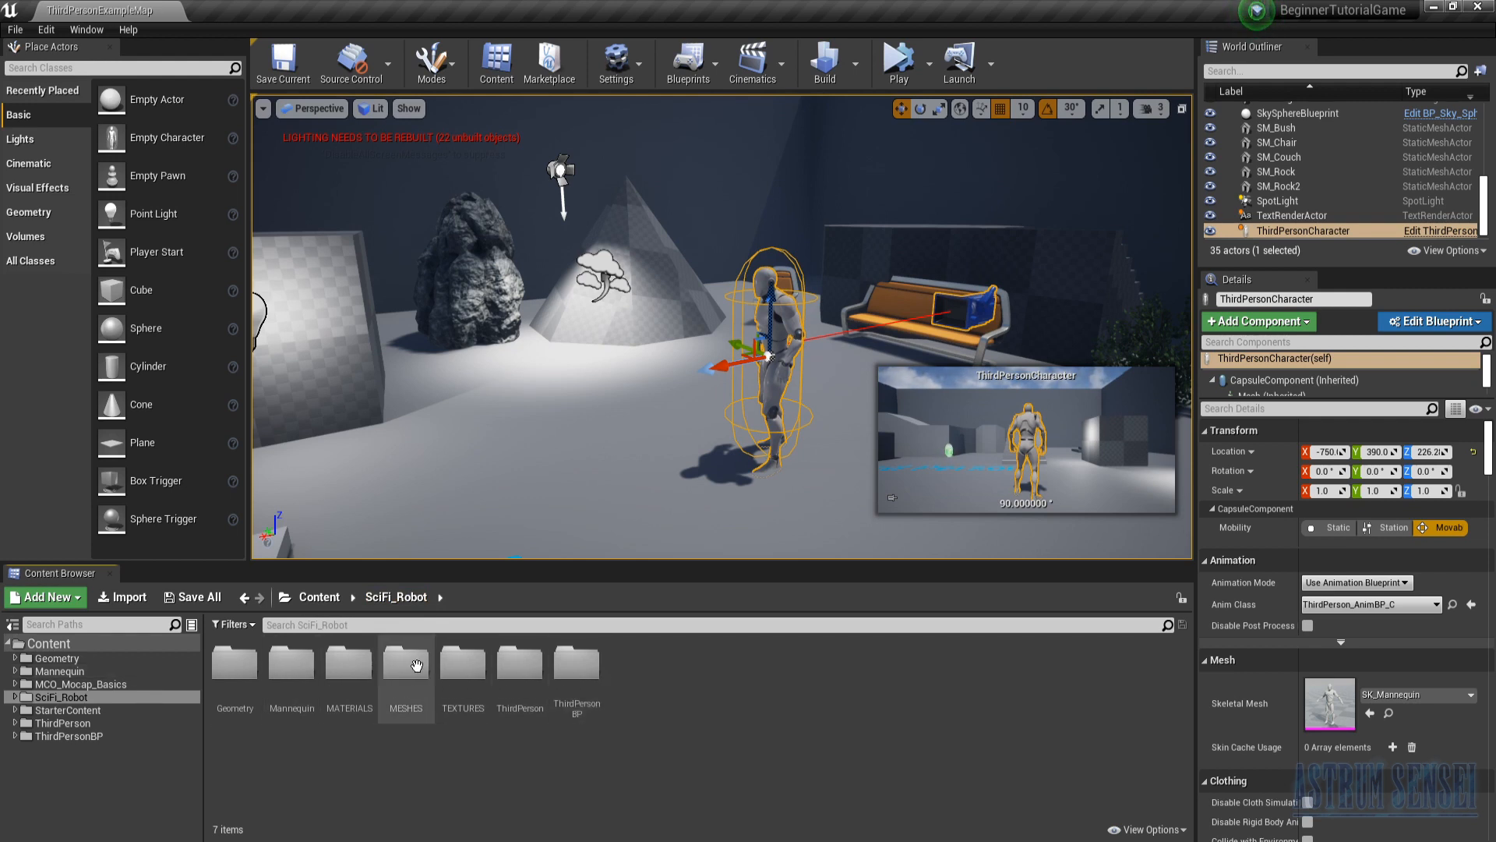
double_click(405, 666)
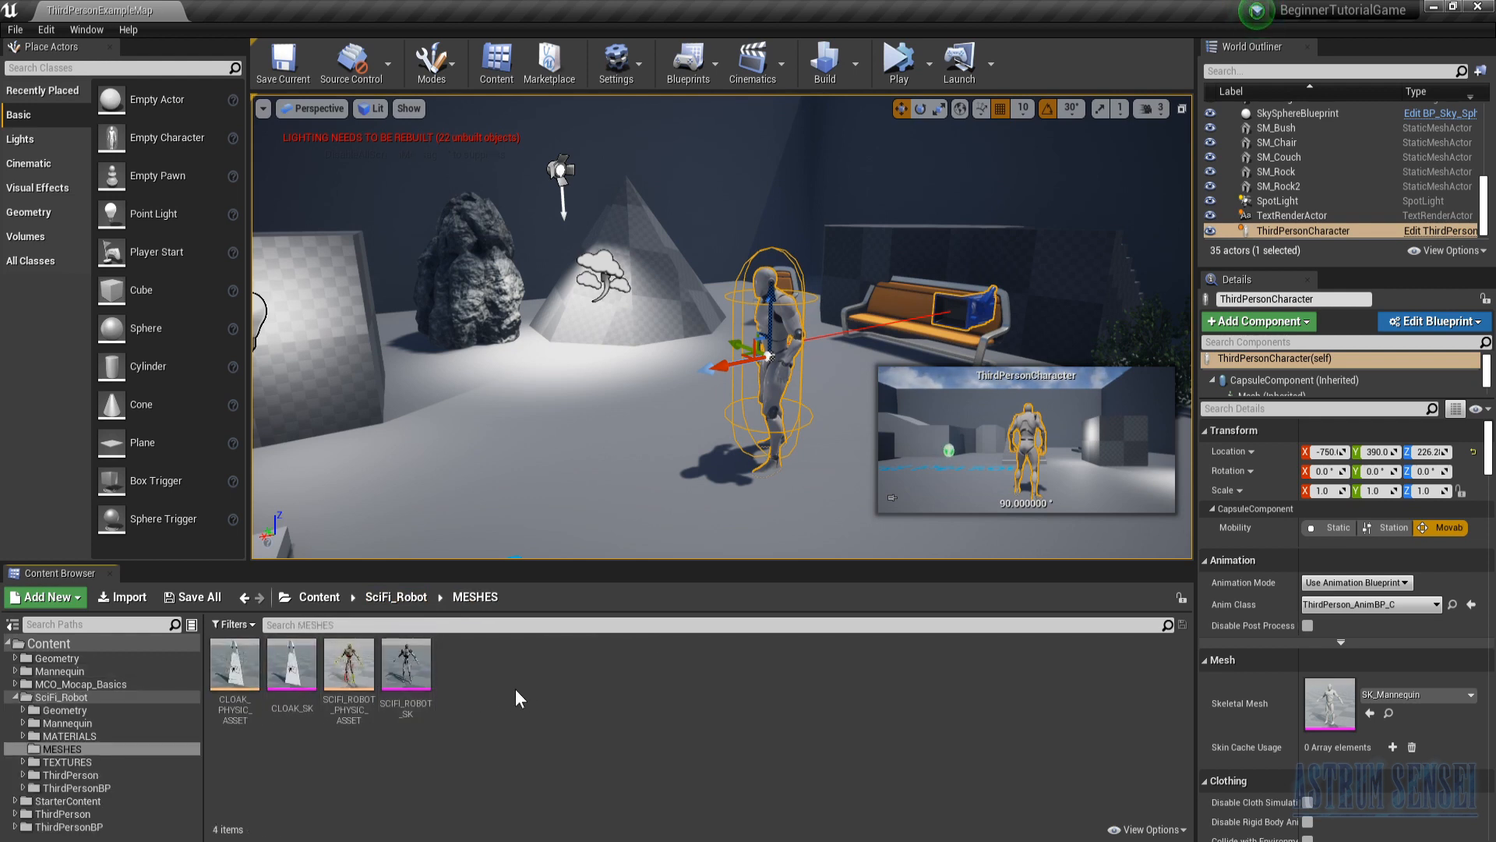
mouse_move(396, 597)
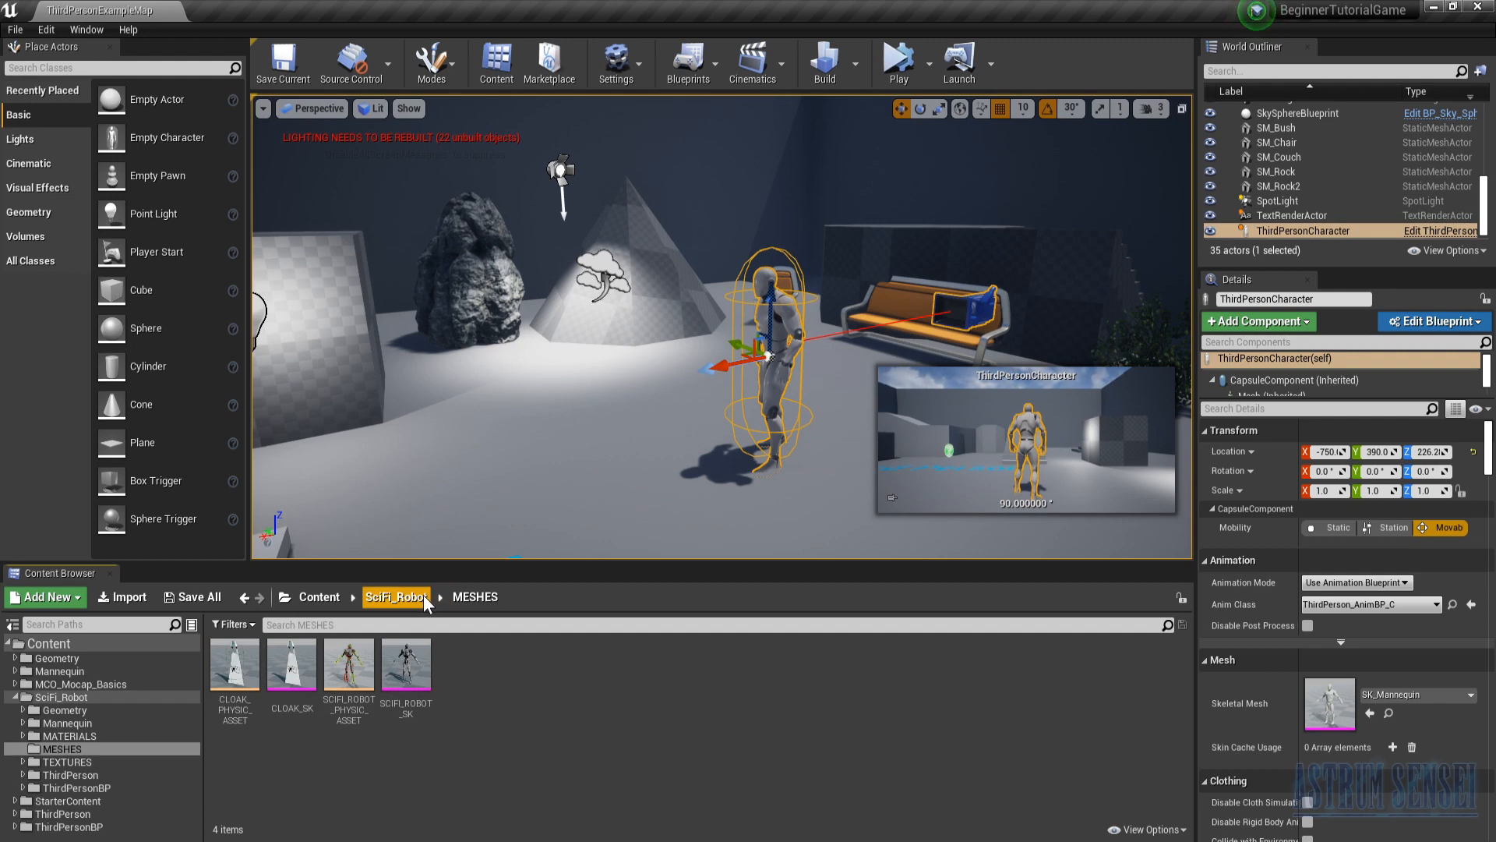
left_click(396, 597)
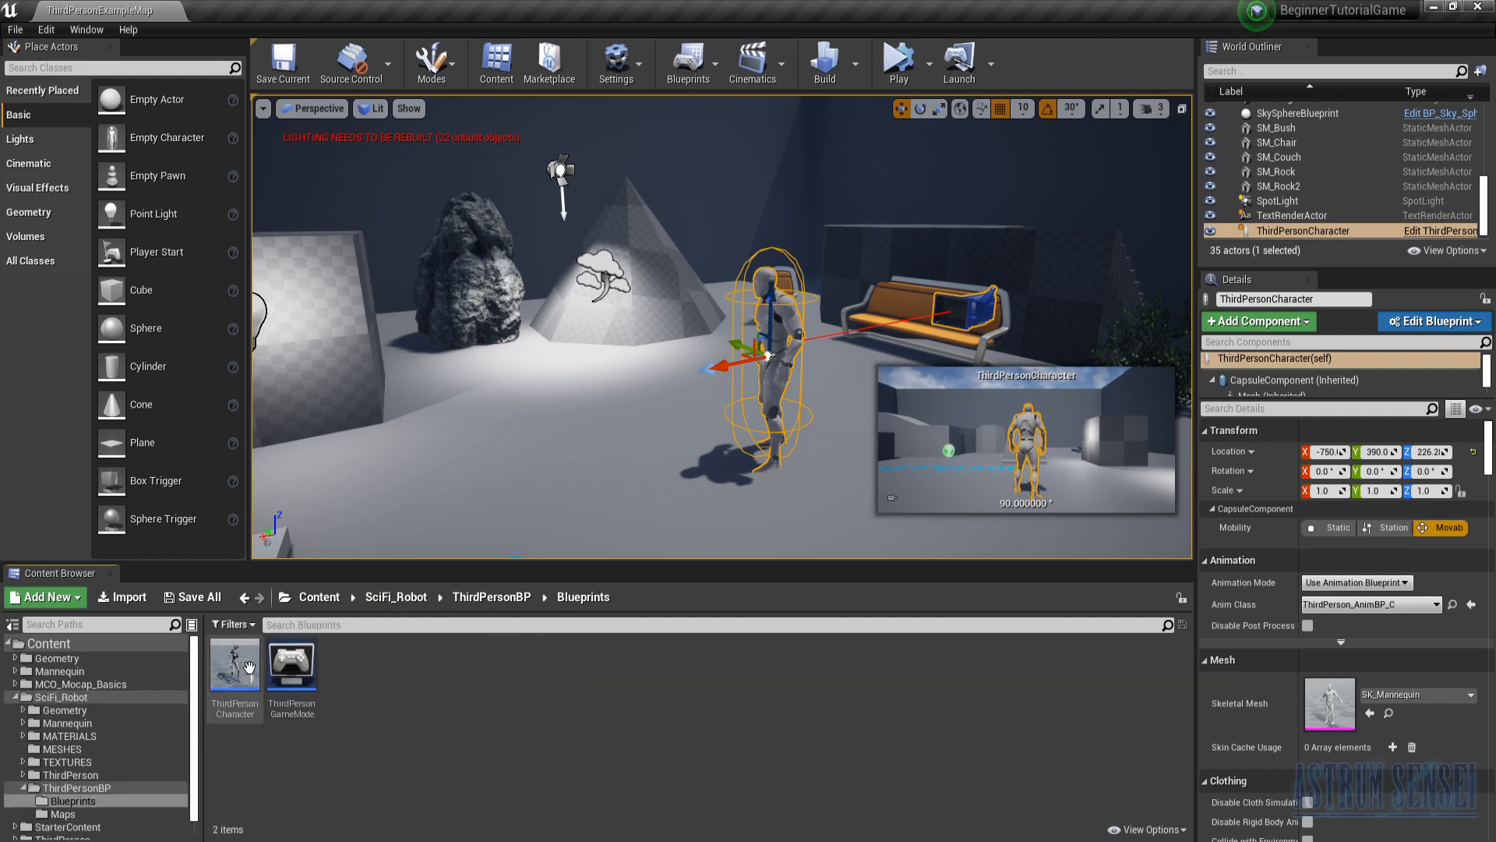
mouse_move(234, 665)
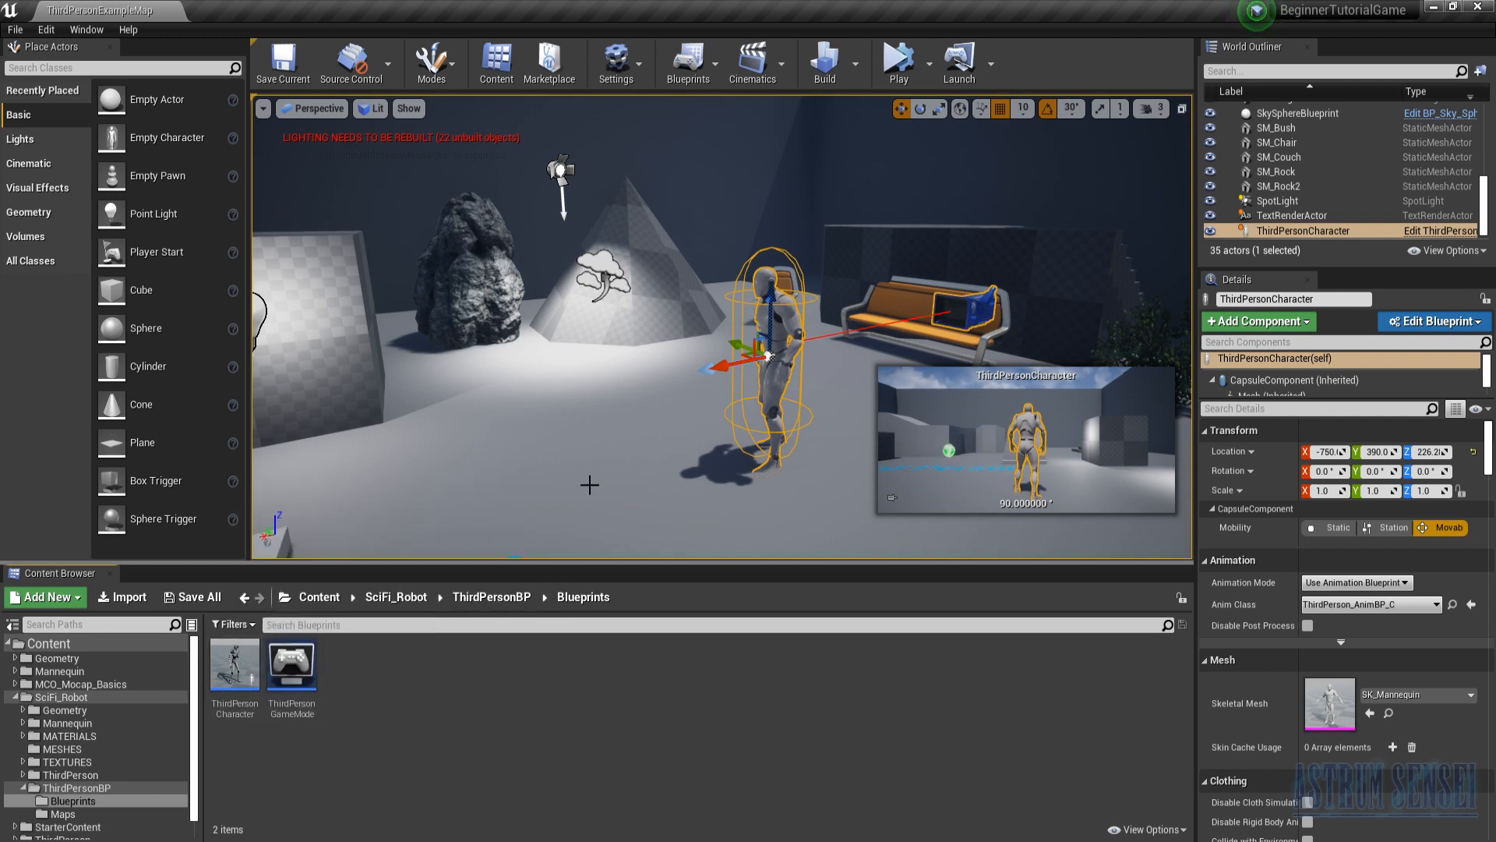
left_click(80, 685)
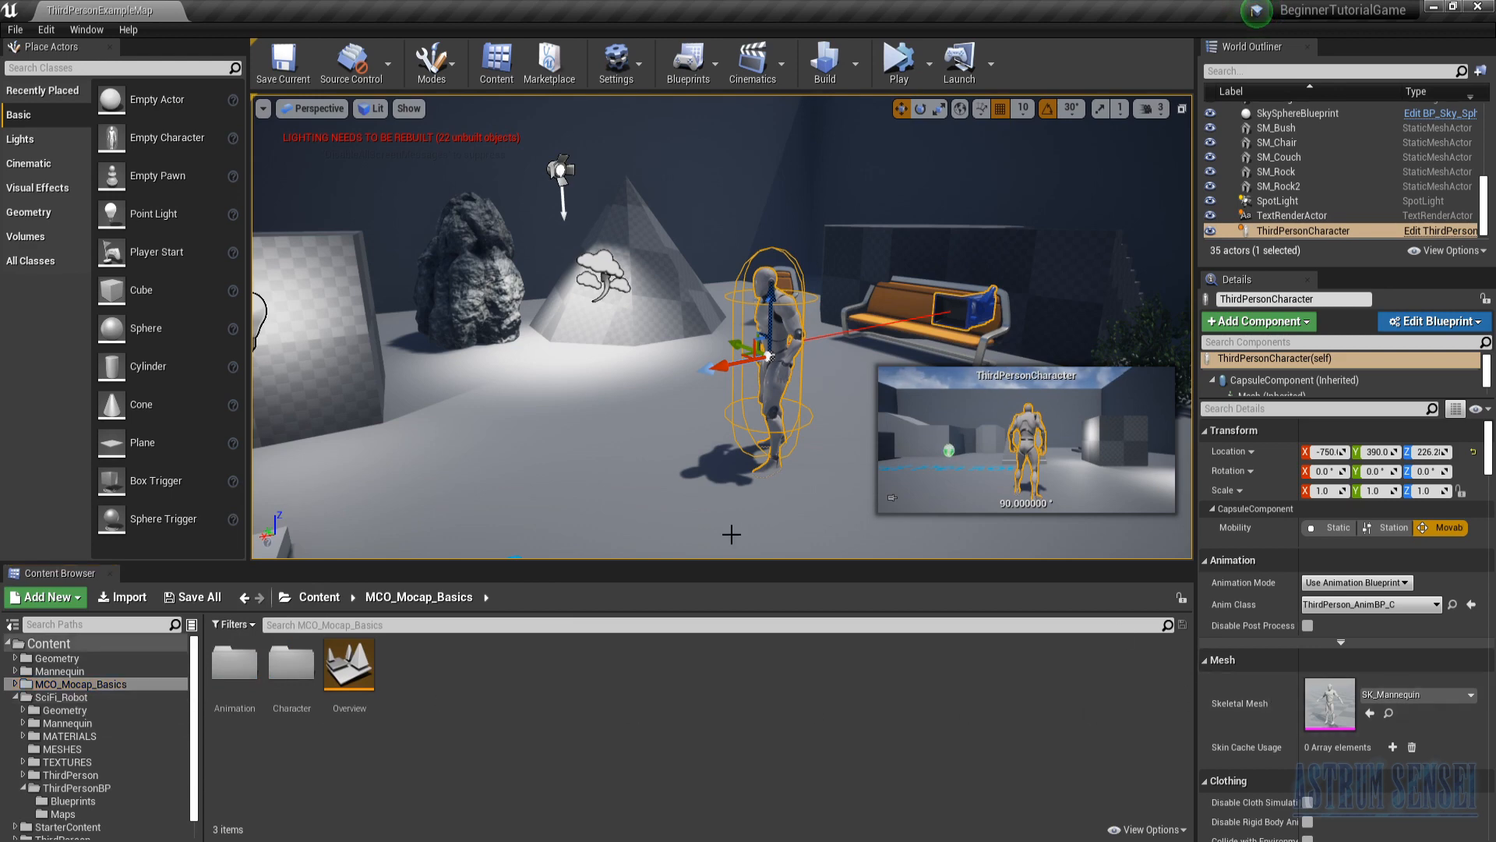
mouse_move(1328, 692)
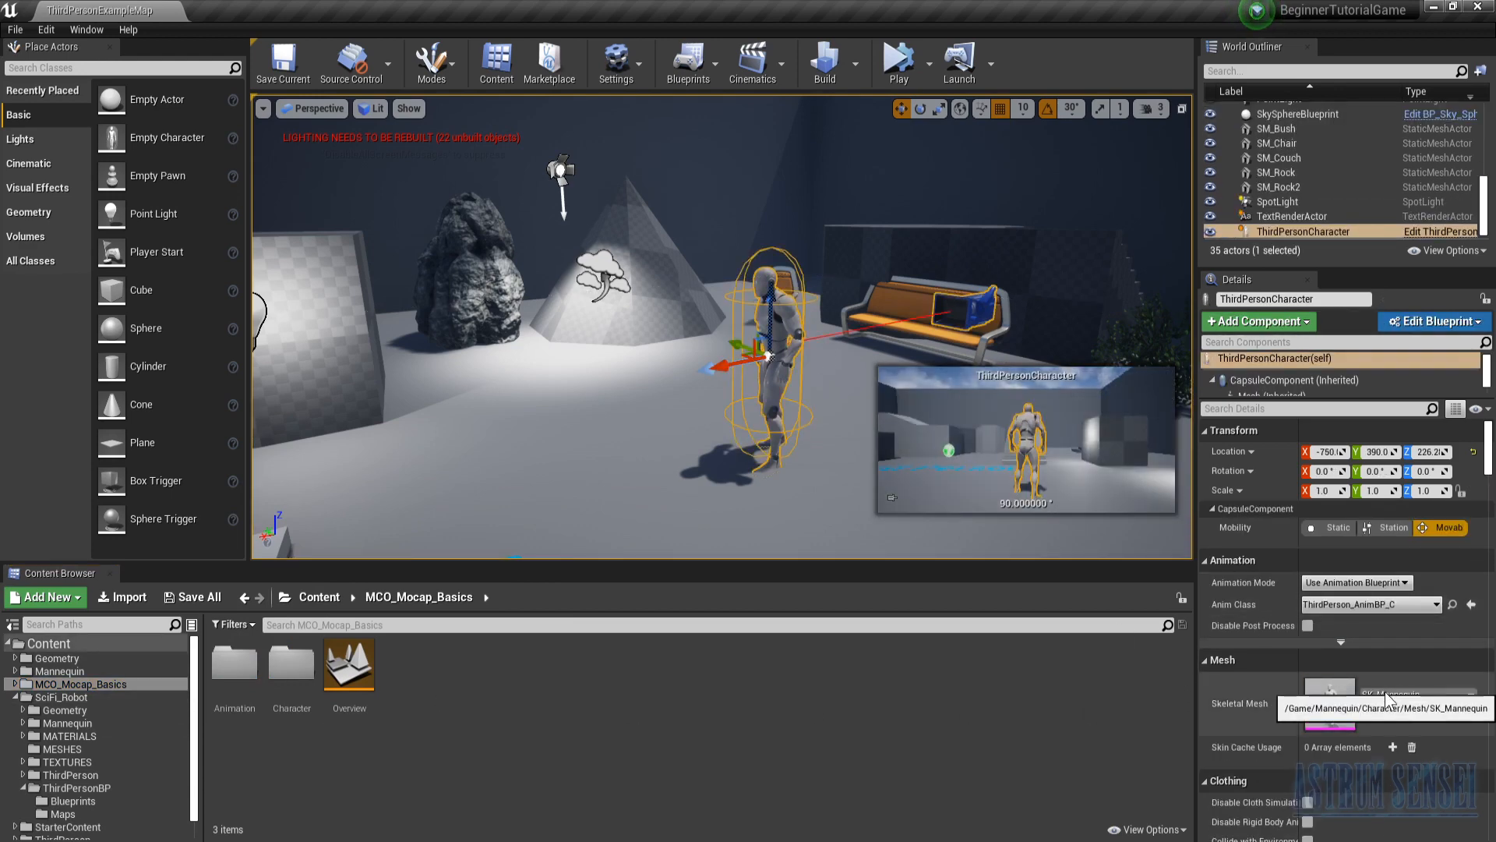
Step: Select the floor and couch in the level viewport, then clear the selection
left_click(1329, 693)
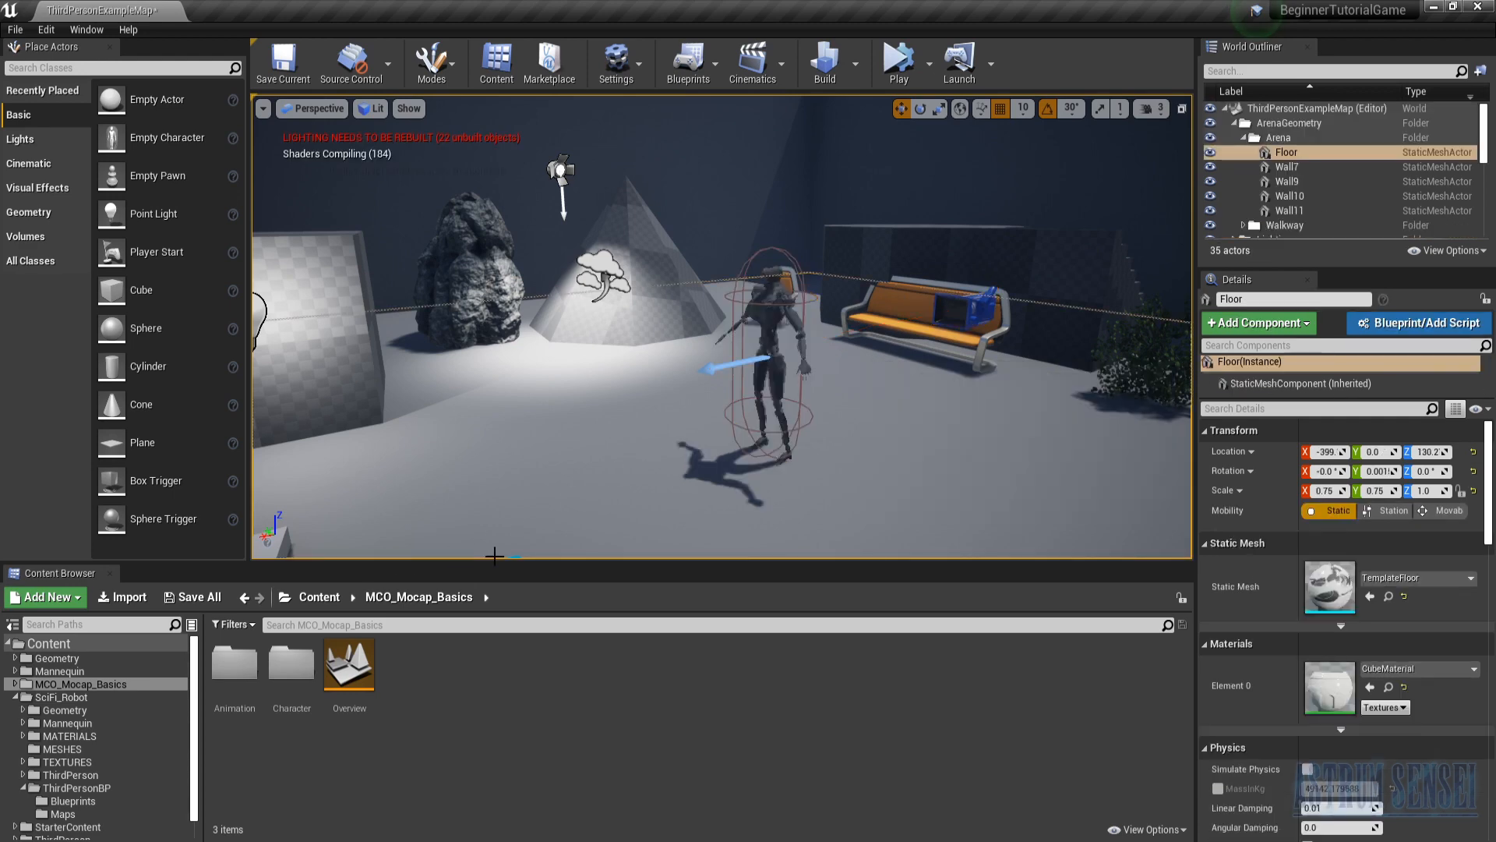
right_click(926, 320)
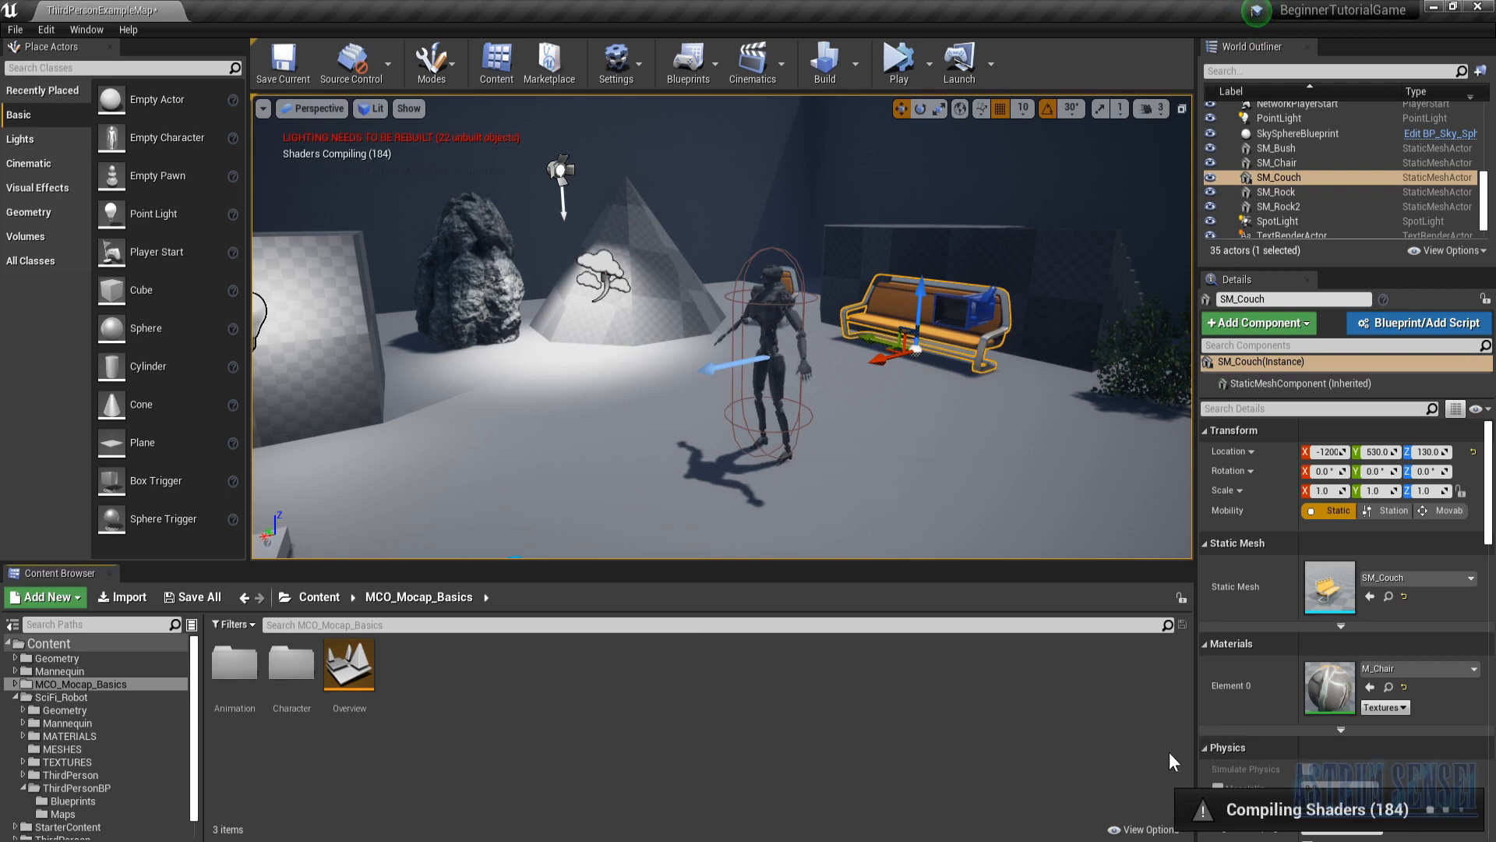
mouse_move(878, 485)
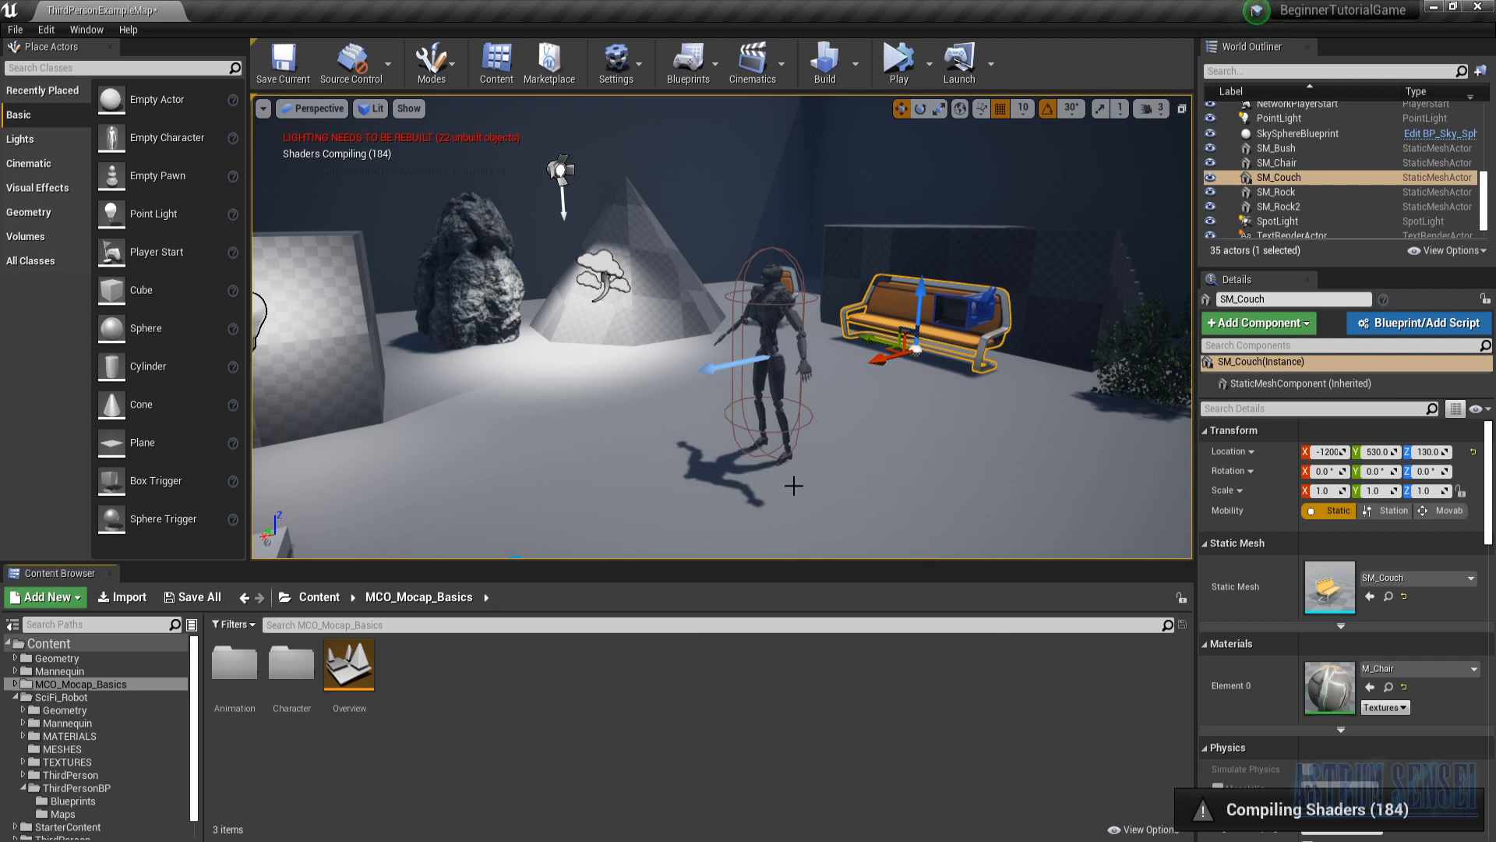
mouse_move(828, 378)
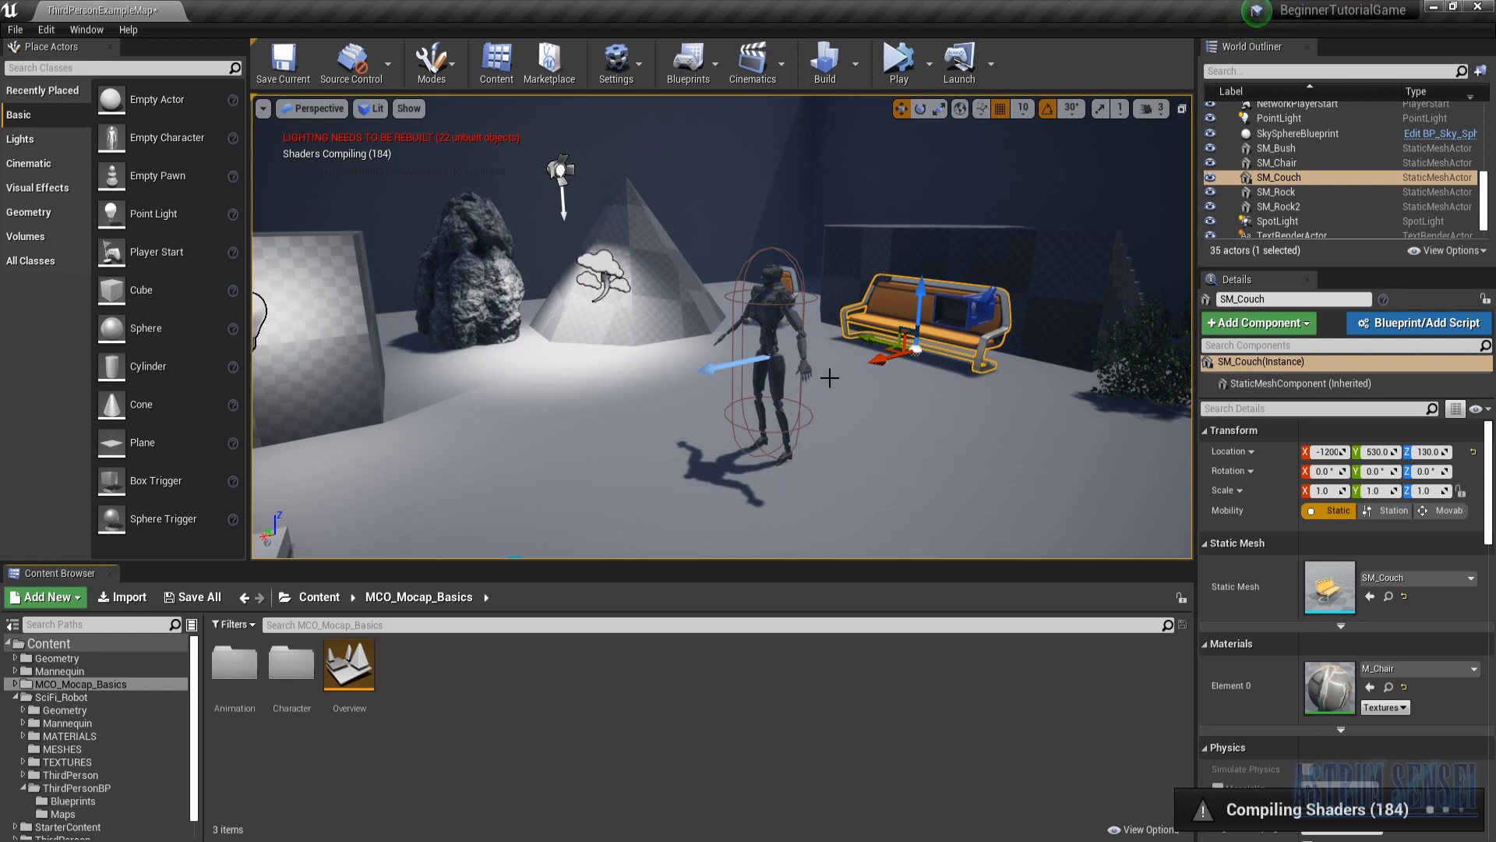
left_click(922, 64)
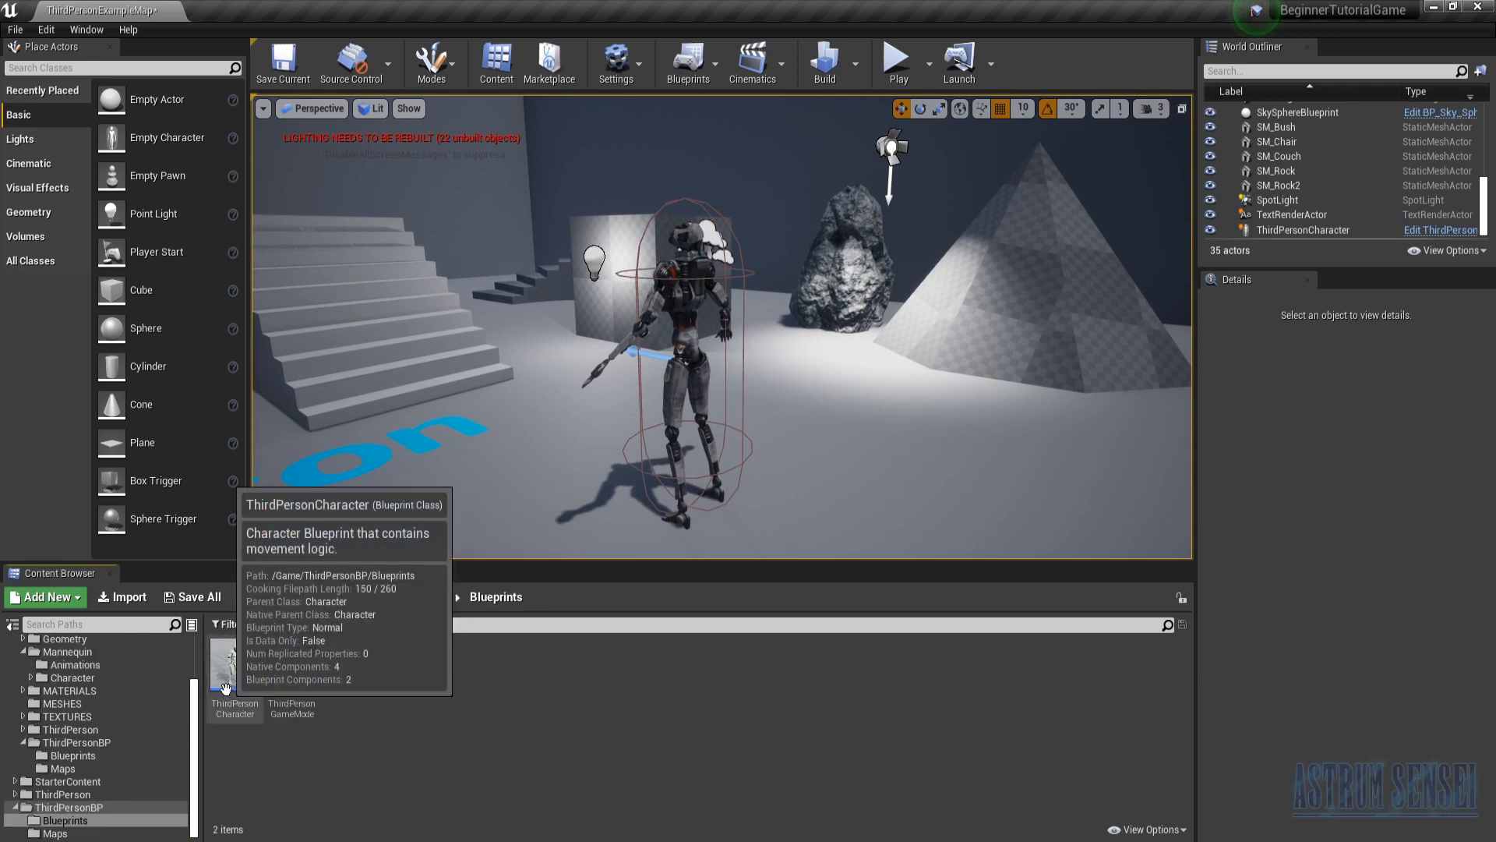
Step: Bring up the ThirdPersonCharacter blueprint in its own Blueprint Editor window
double_click(234, 653)
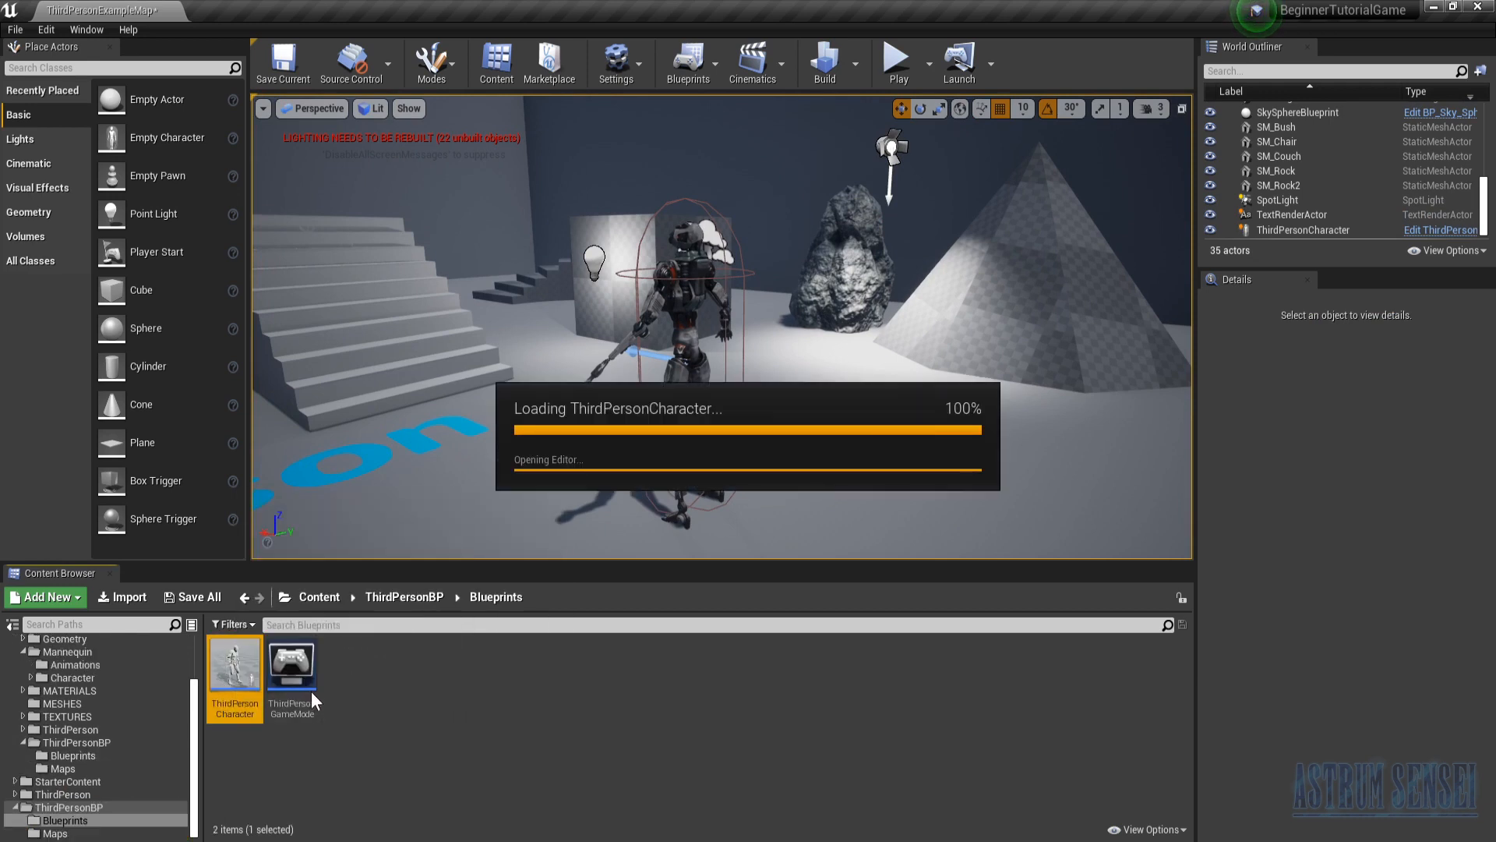
mouse_move(465, 653)
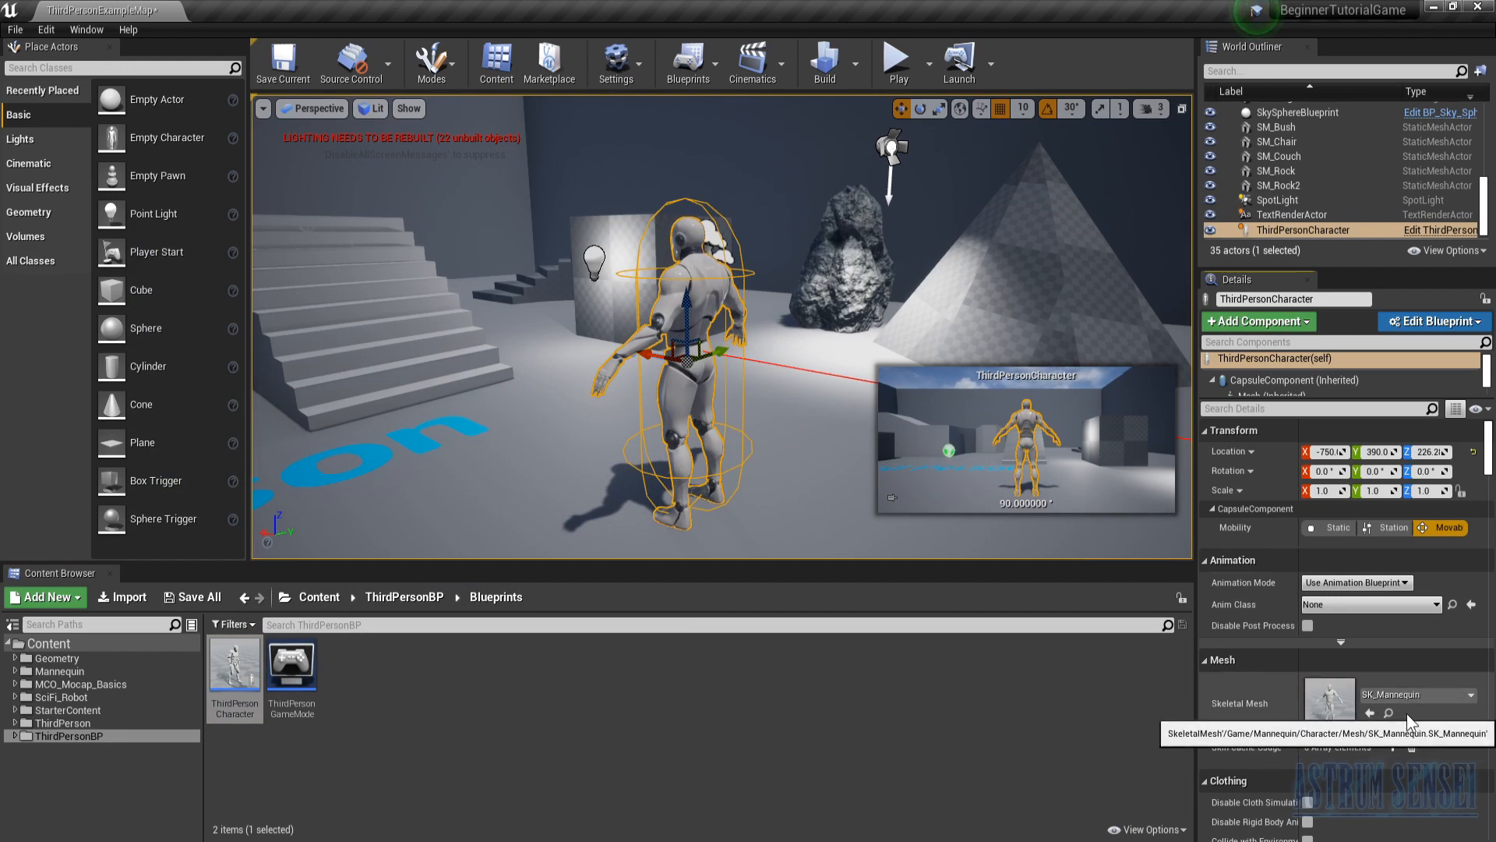
left_click(1431, 321)
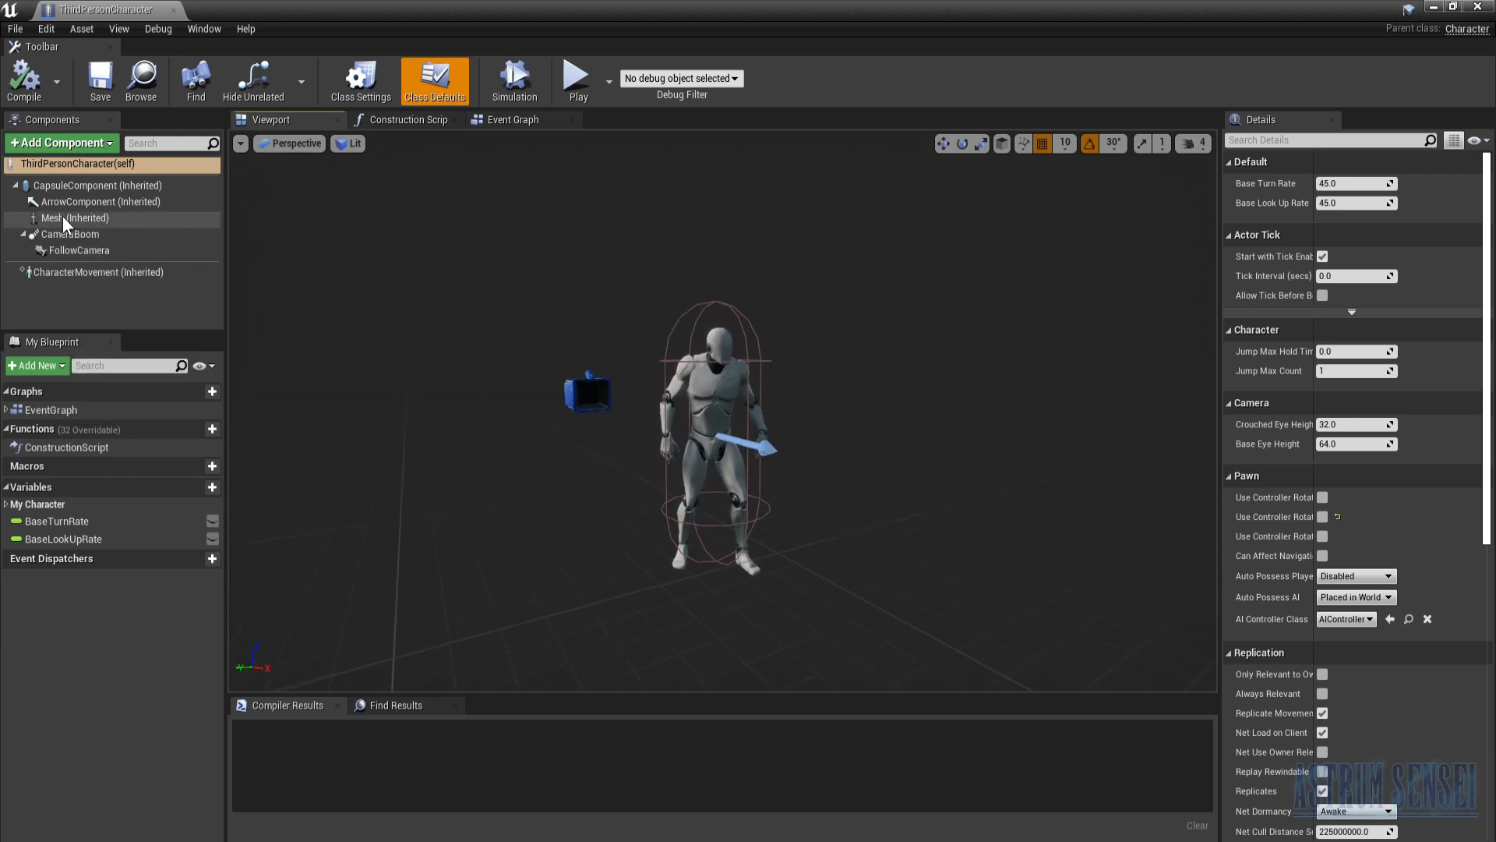
left_click(75, 218)
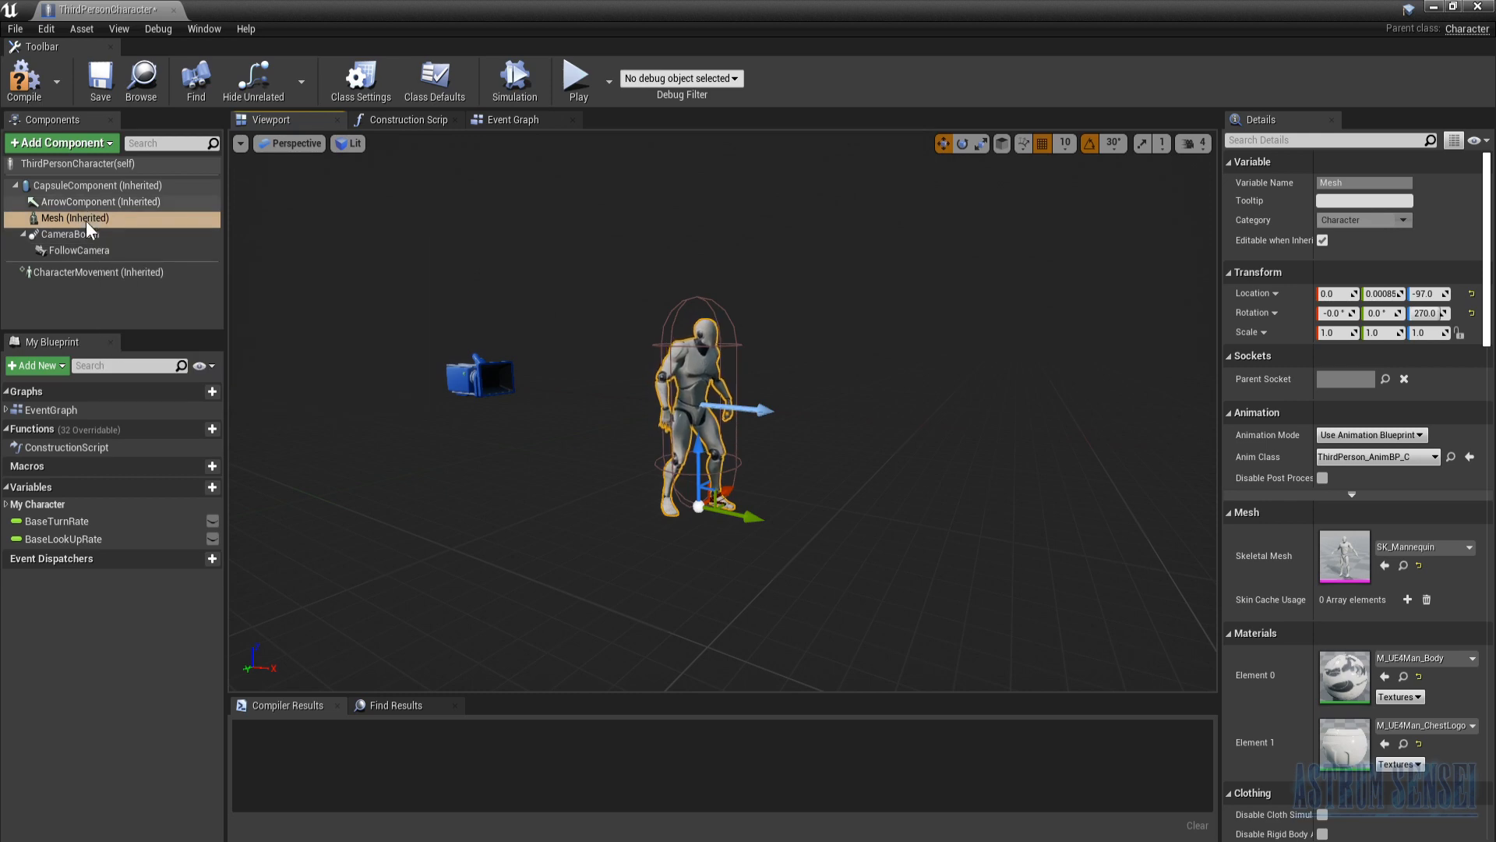
left_click(78, 250)
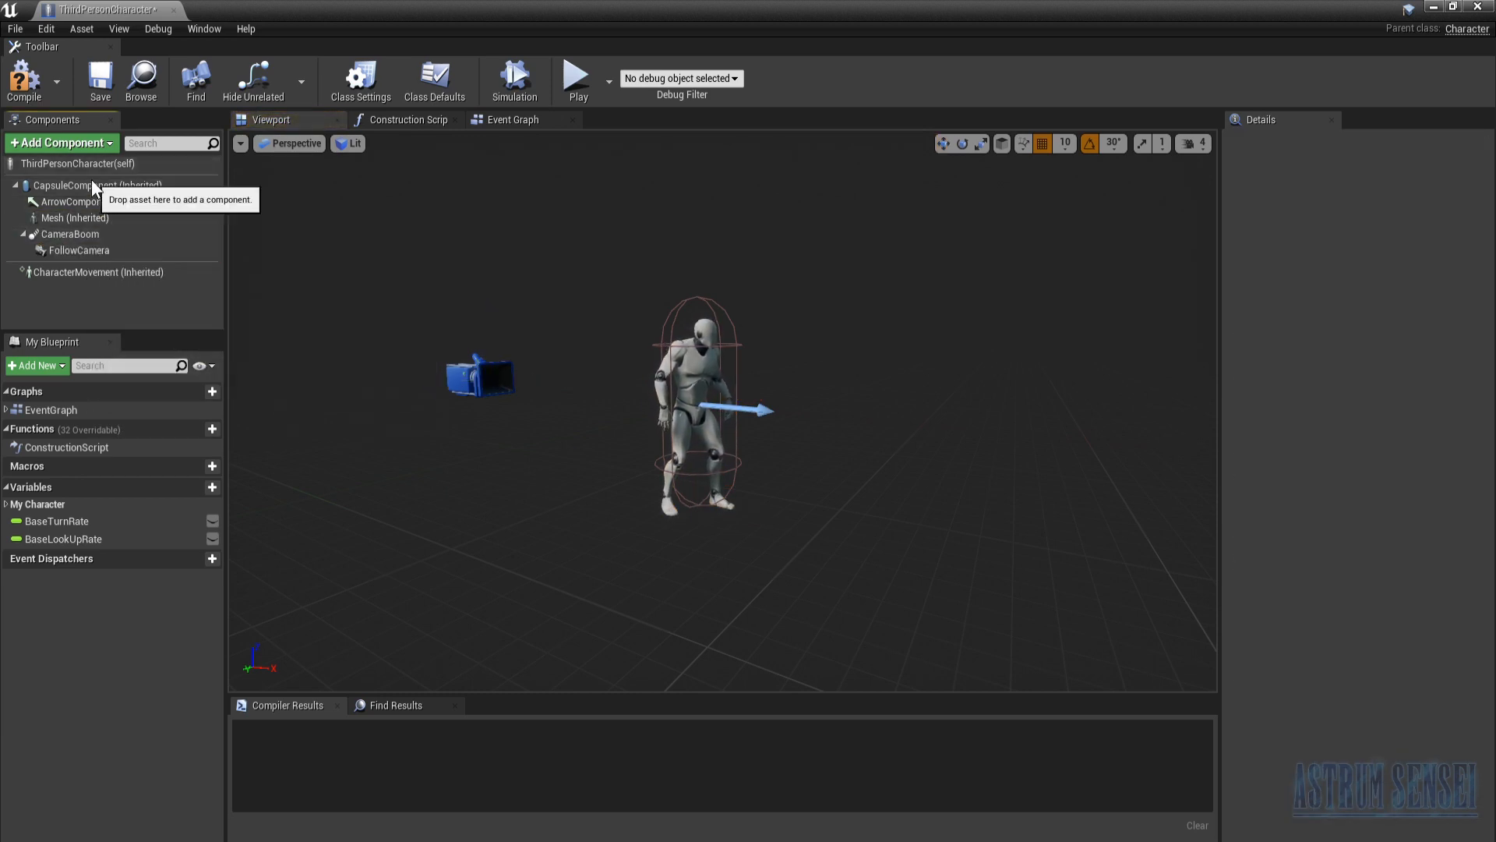
left_click(90, 186)
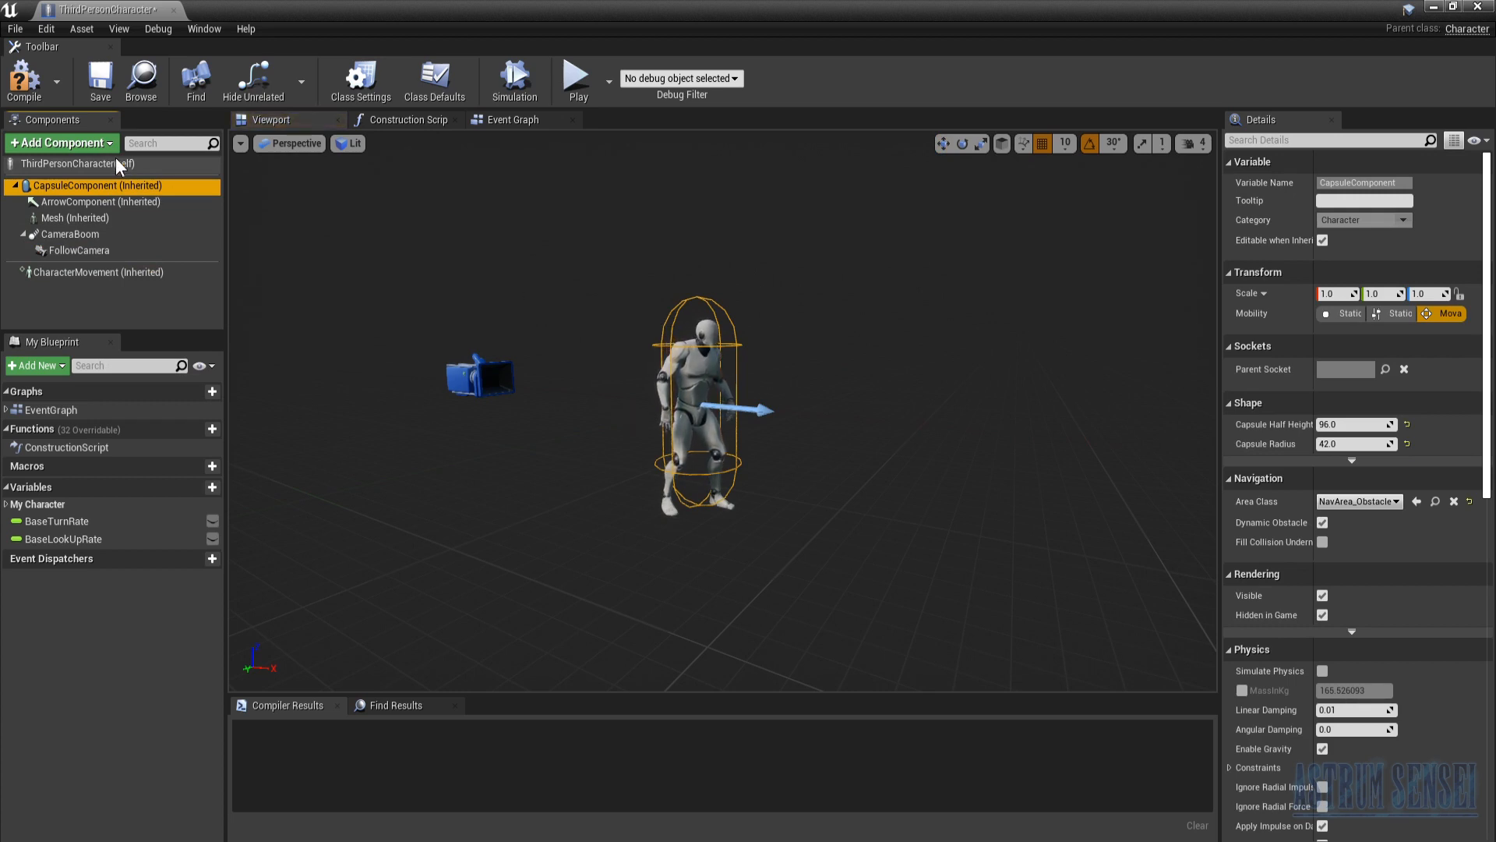
left_click(435, 79)
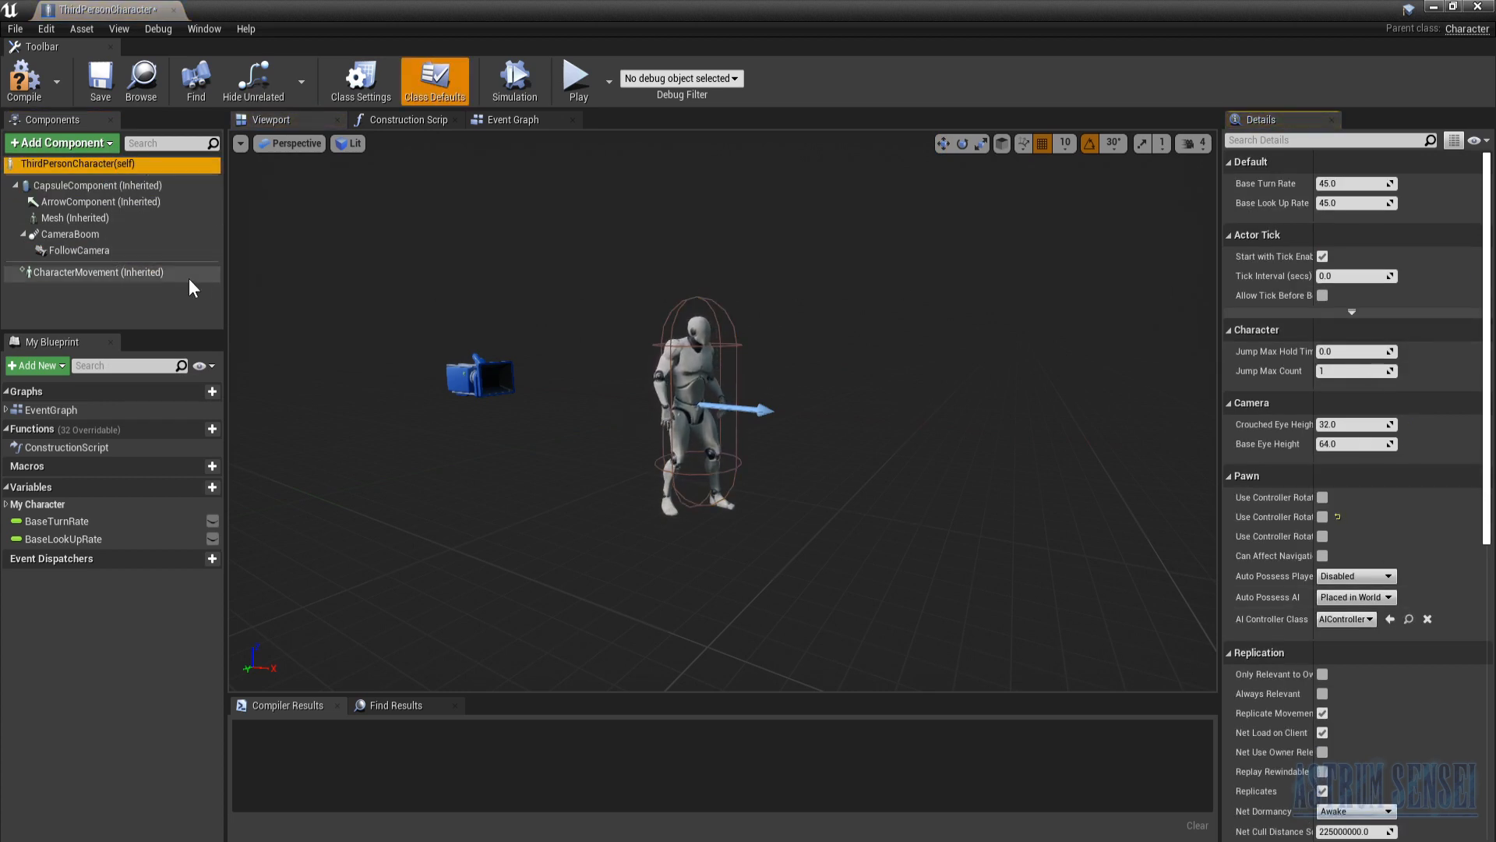
left_click(96, 271)
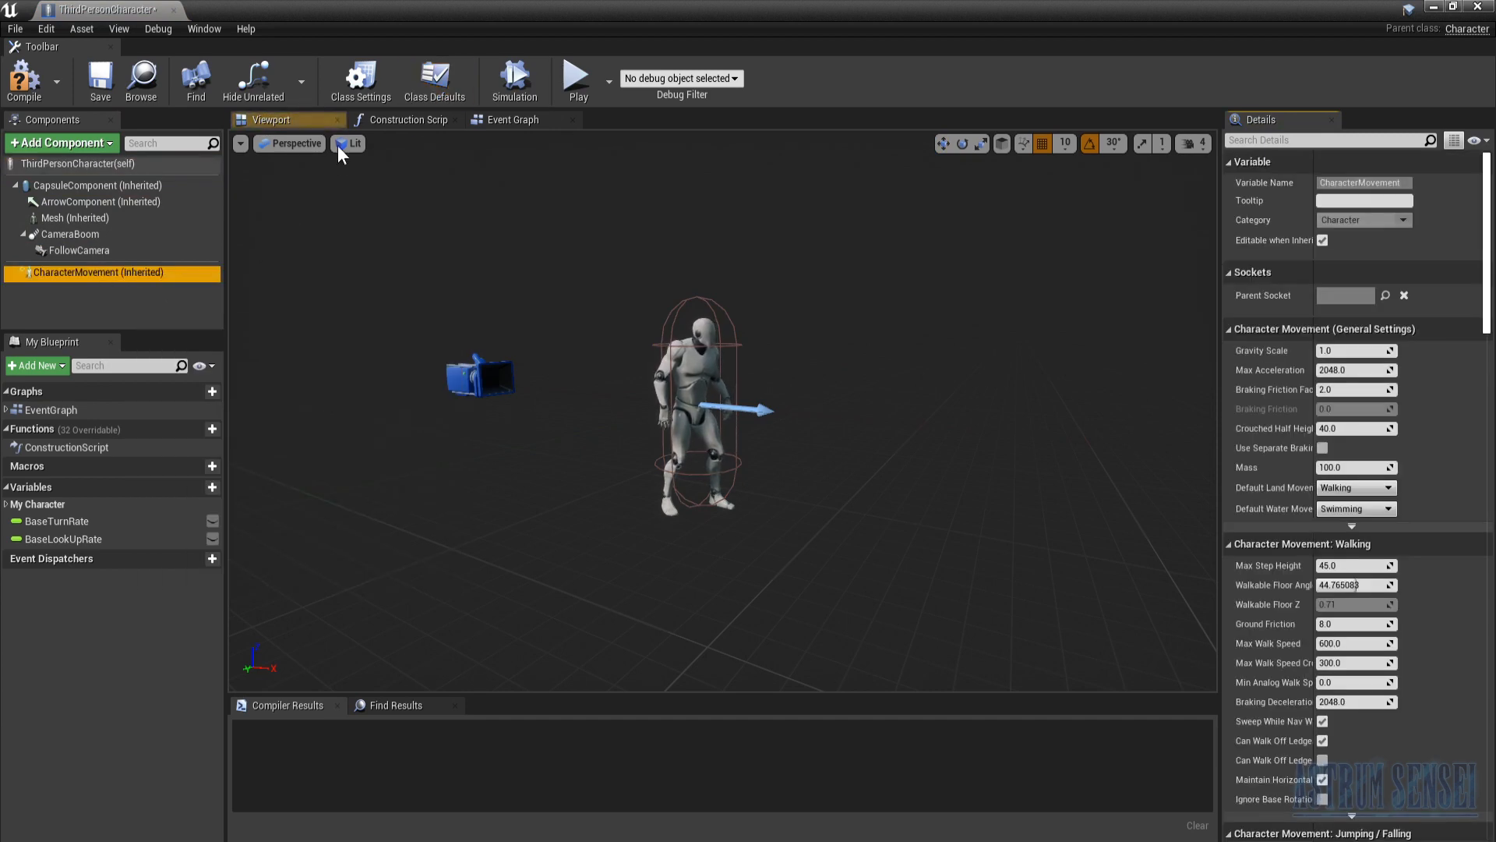
left_click(513, 120)
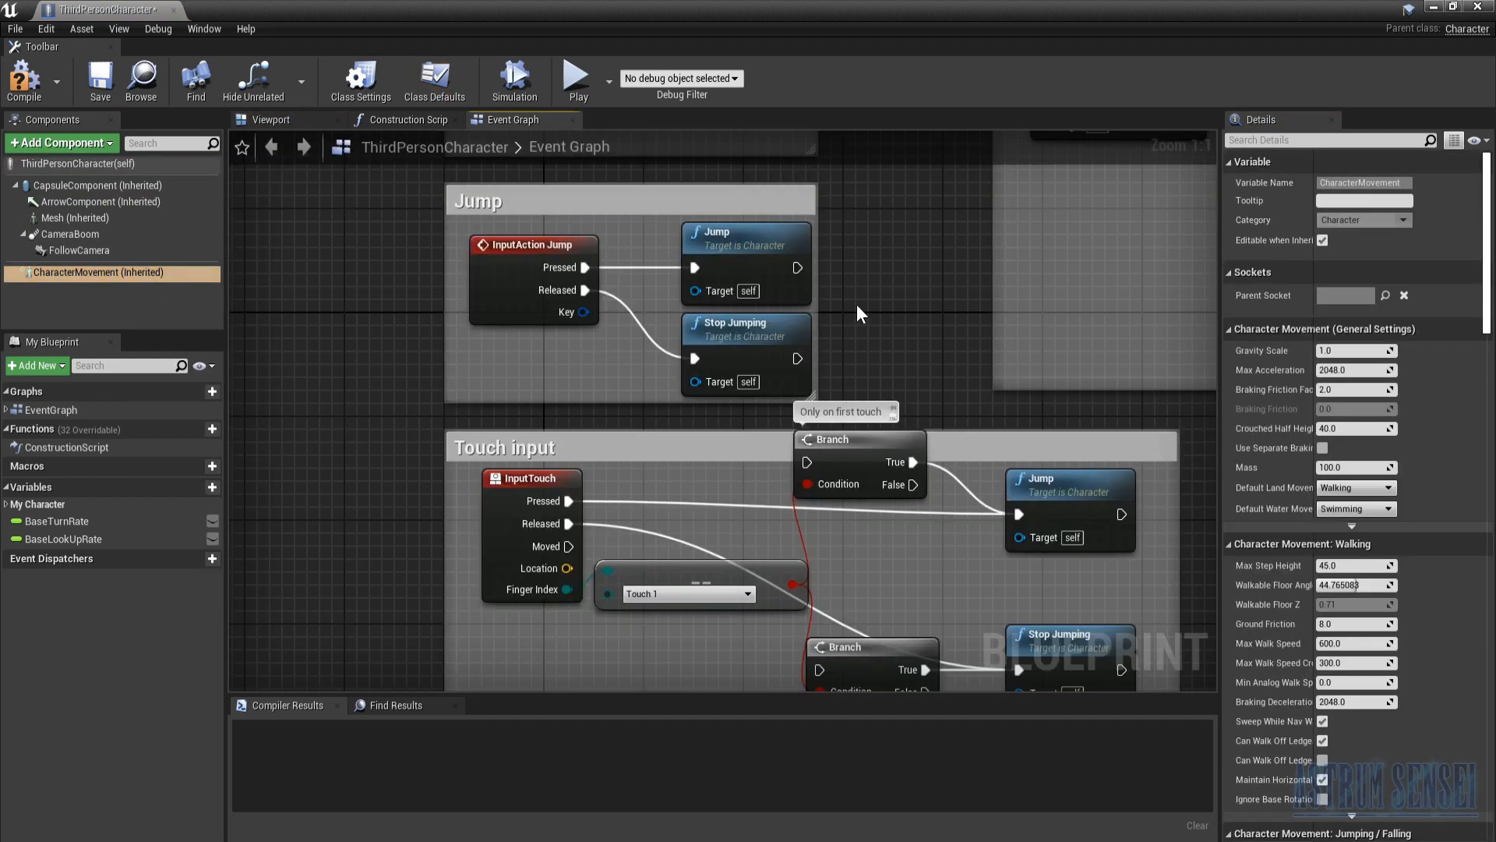
scroll("down", 3)
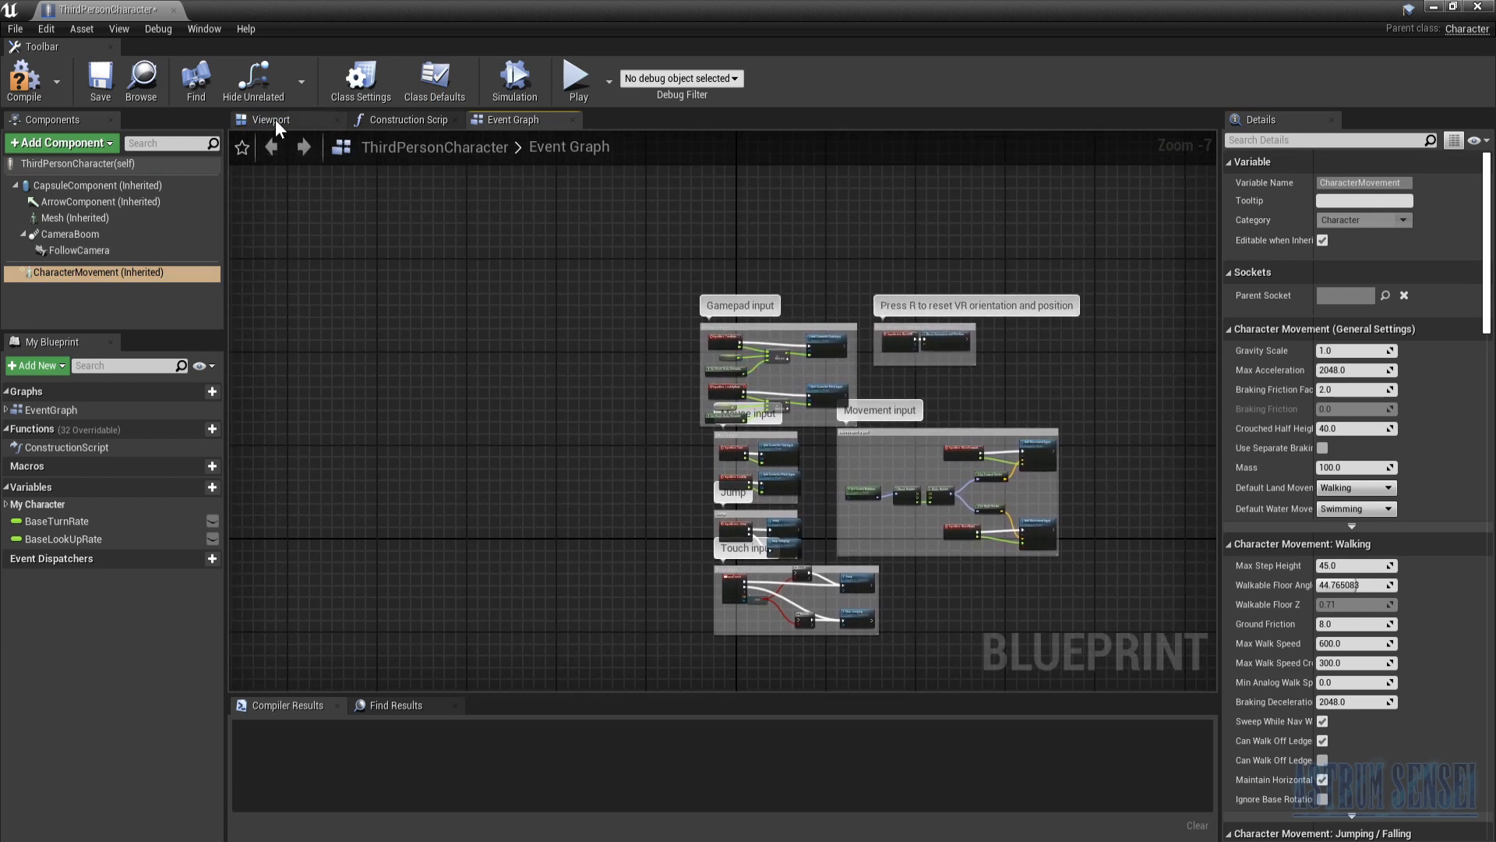
left_click(271, 120)
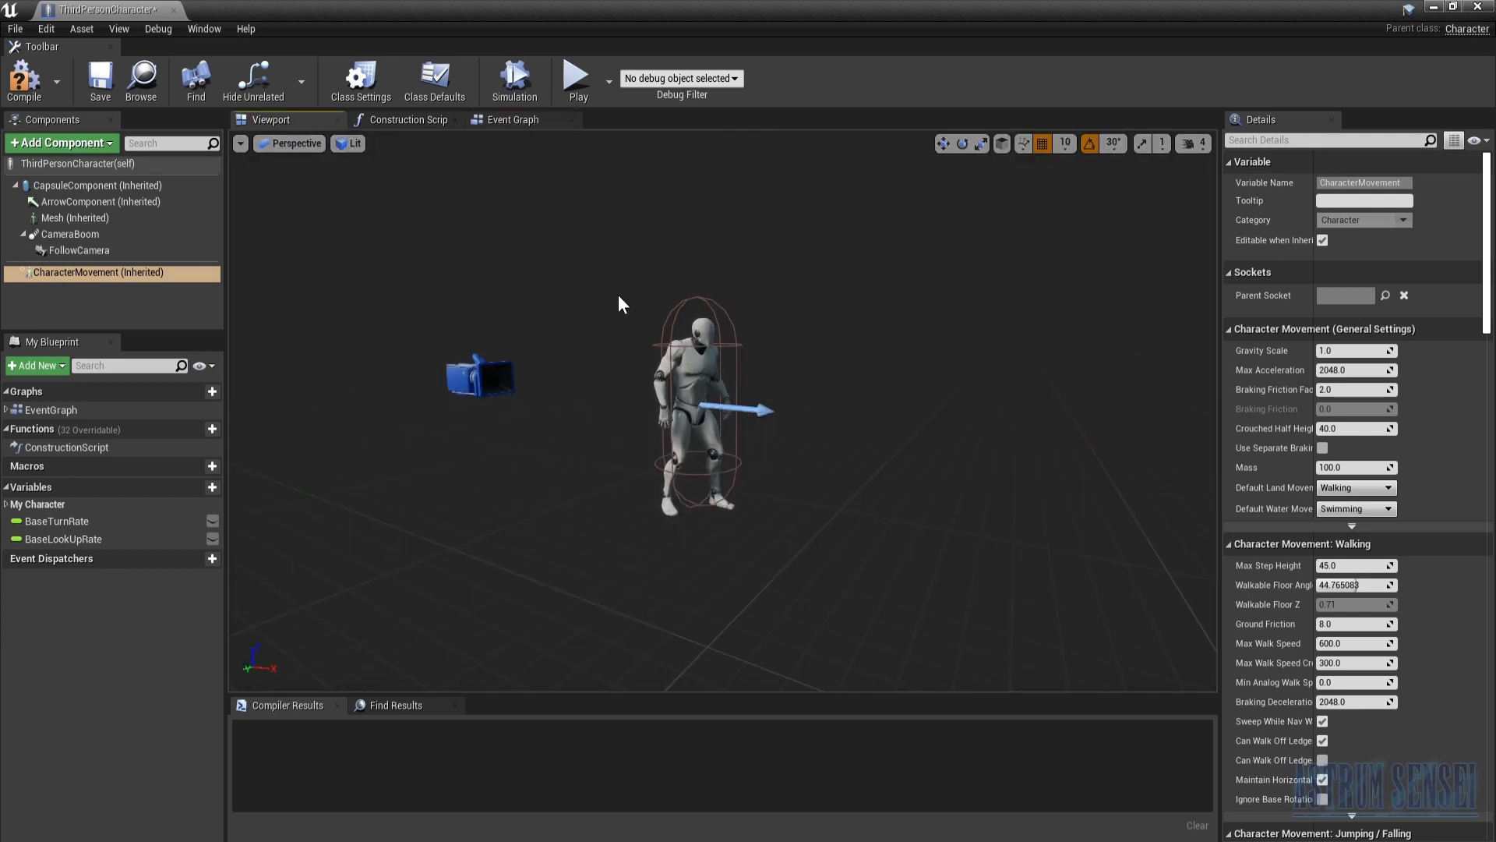
left_click(100, 201)
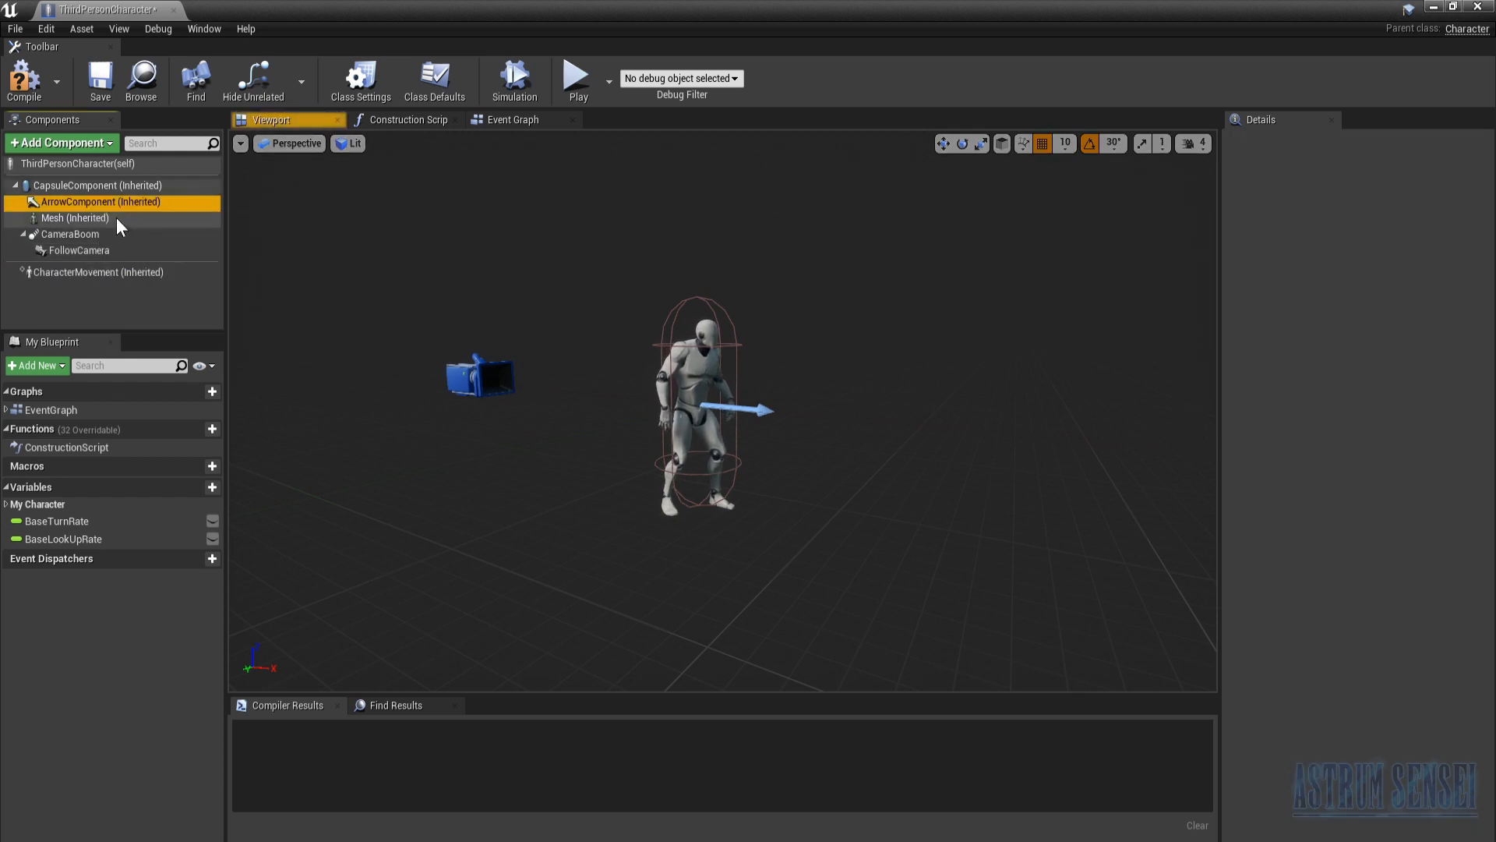
Step: Set the inherited Mesh to SCIFI_ROBOT_SK with the ThirdPerson_AnimBP anim class
left_click(75, 218)
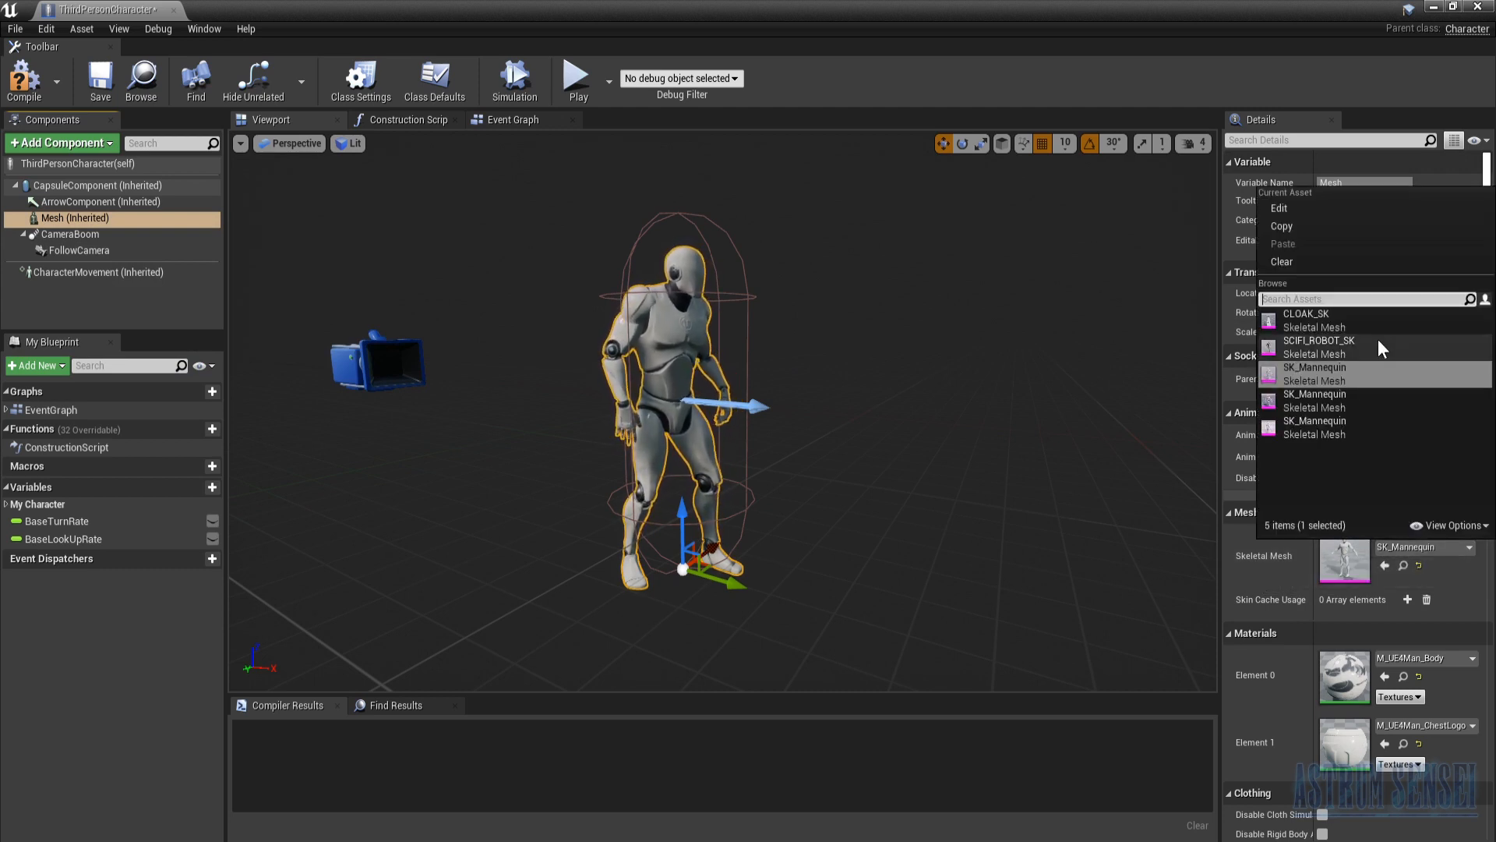
left_click(1320, 342)
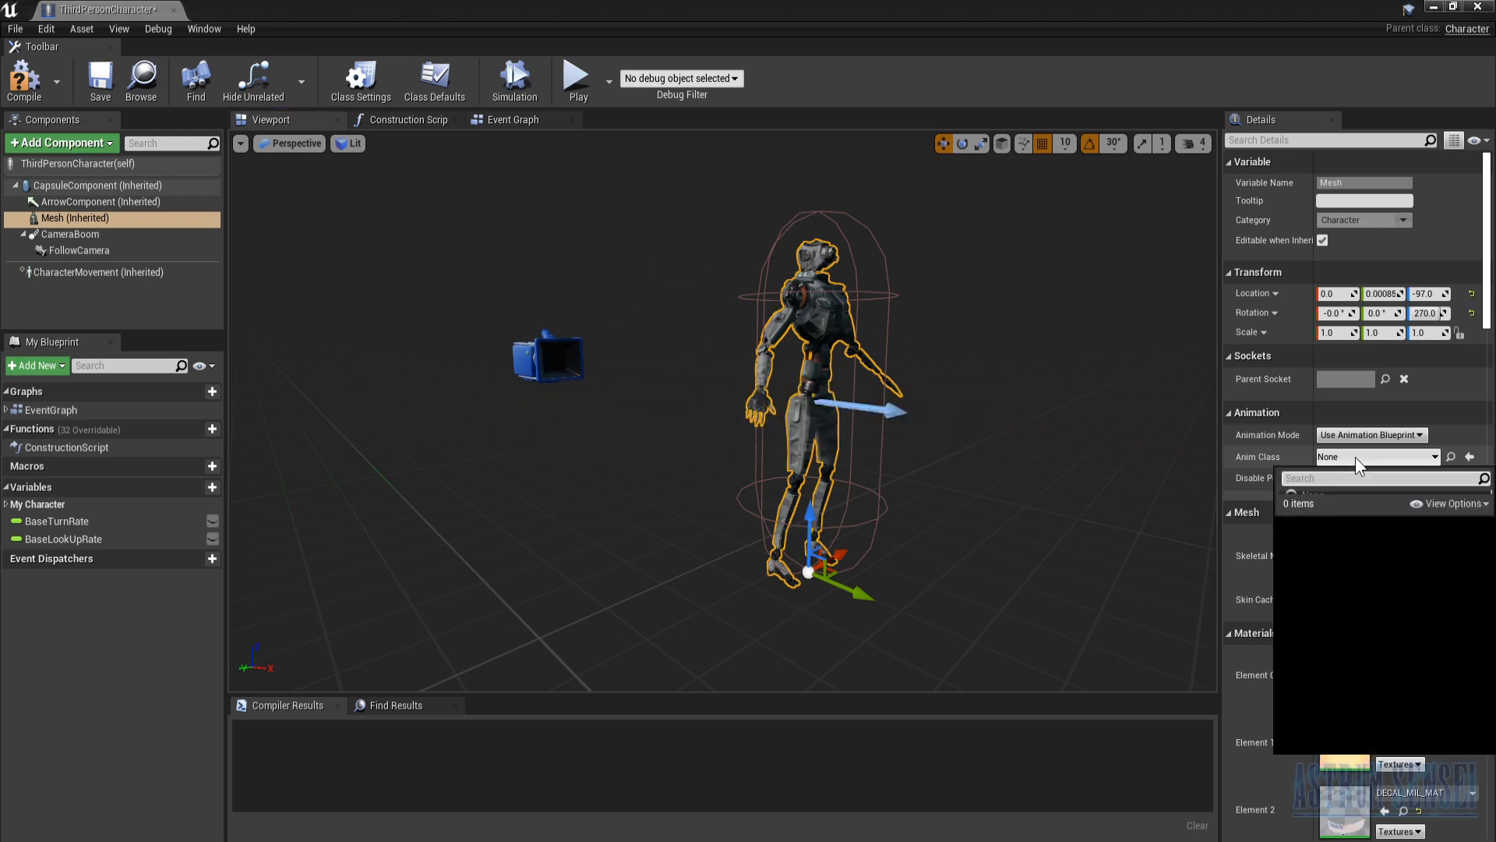
left_click(1376, 456)
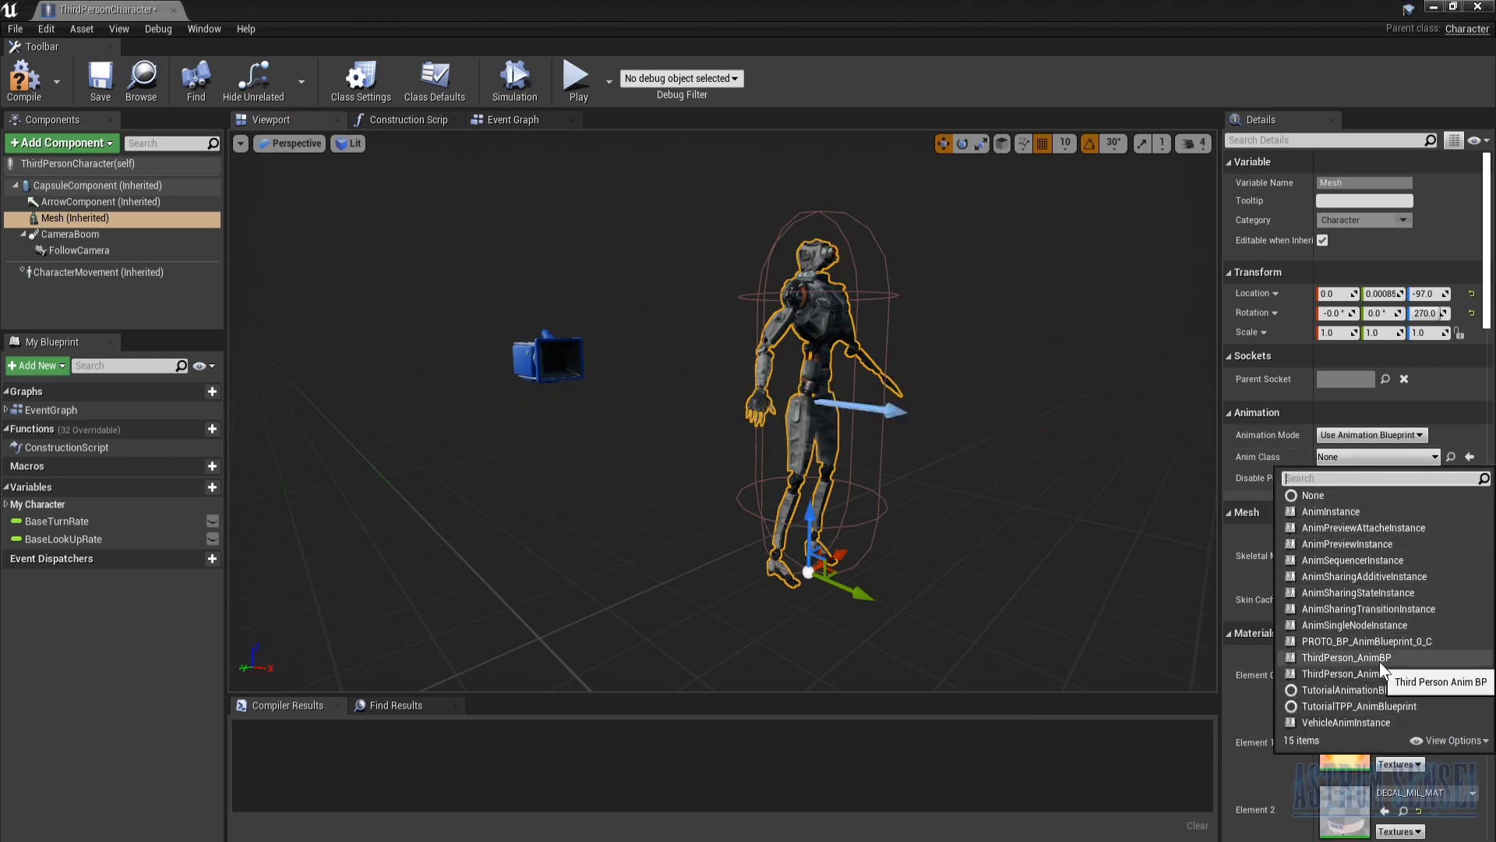
left_click(1346, 656)
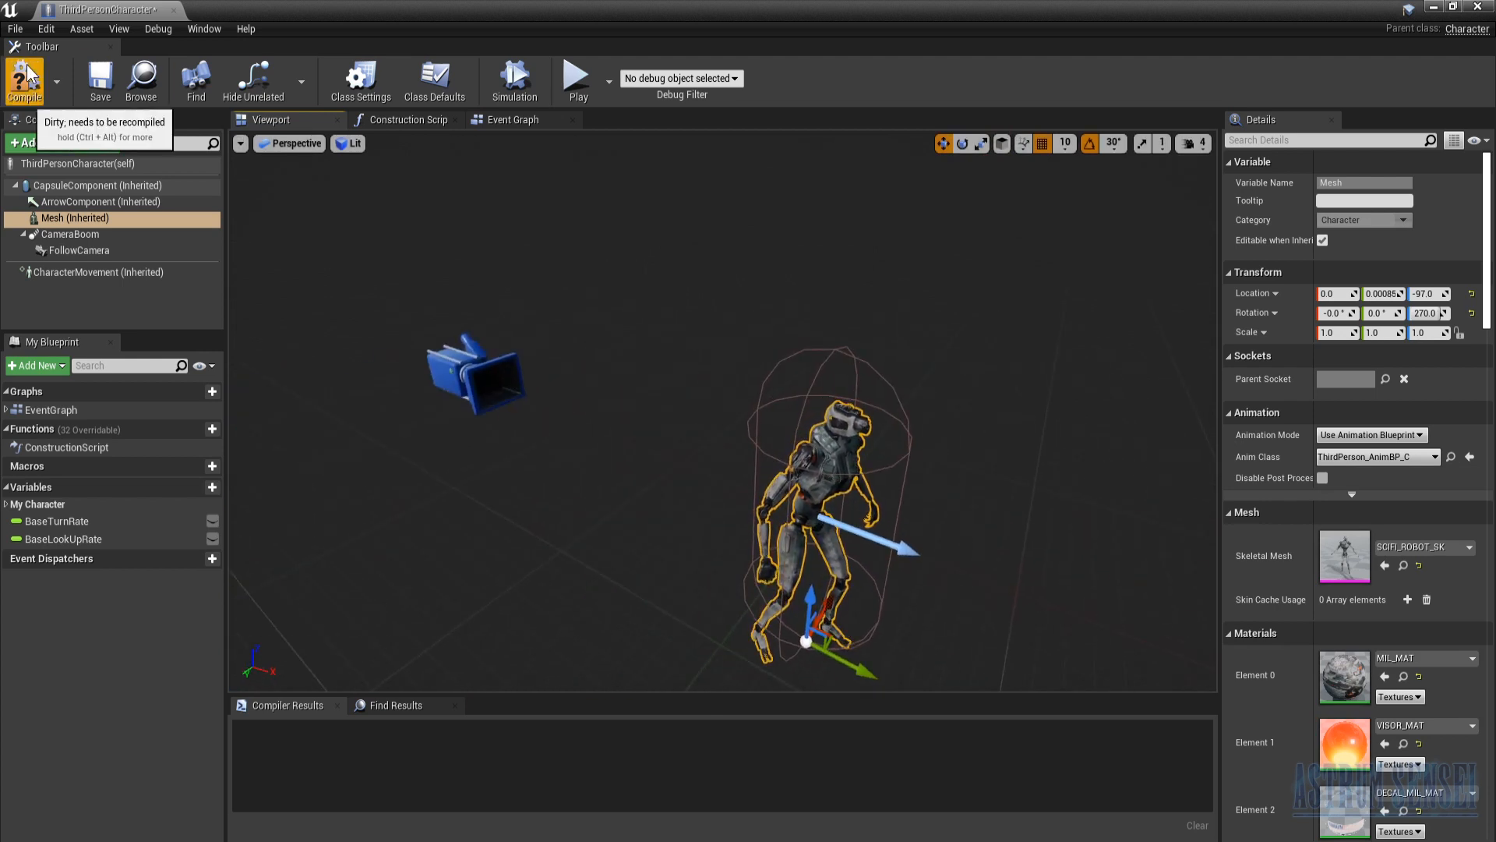
Step: Compile the ThirdPersonCharacter blueprint and start a Play session of the level
left_click(23, 81)
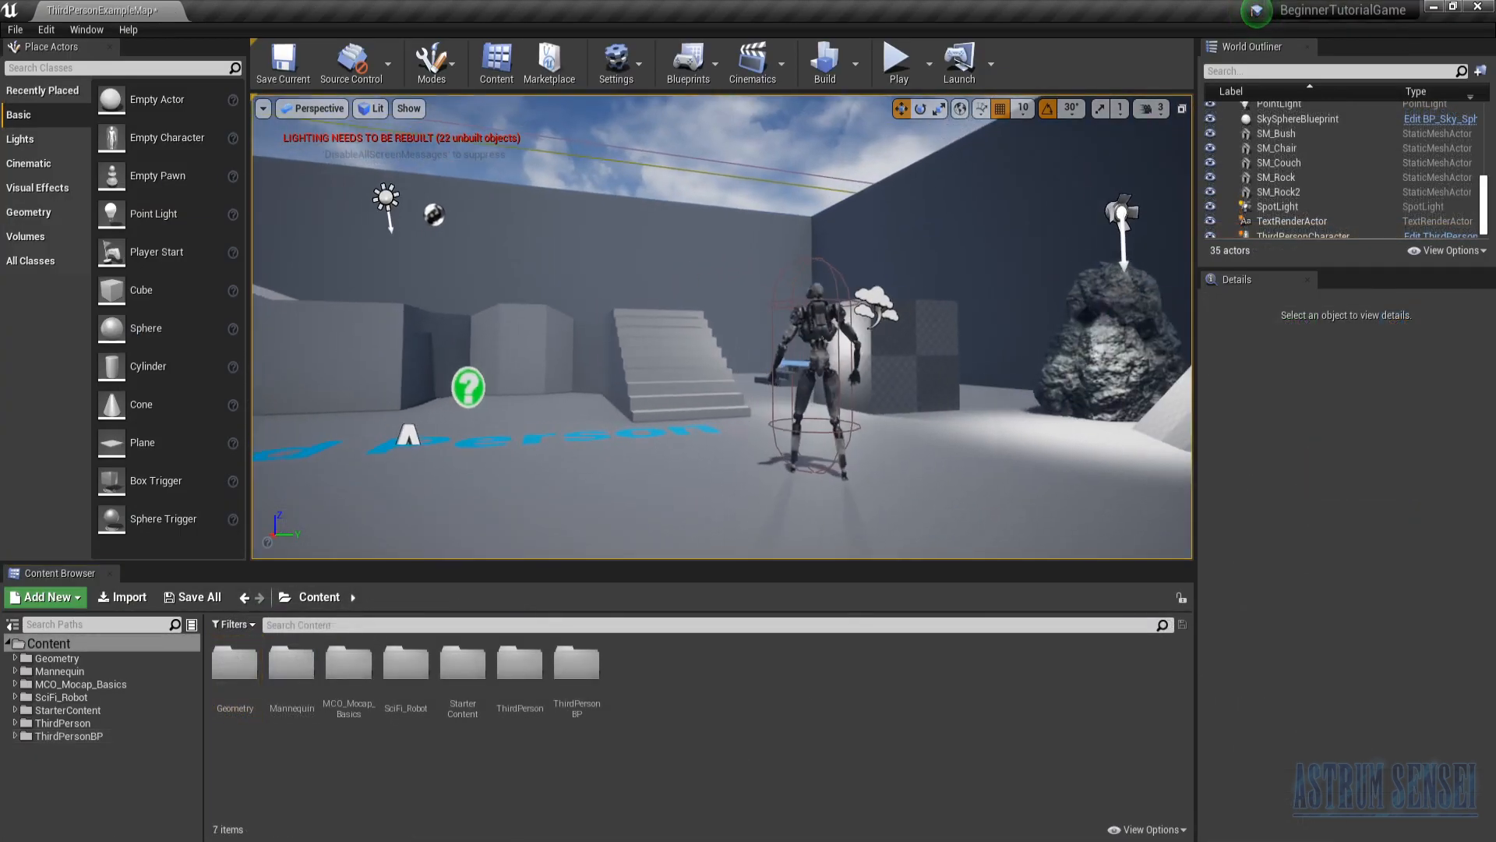
mouse_move(896, 60)
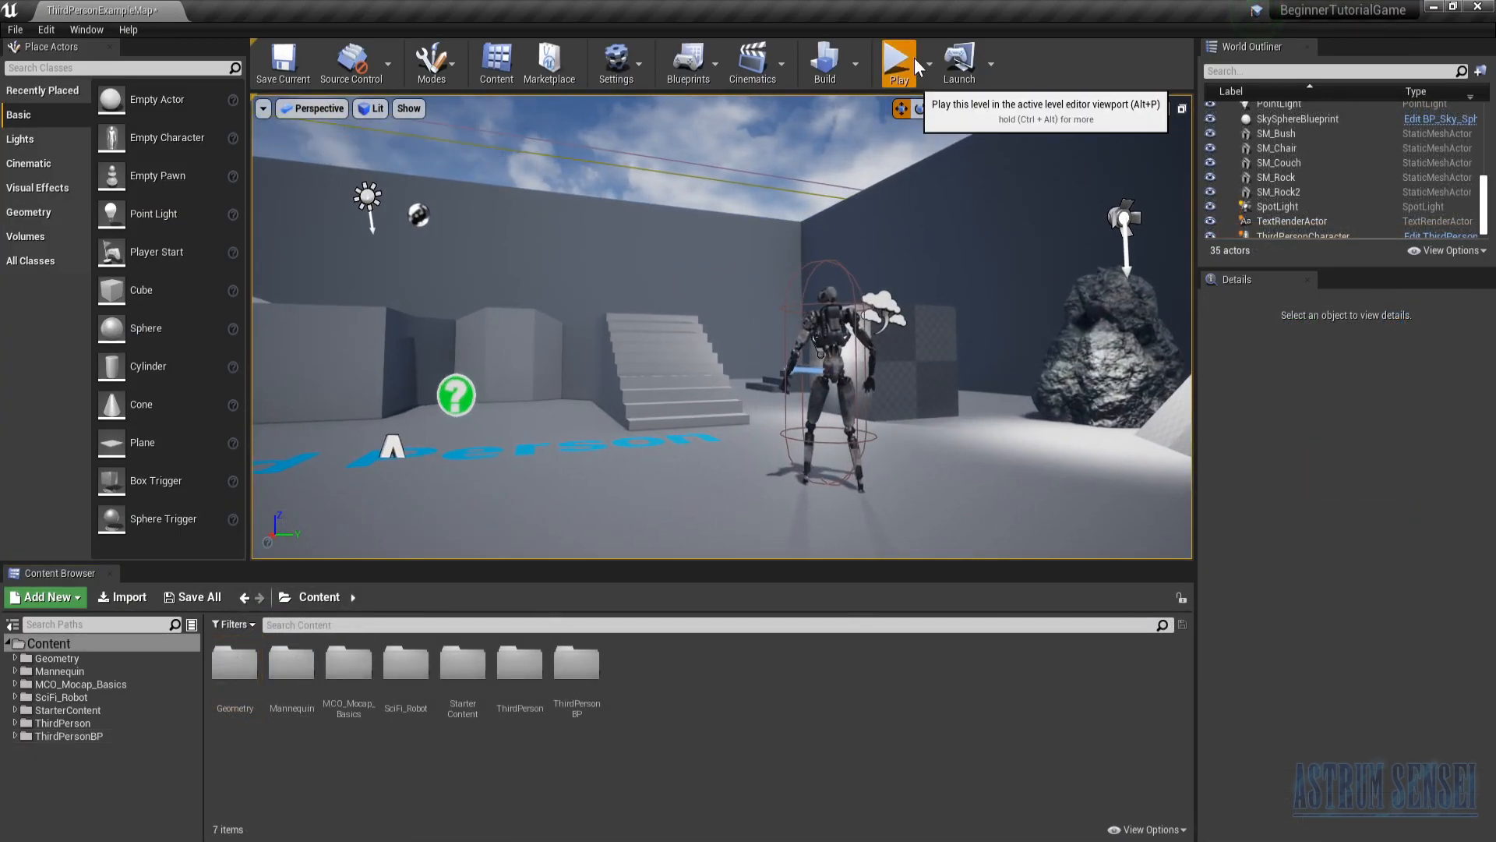
left_click(896, 62)
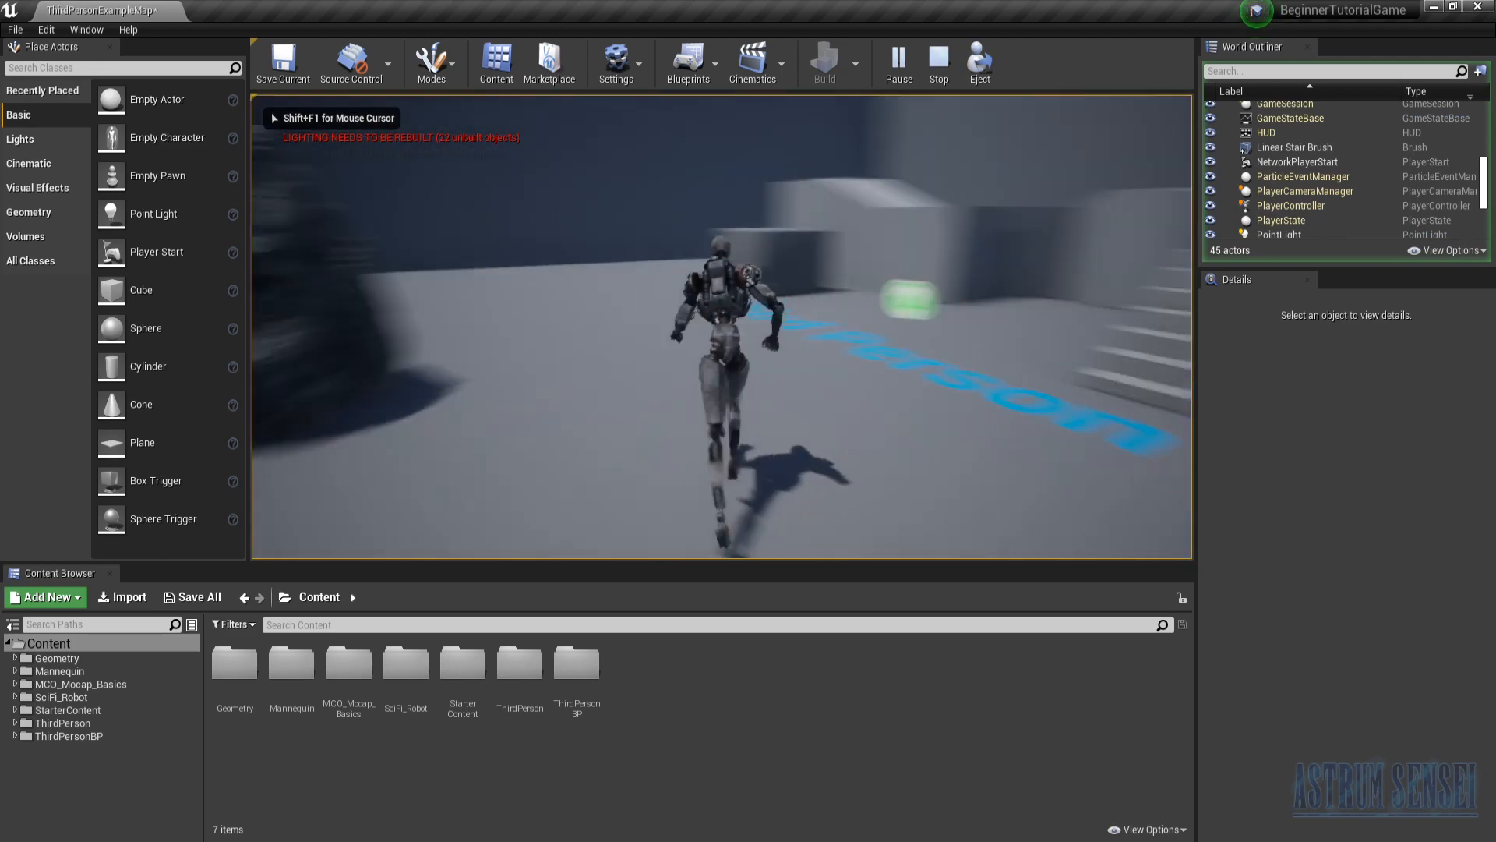